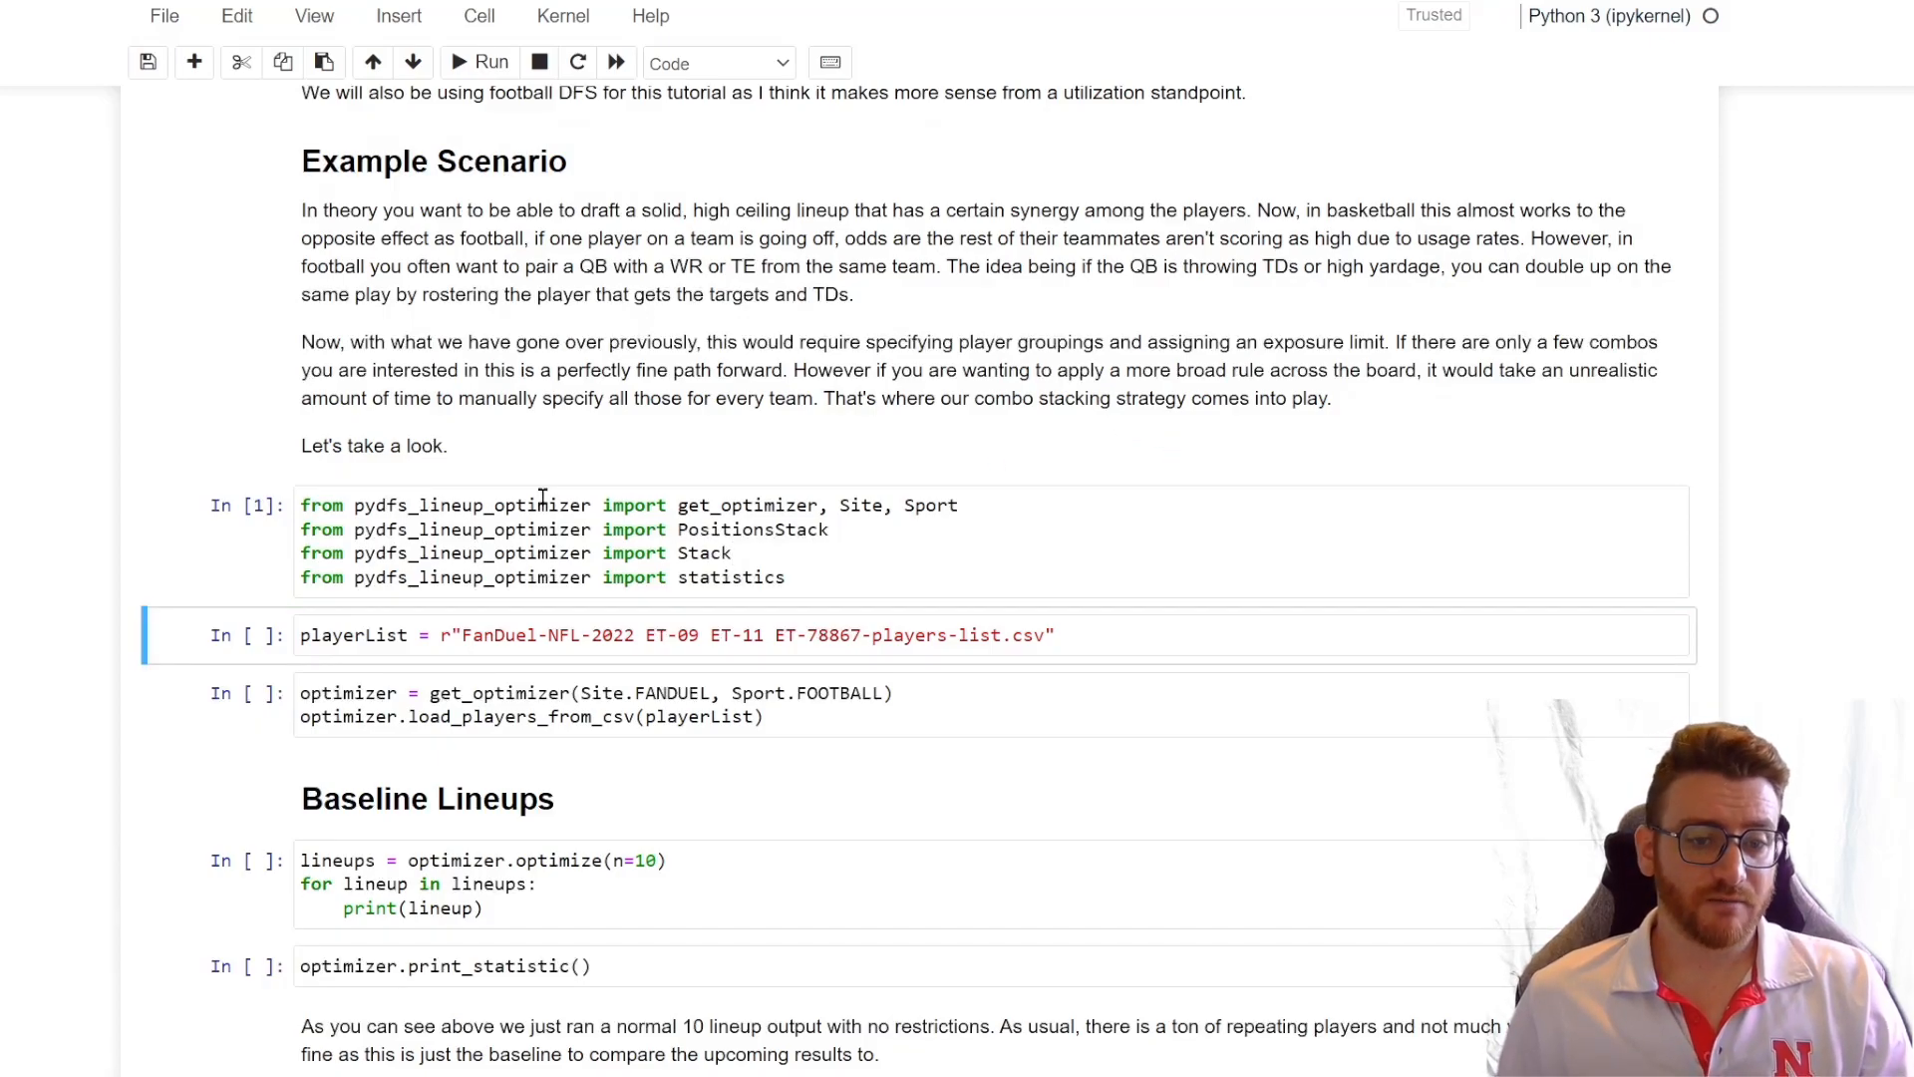
Step: Run the imports, playerList path and get_optimizer/load_players_from_csv cells for the FanDuel NFL data
click(735, 553)
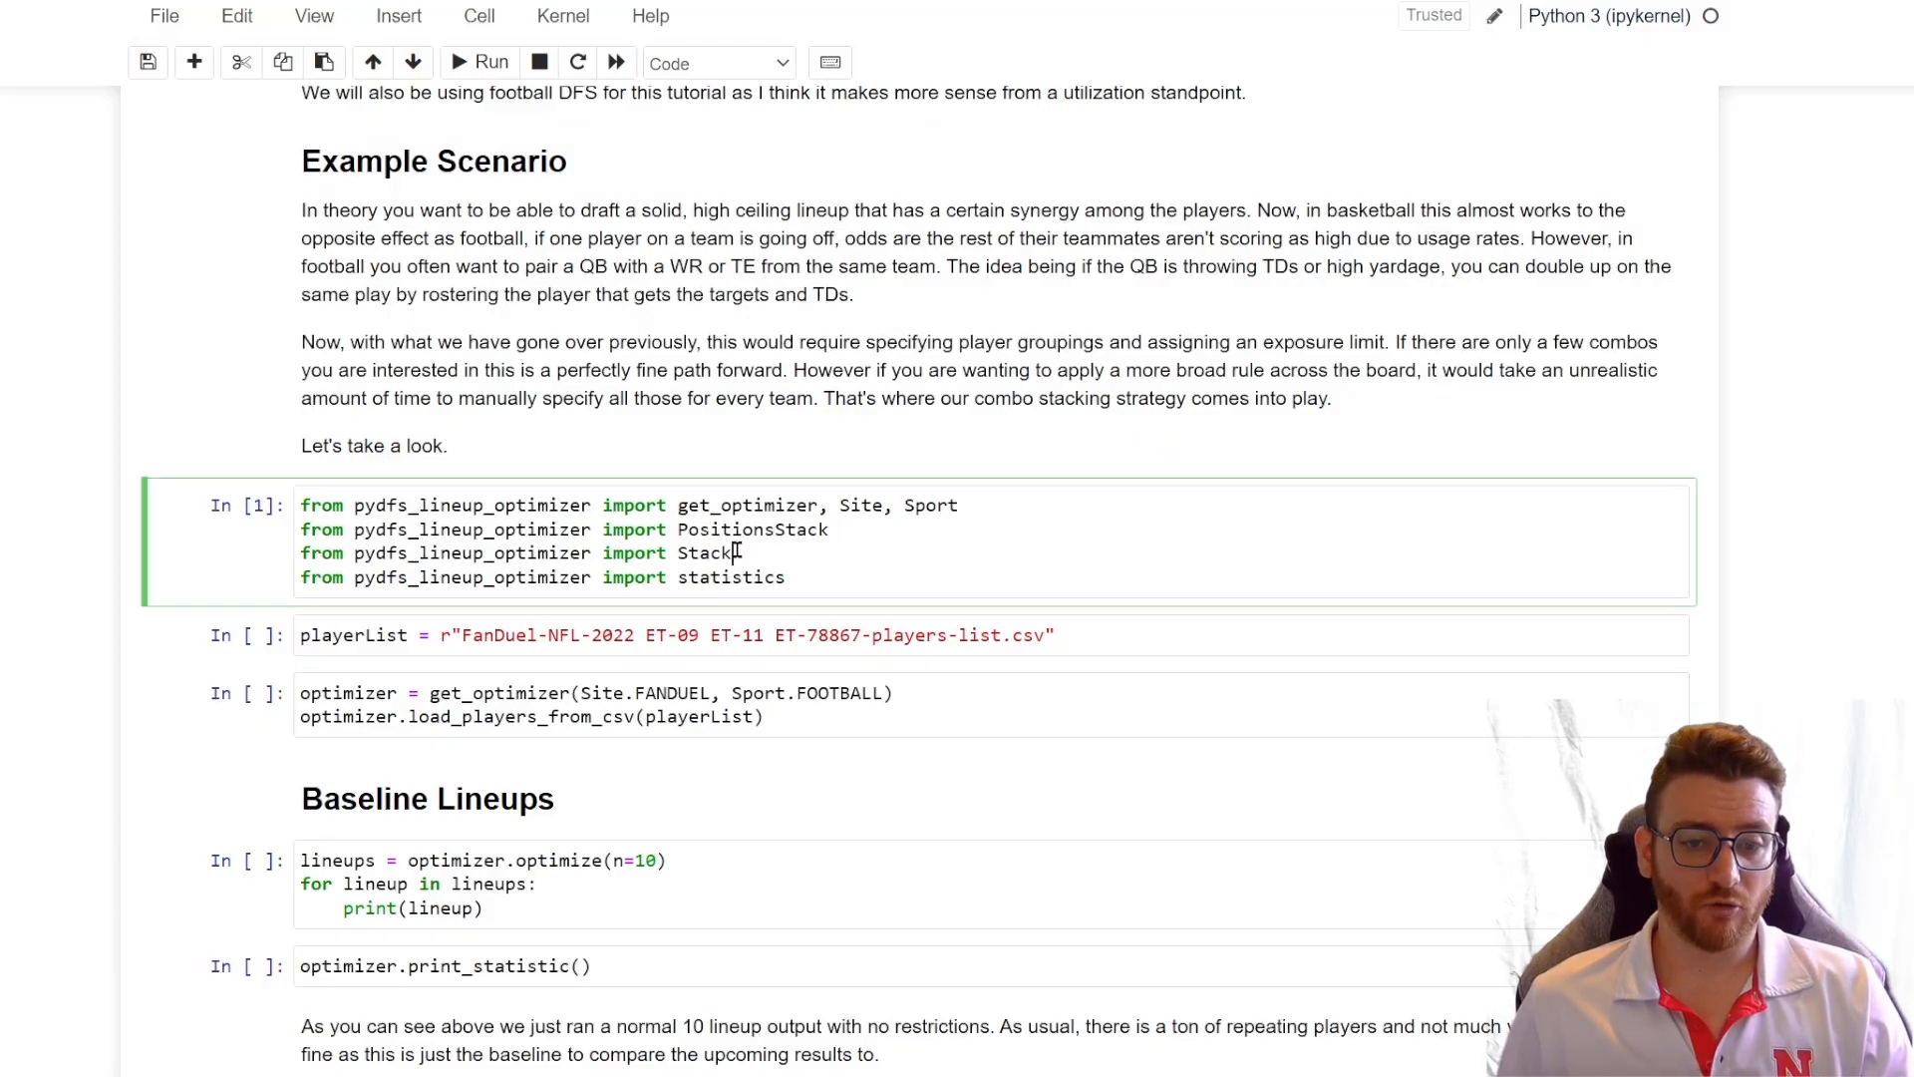
double_click(704, 553)
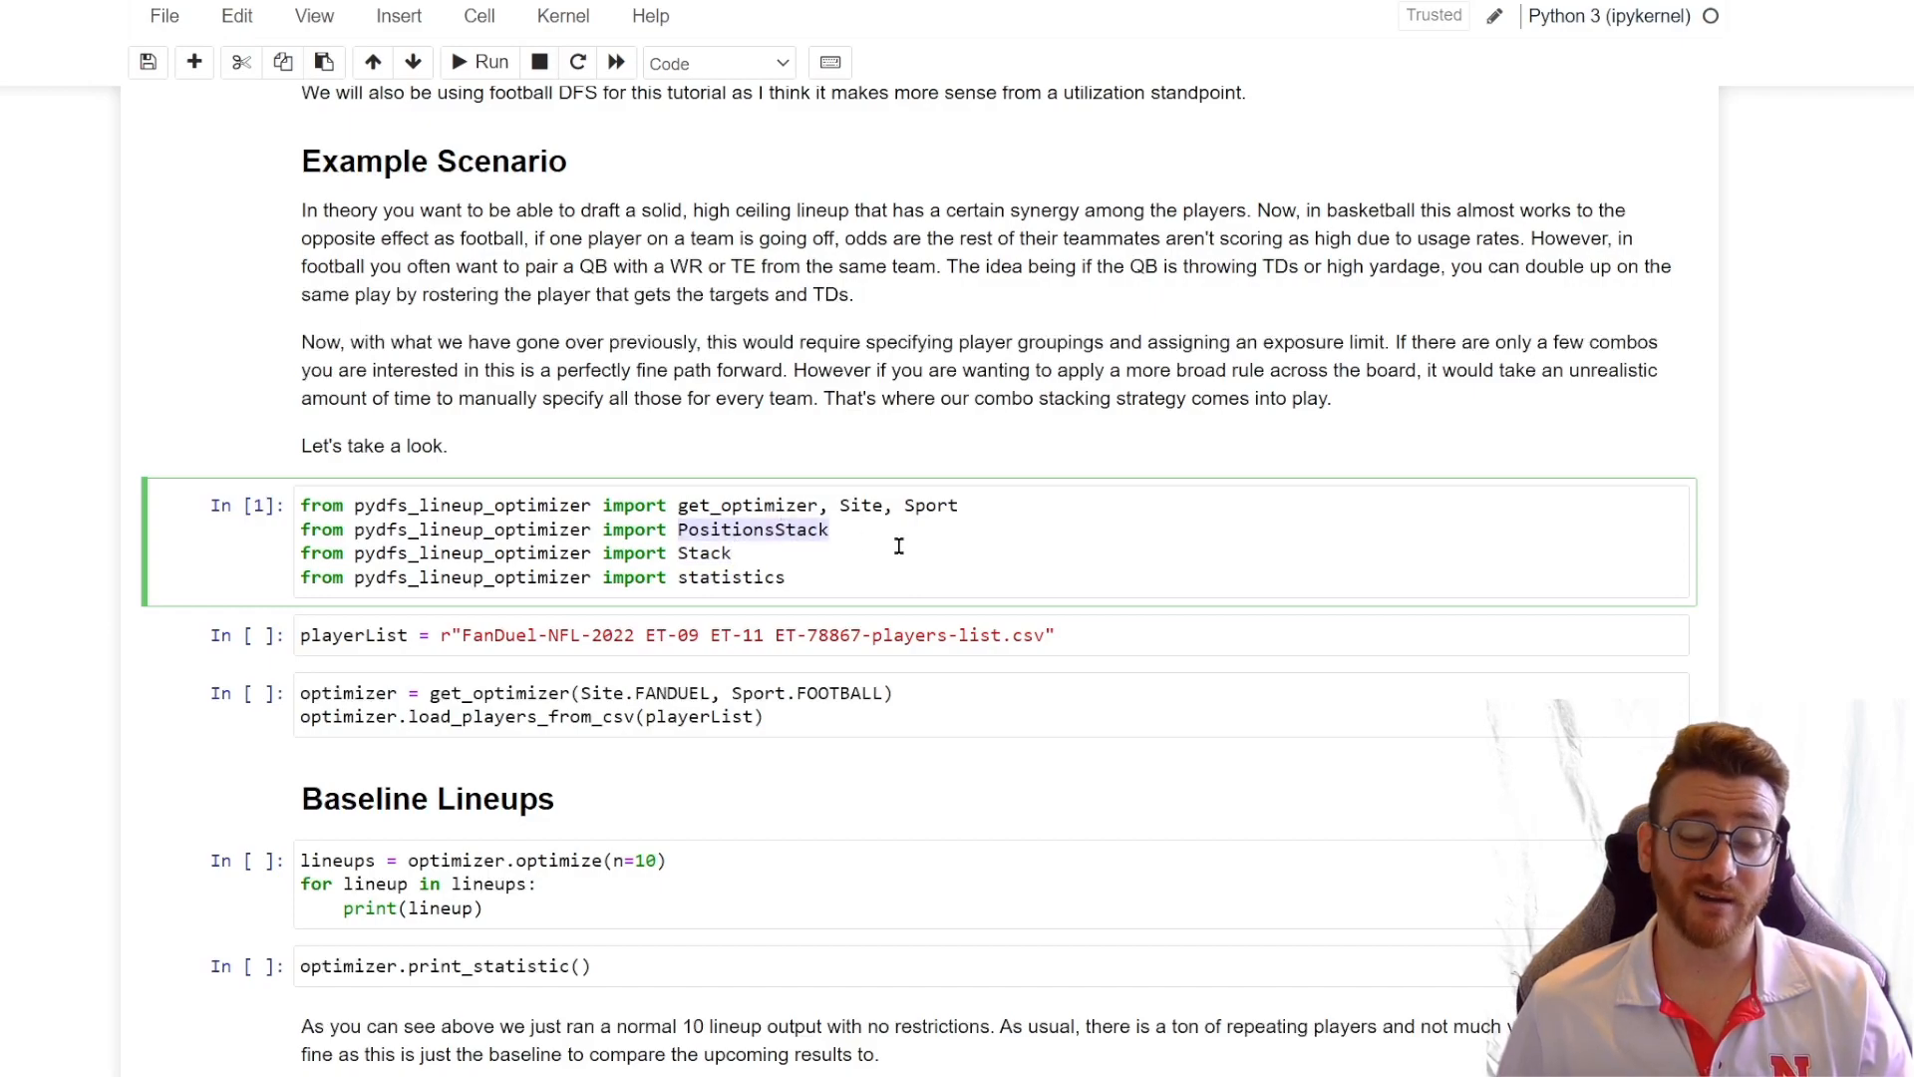
mouse_move(797, 548)
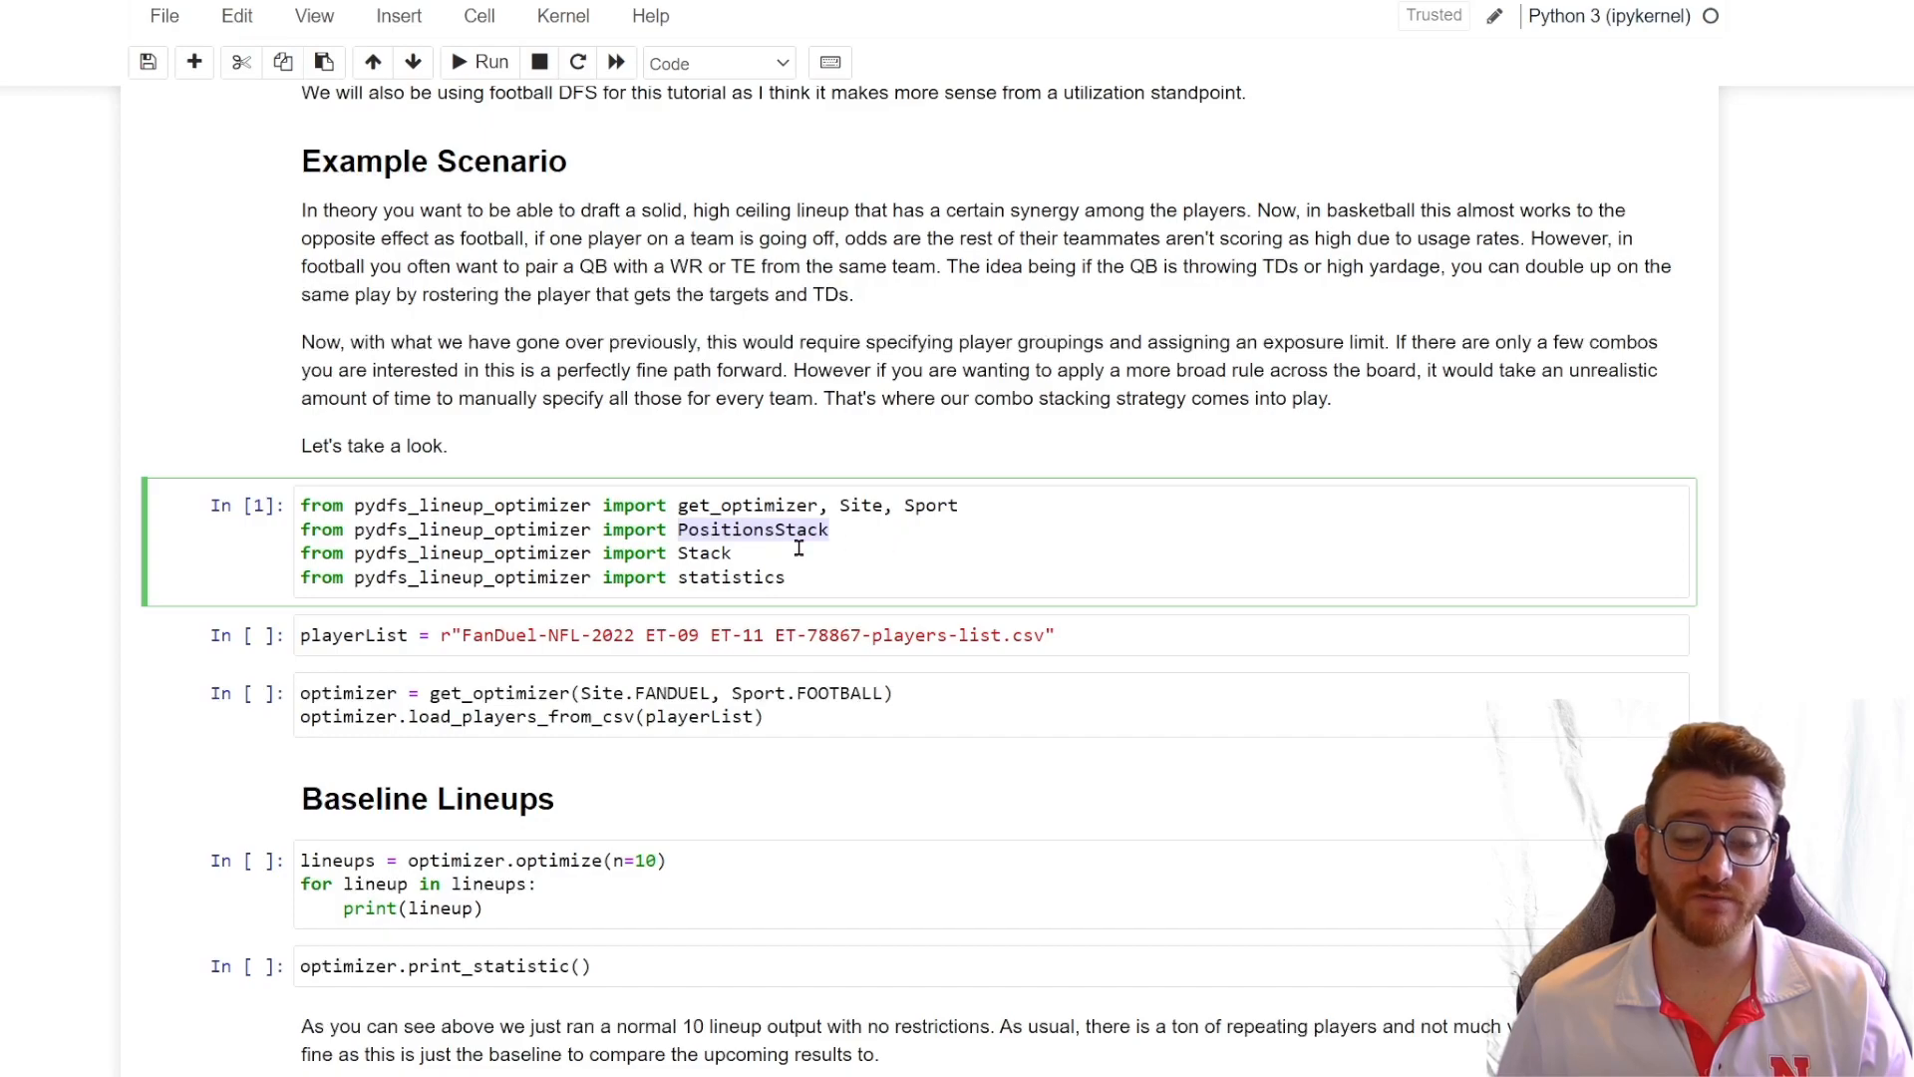
click(782, 634)
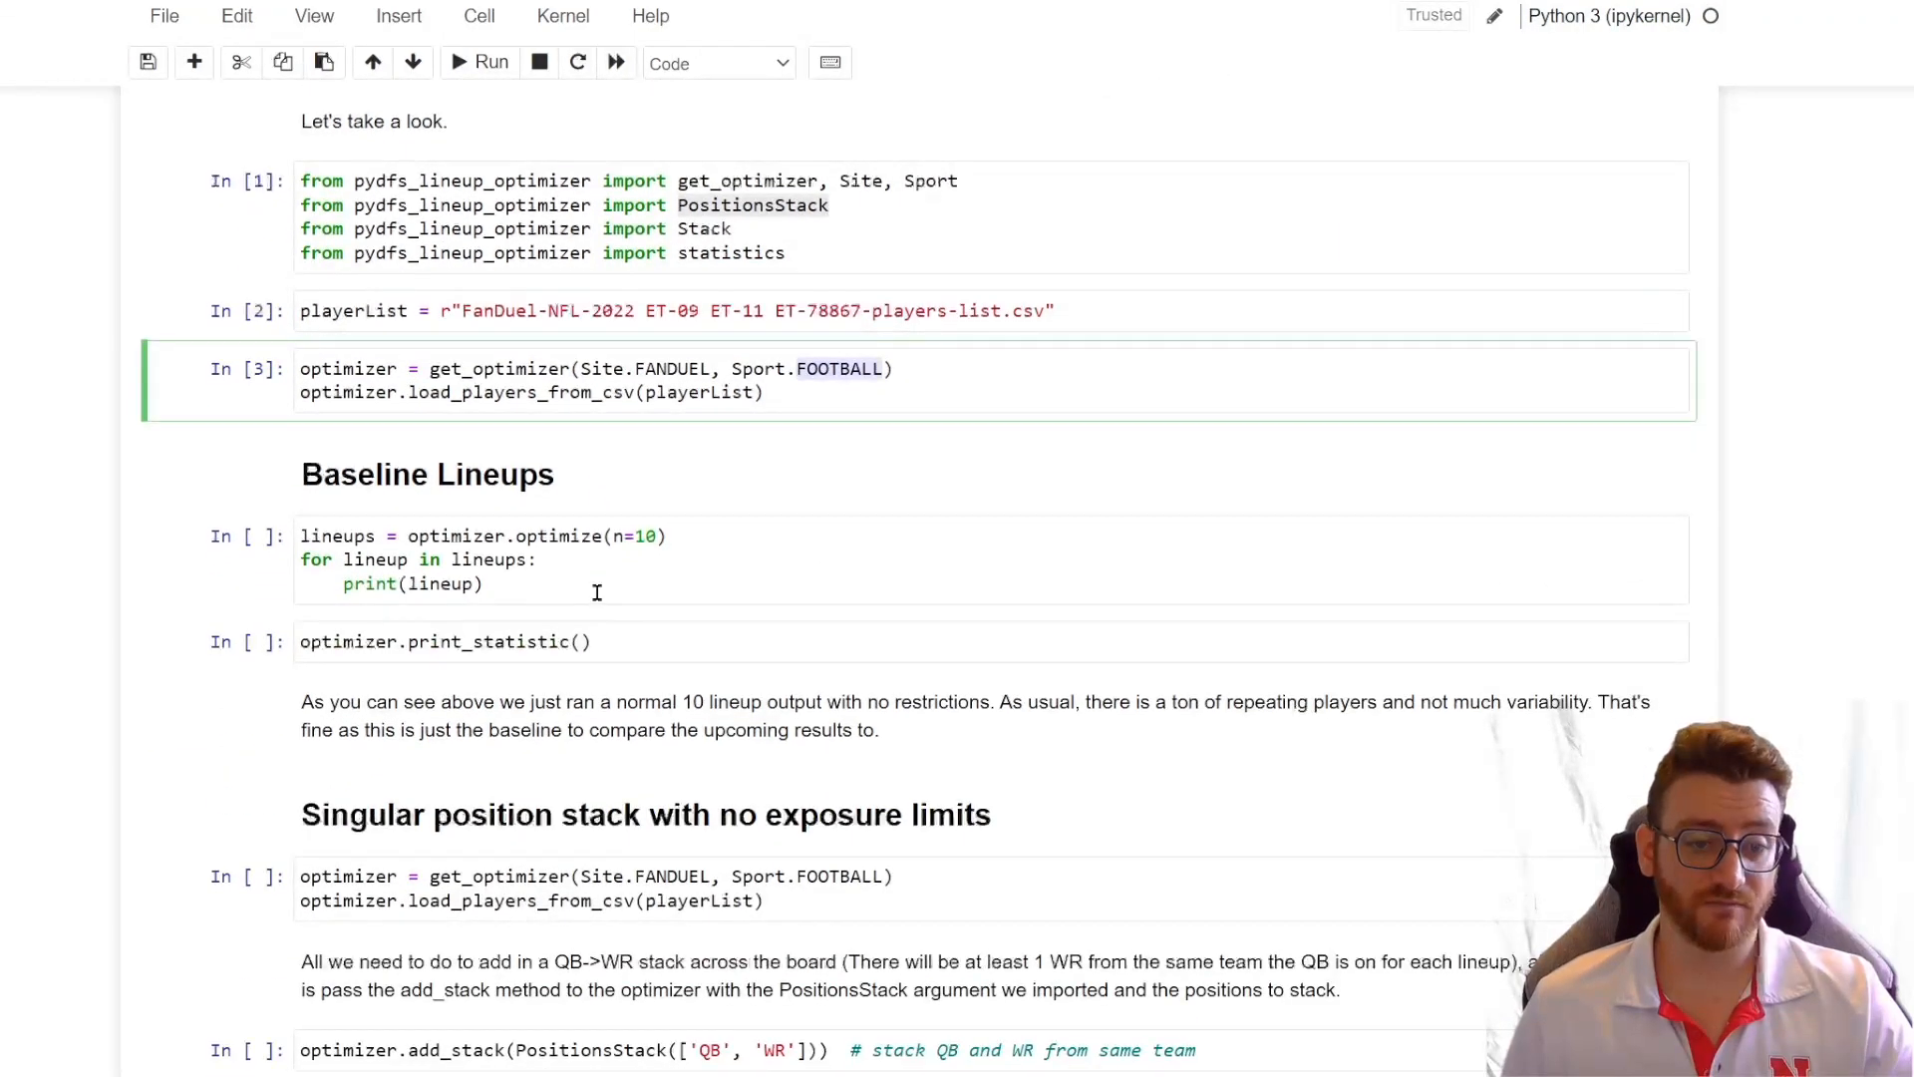
Step: Generate the ten baseline unrestricted lineups with optimizer.optimize(n=10)
click(478, 62)
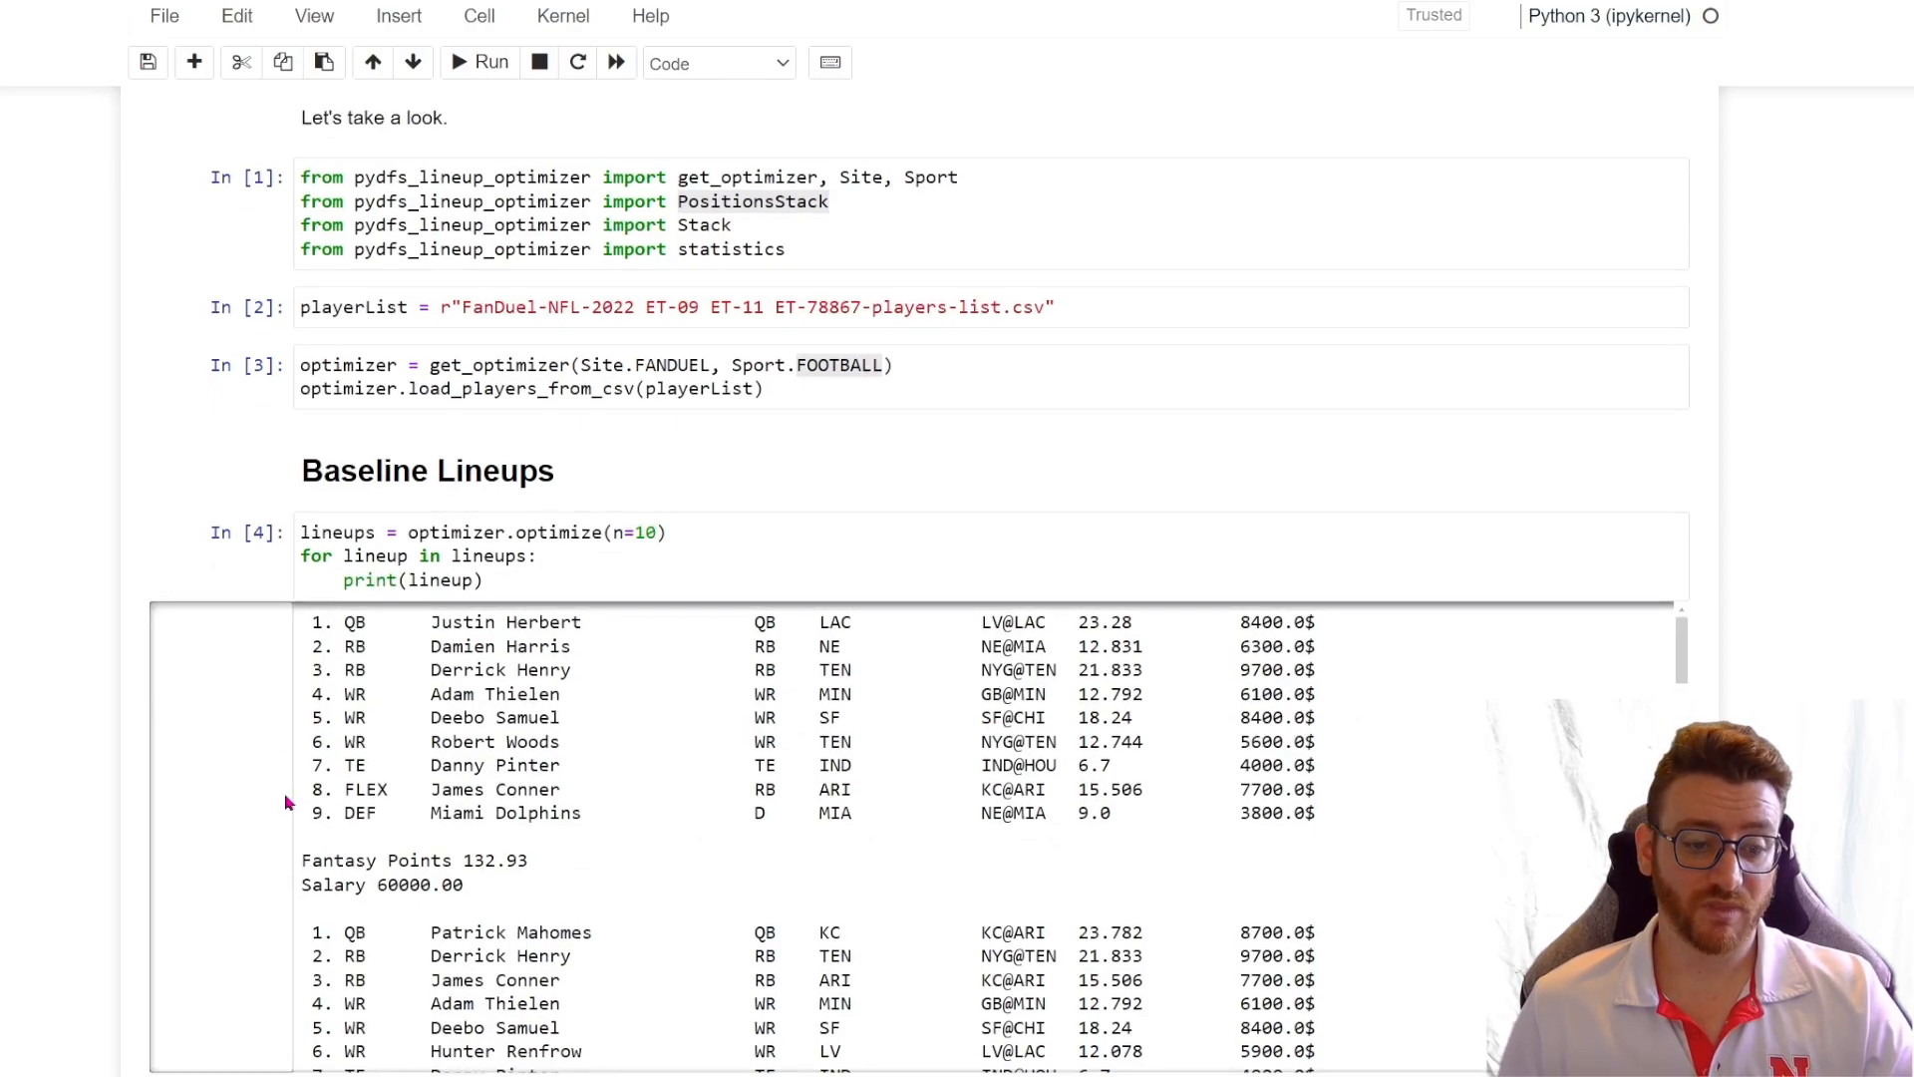
scroll(down, 3)
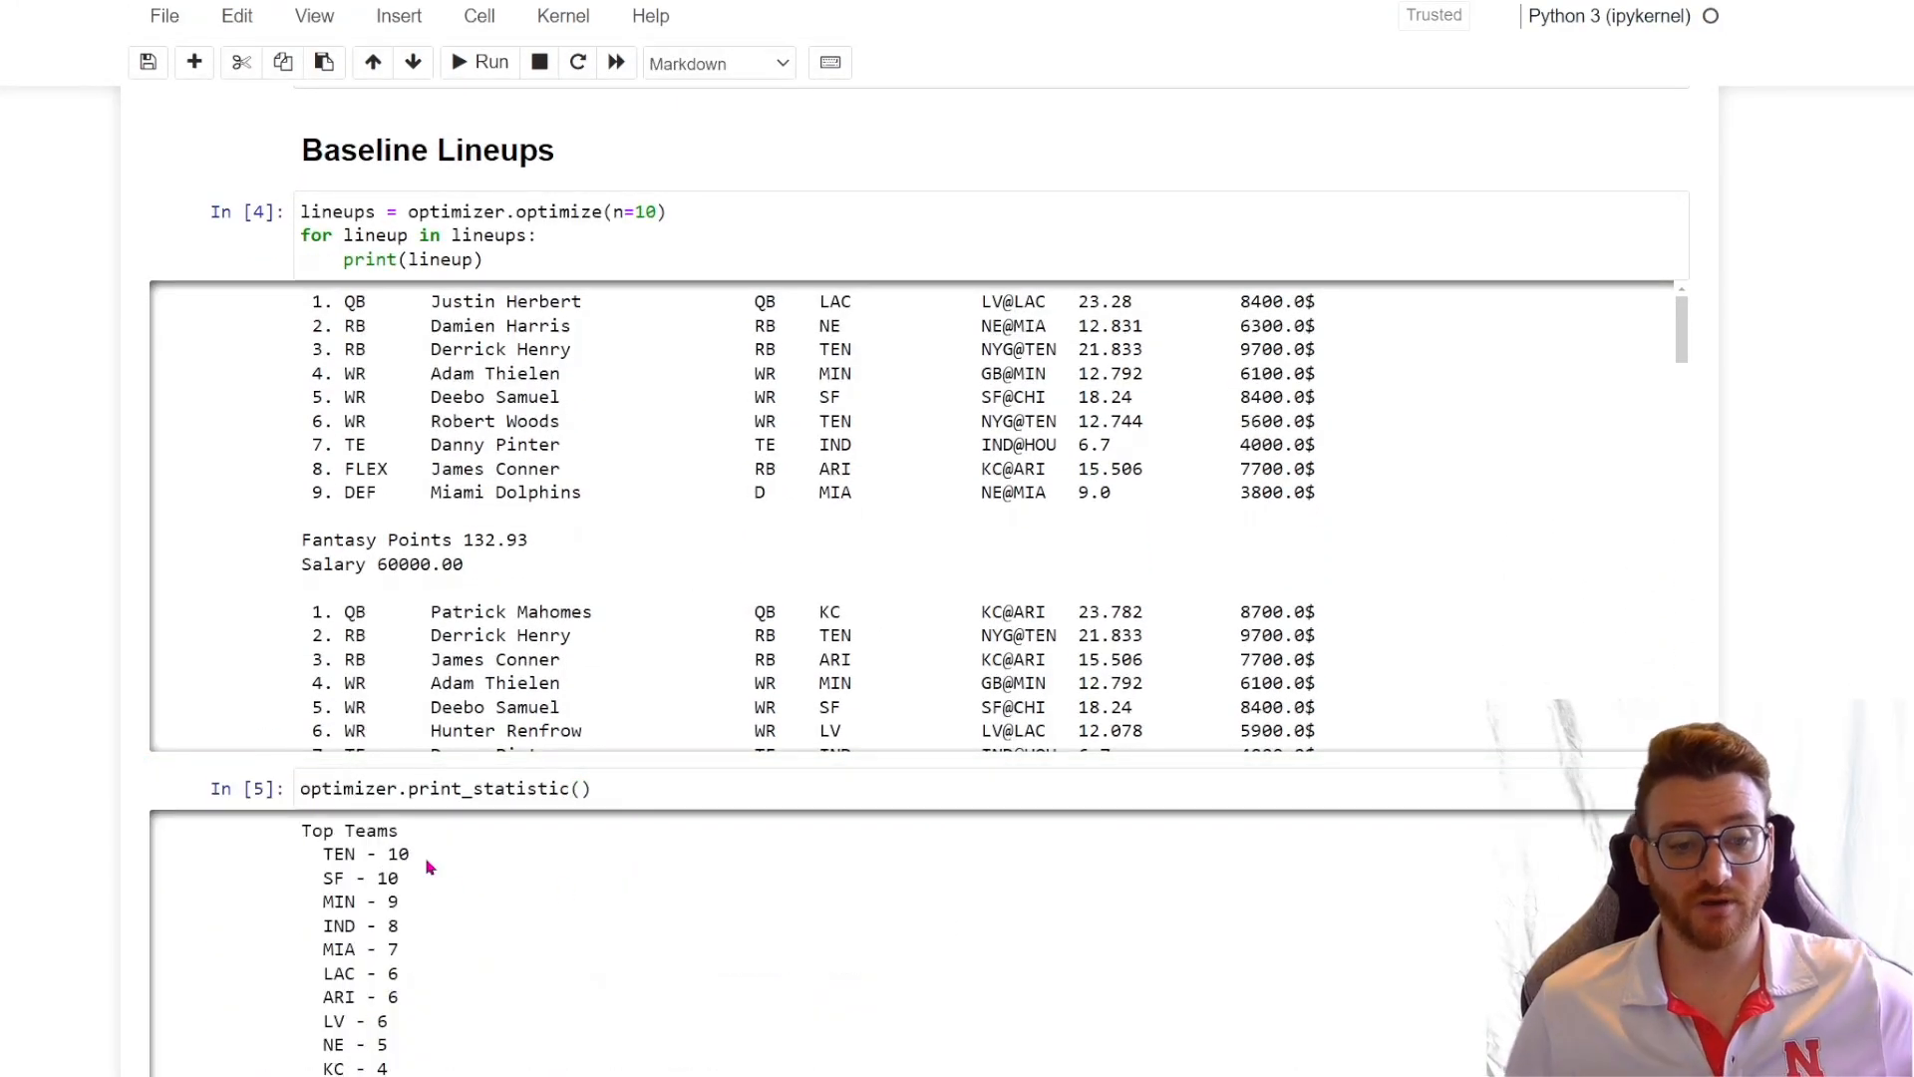
scroll(down, 3)
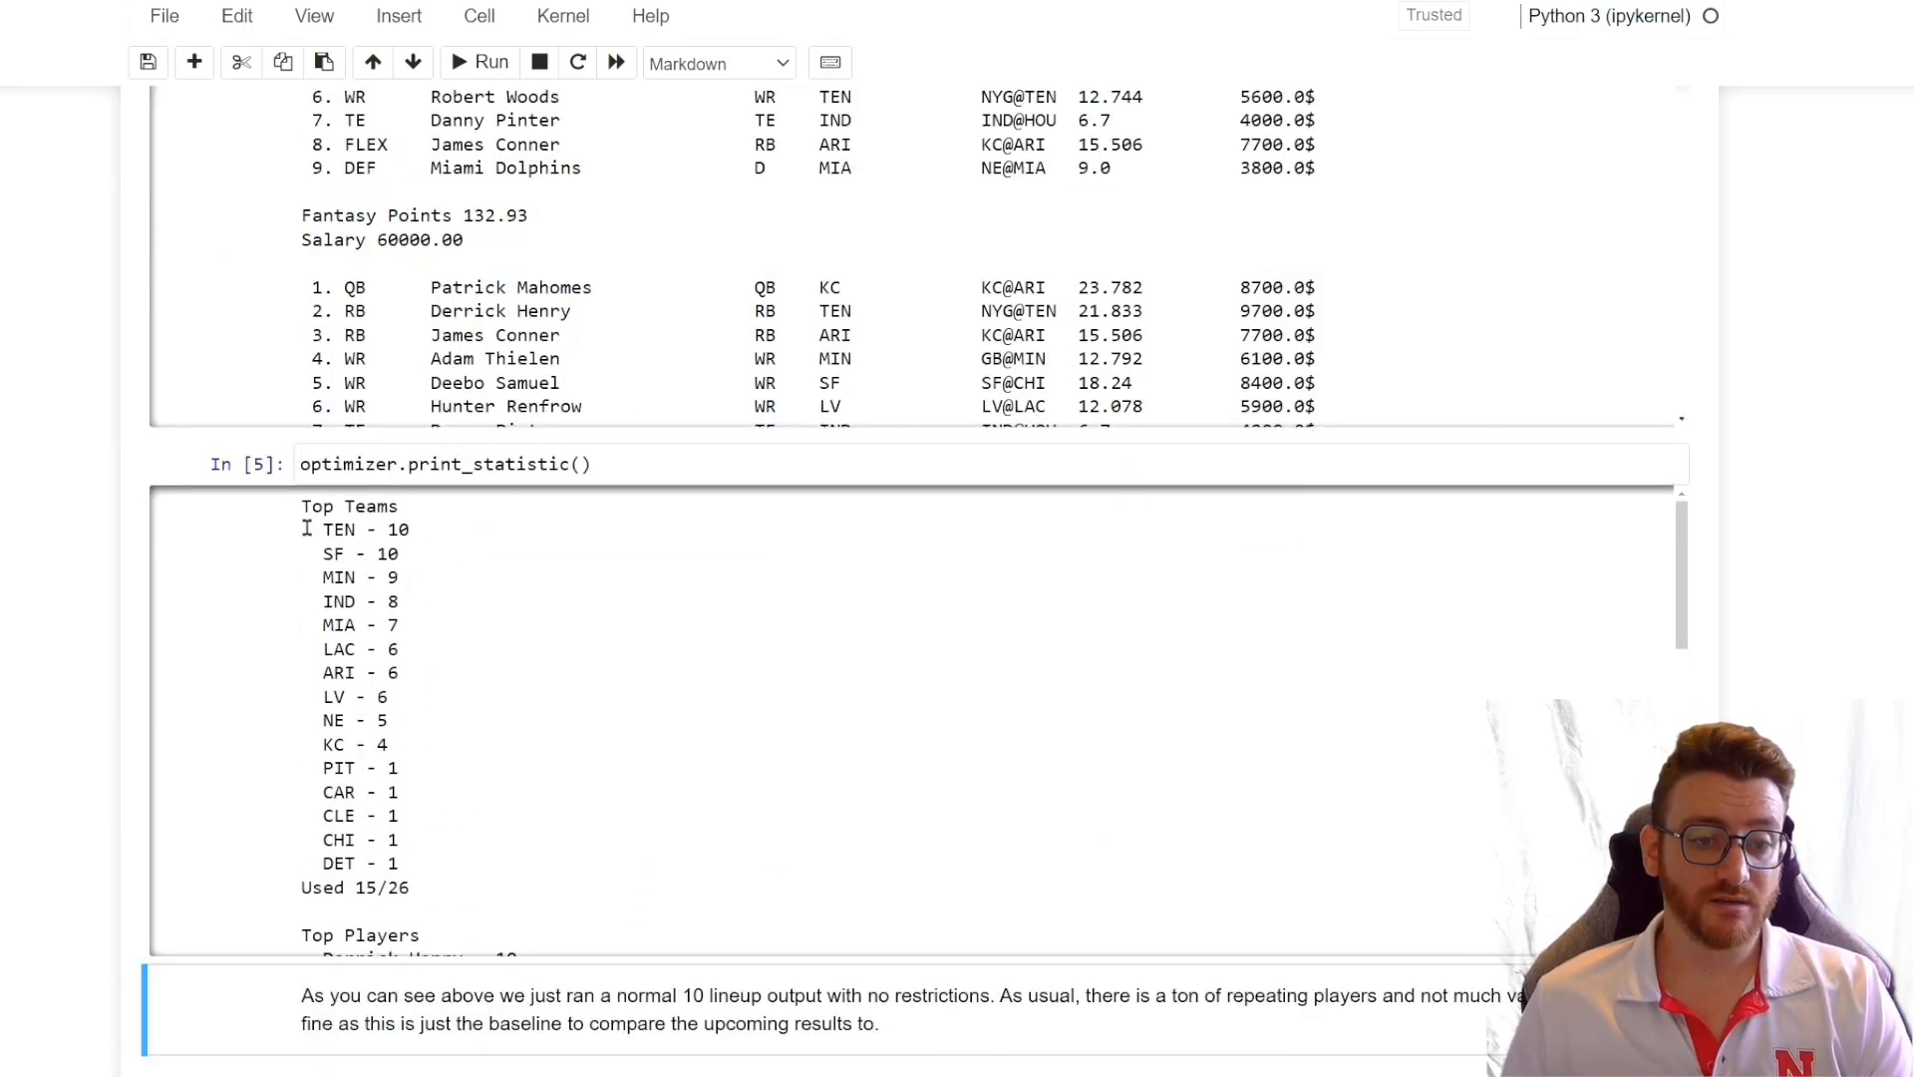
Step: Print the baseline lineups' team and player exposure statistics and review the output
click(714, 61)
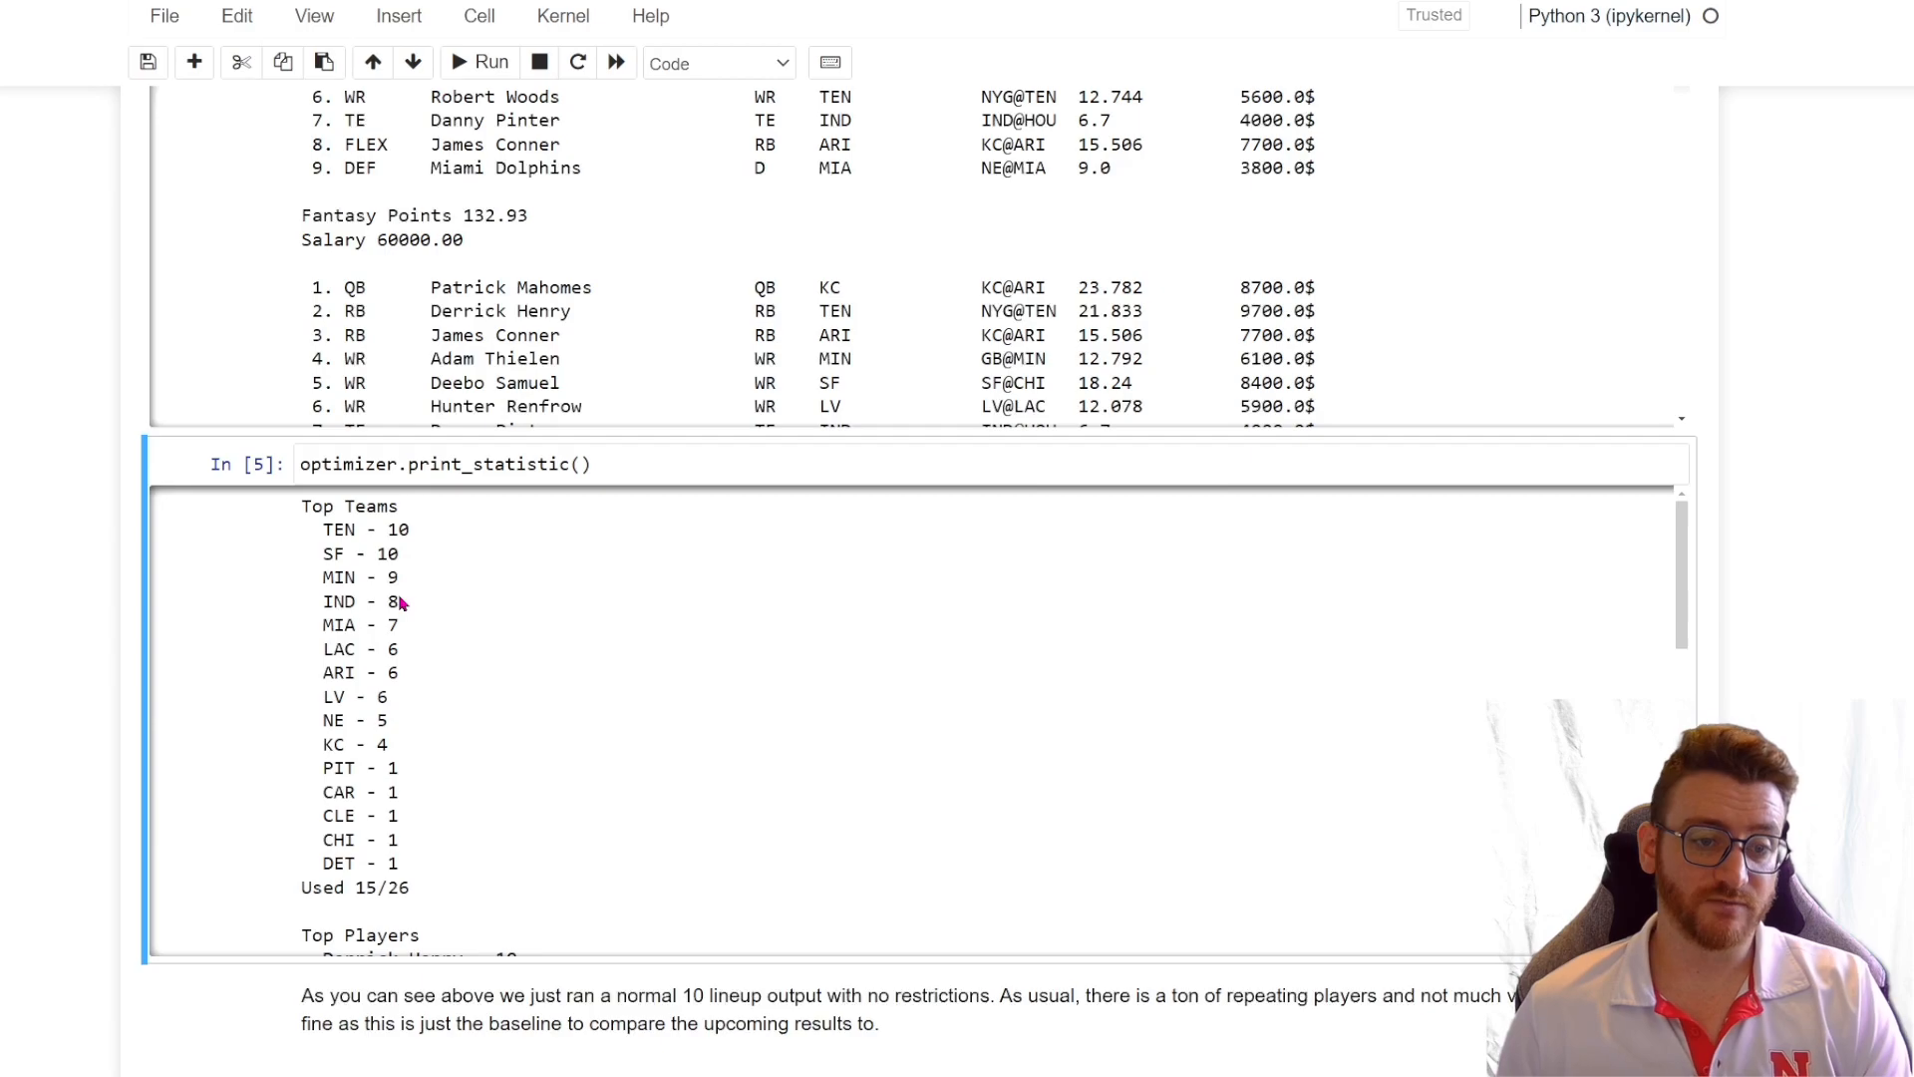
scroll(down, 3)
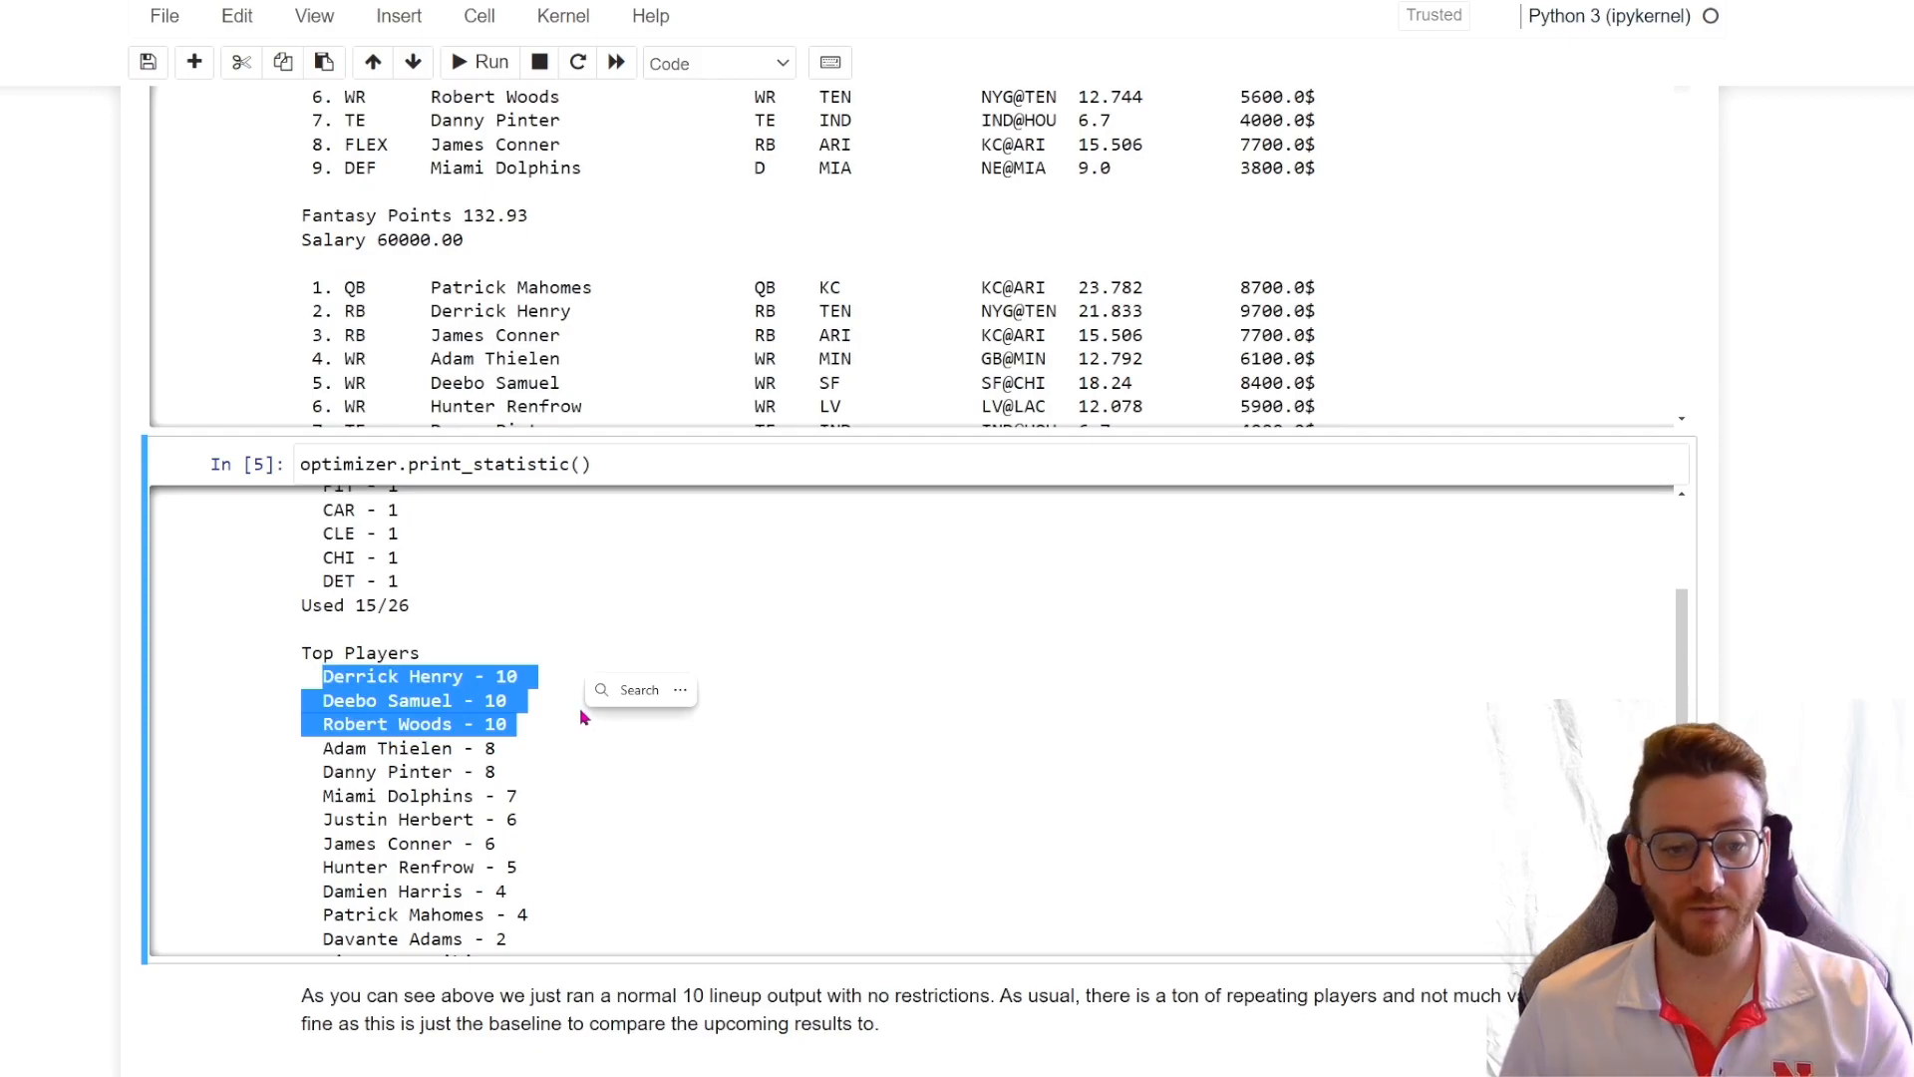
scroll(up, 3)
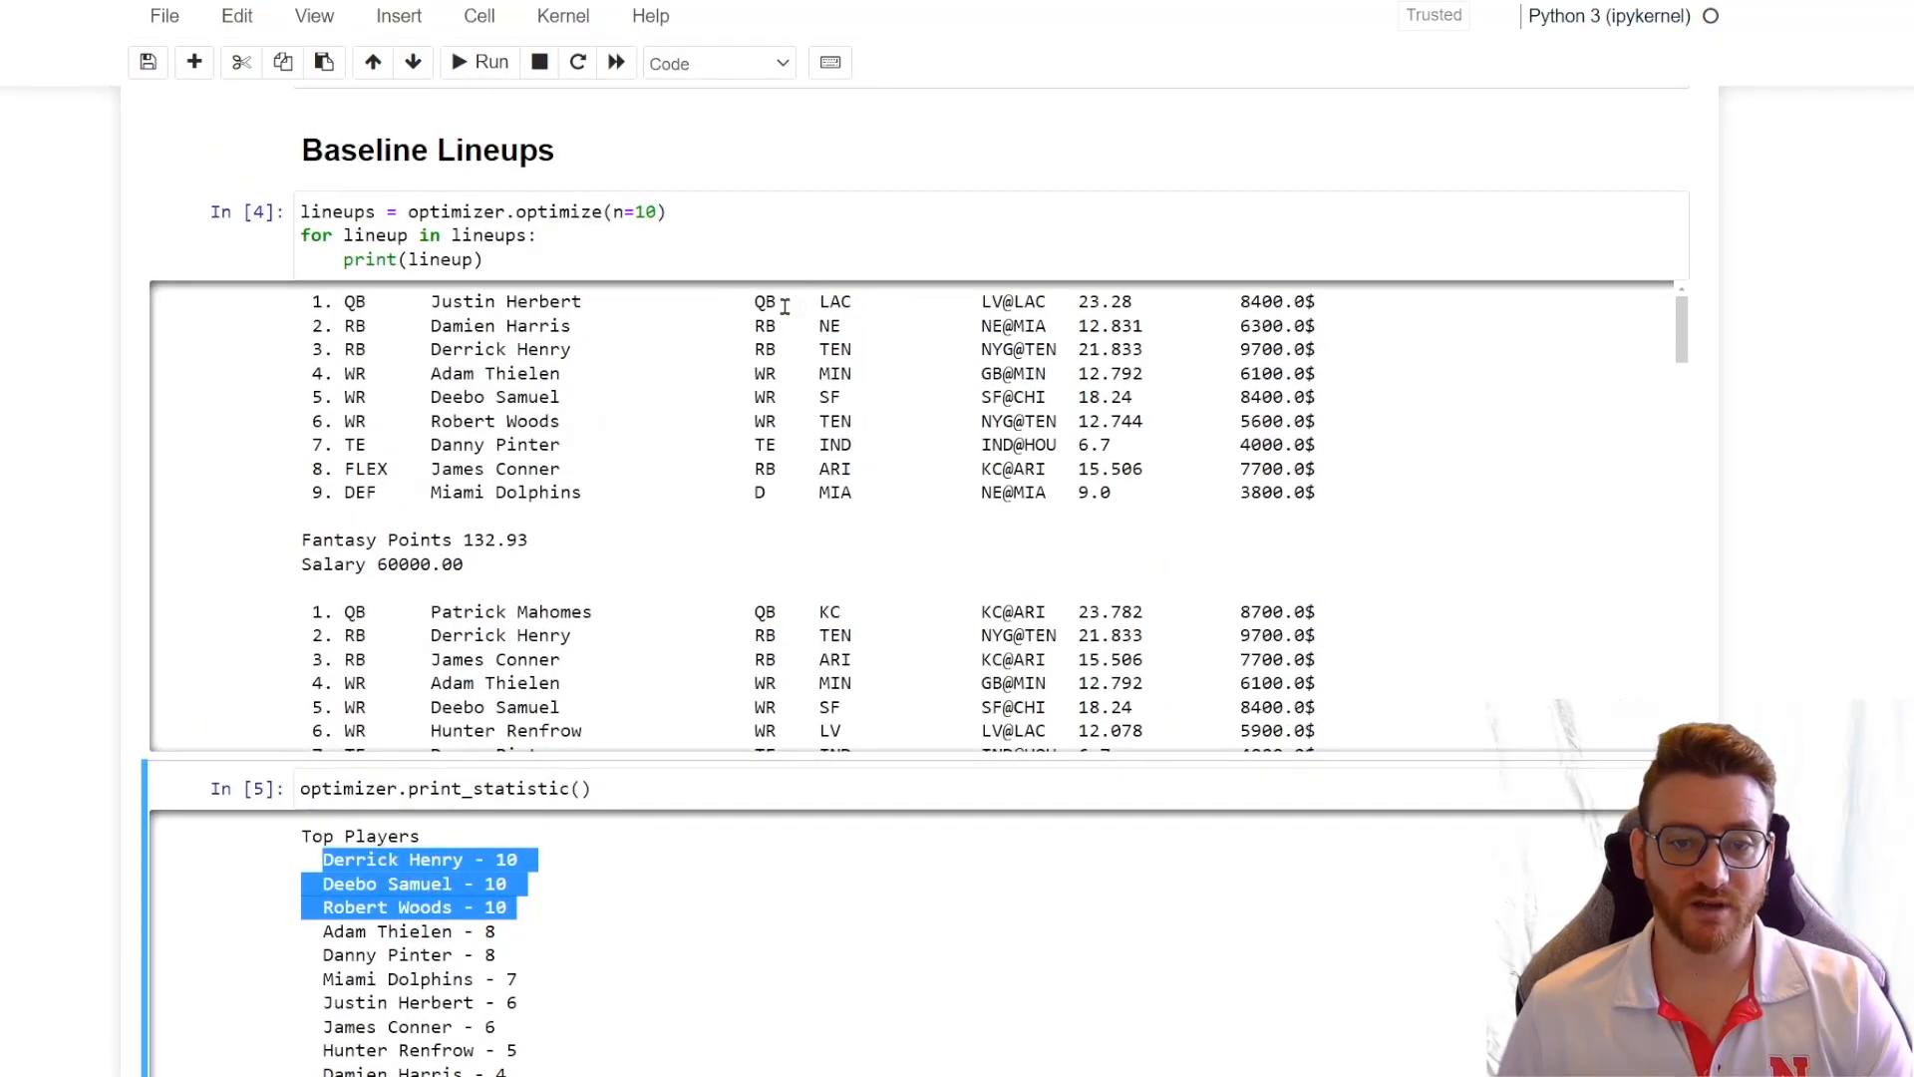
scroll(down, 3)
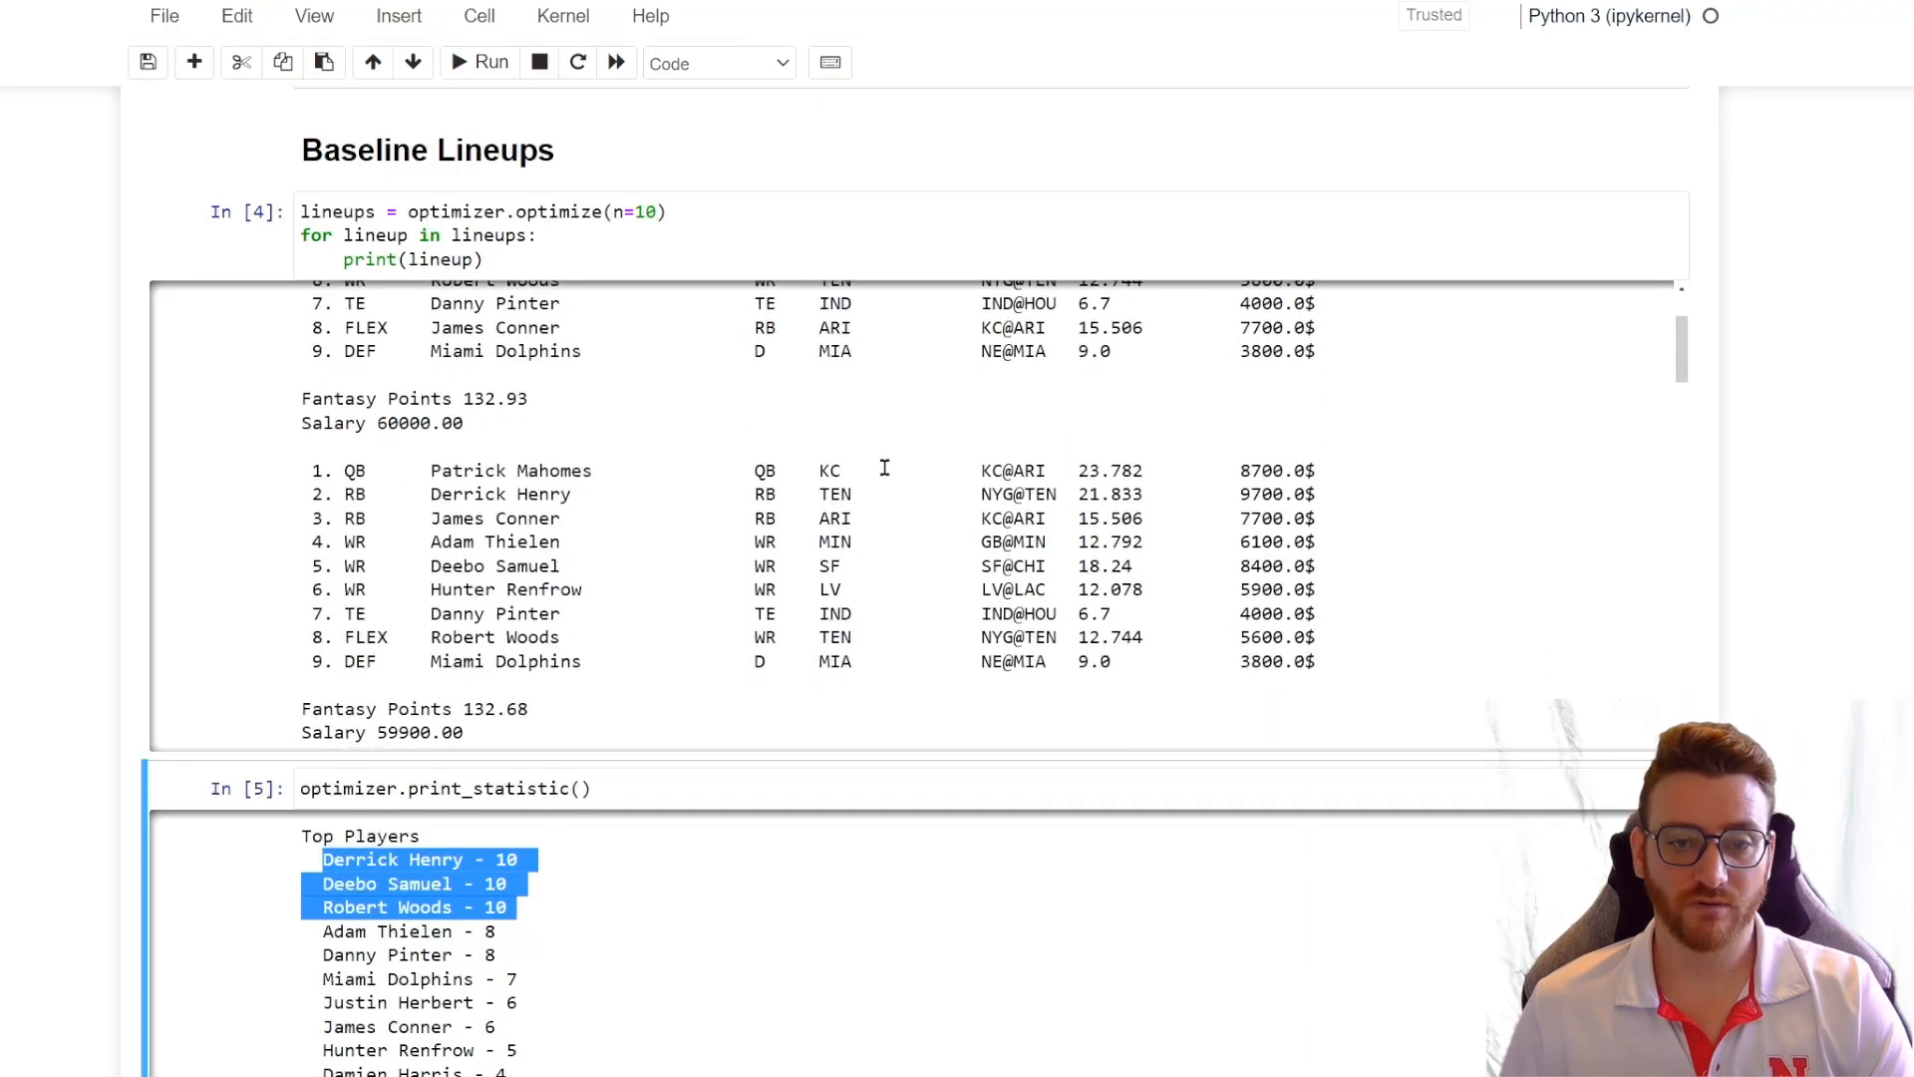
scroll(down, 3)
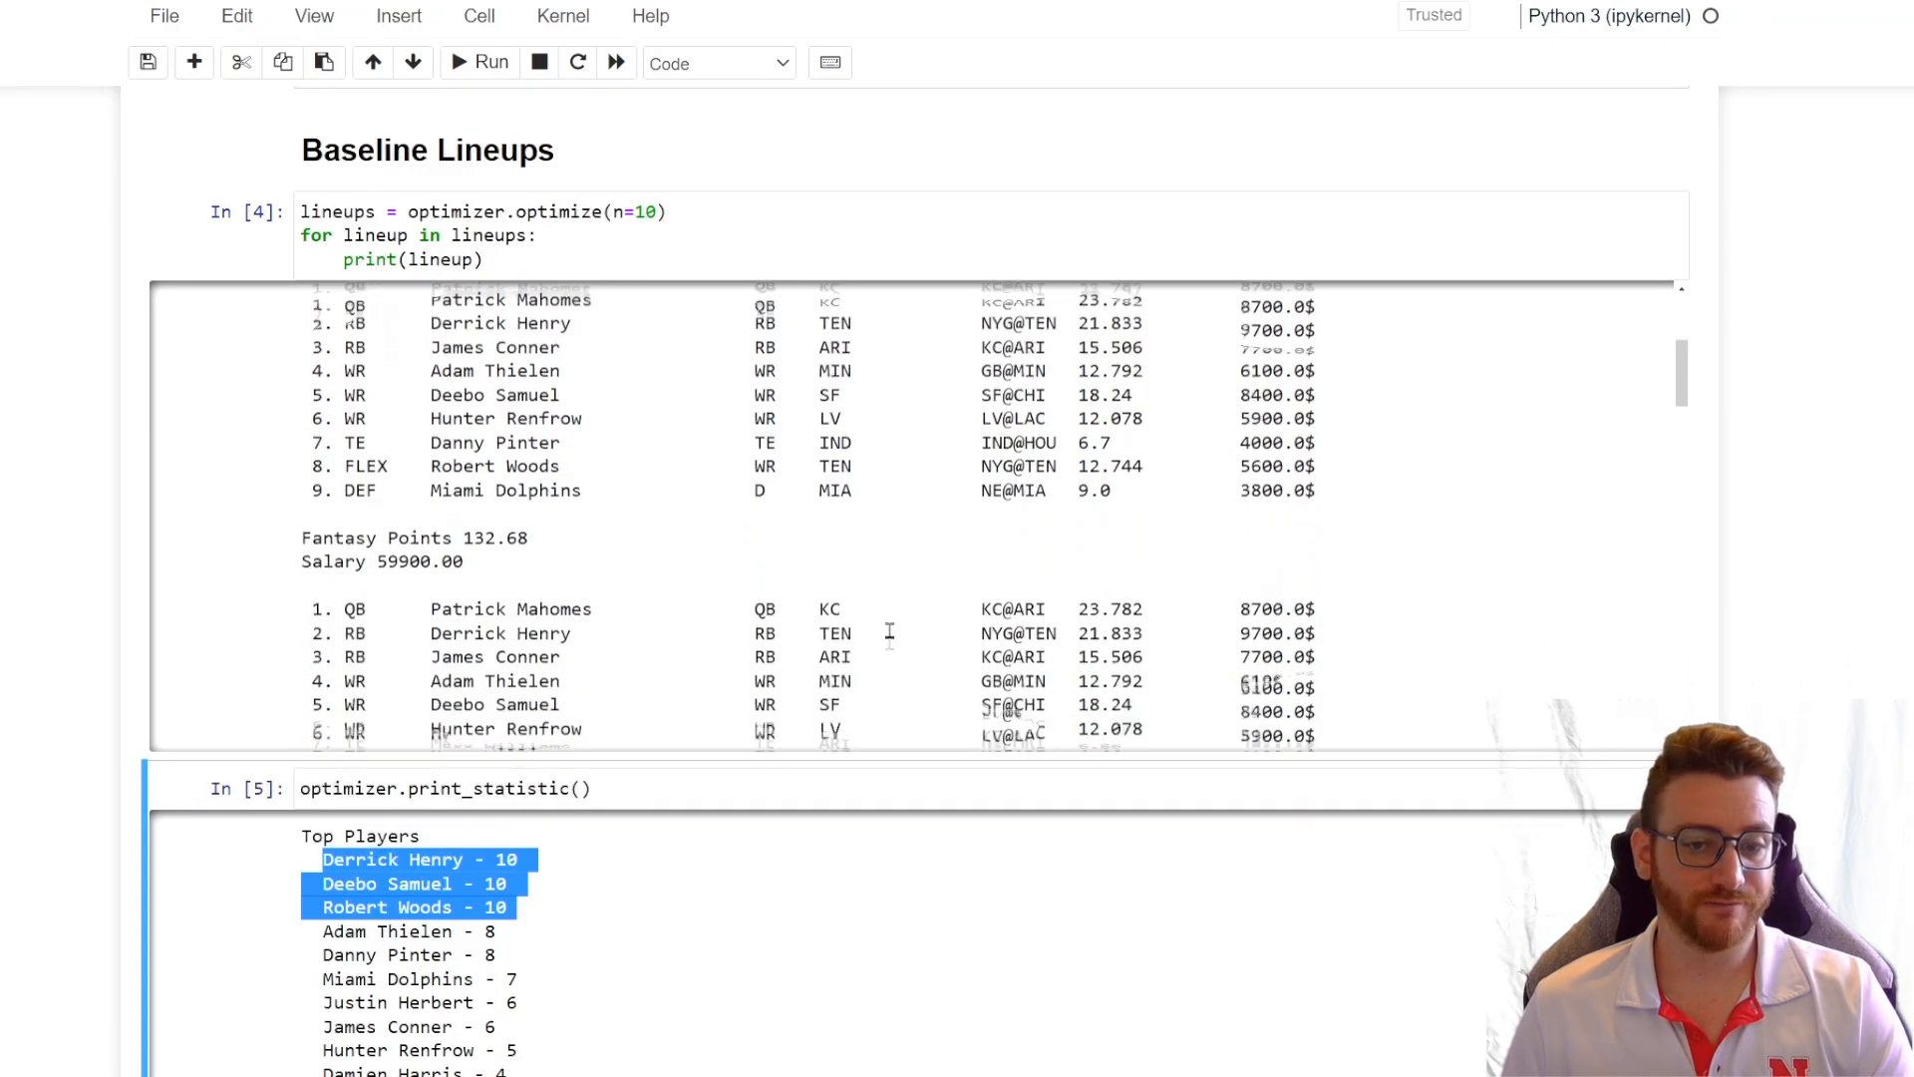
scroll(down, 3)
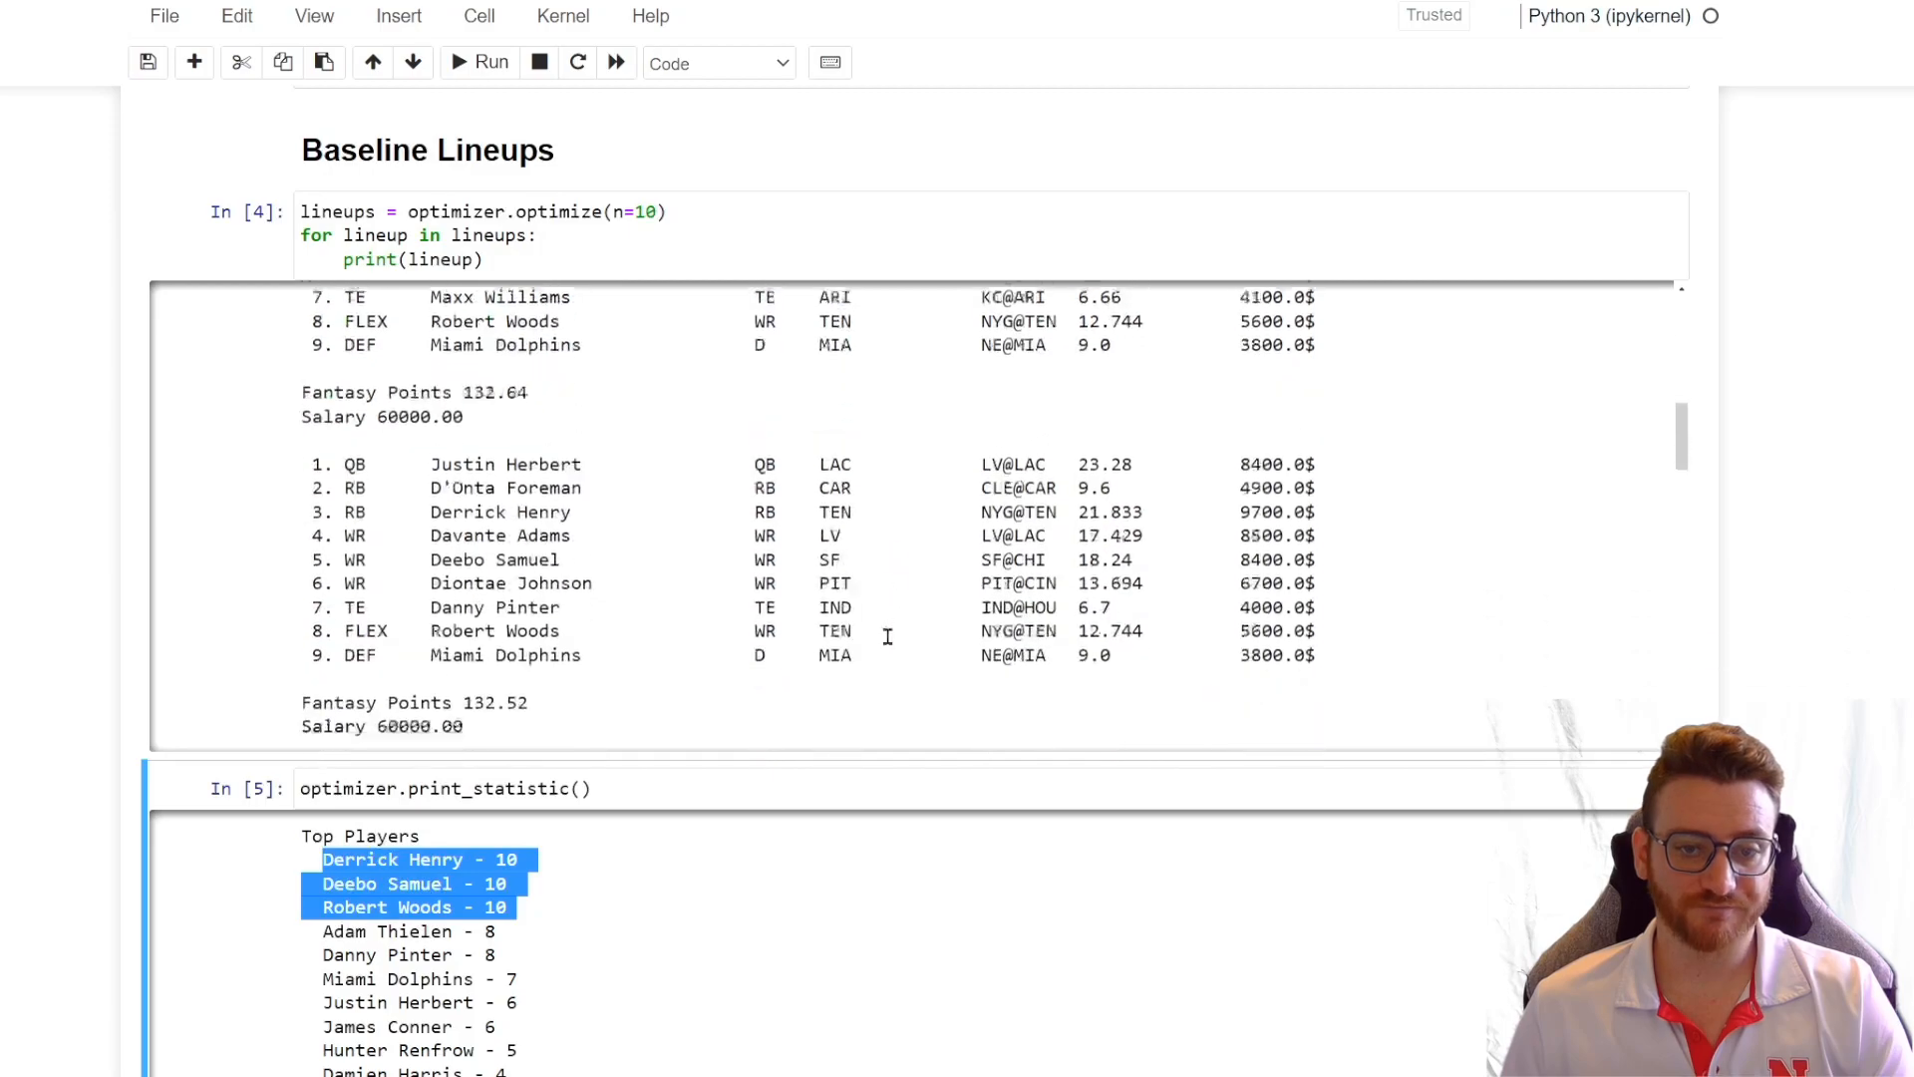
scroll(down, 3)
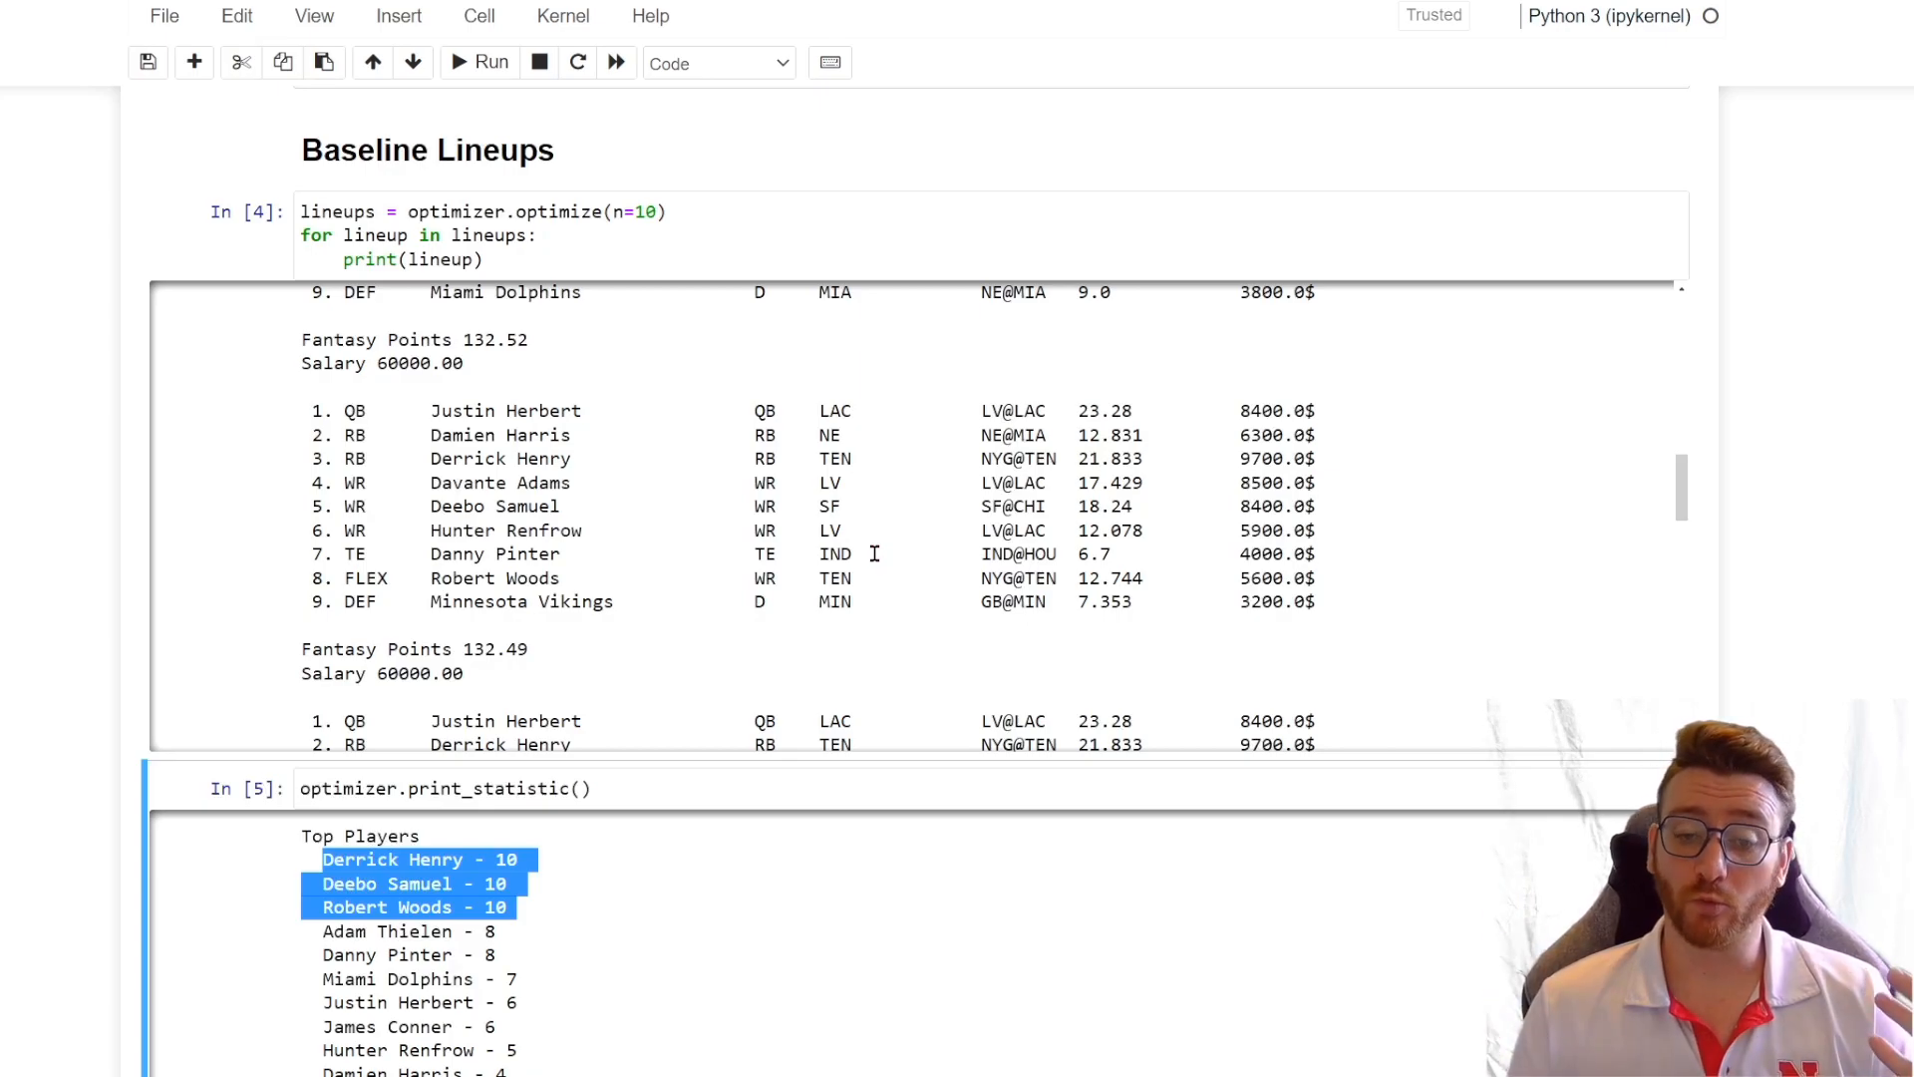
scroll(down, 3)
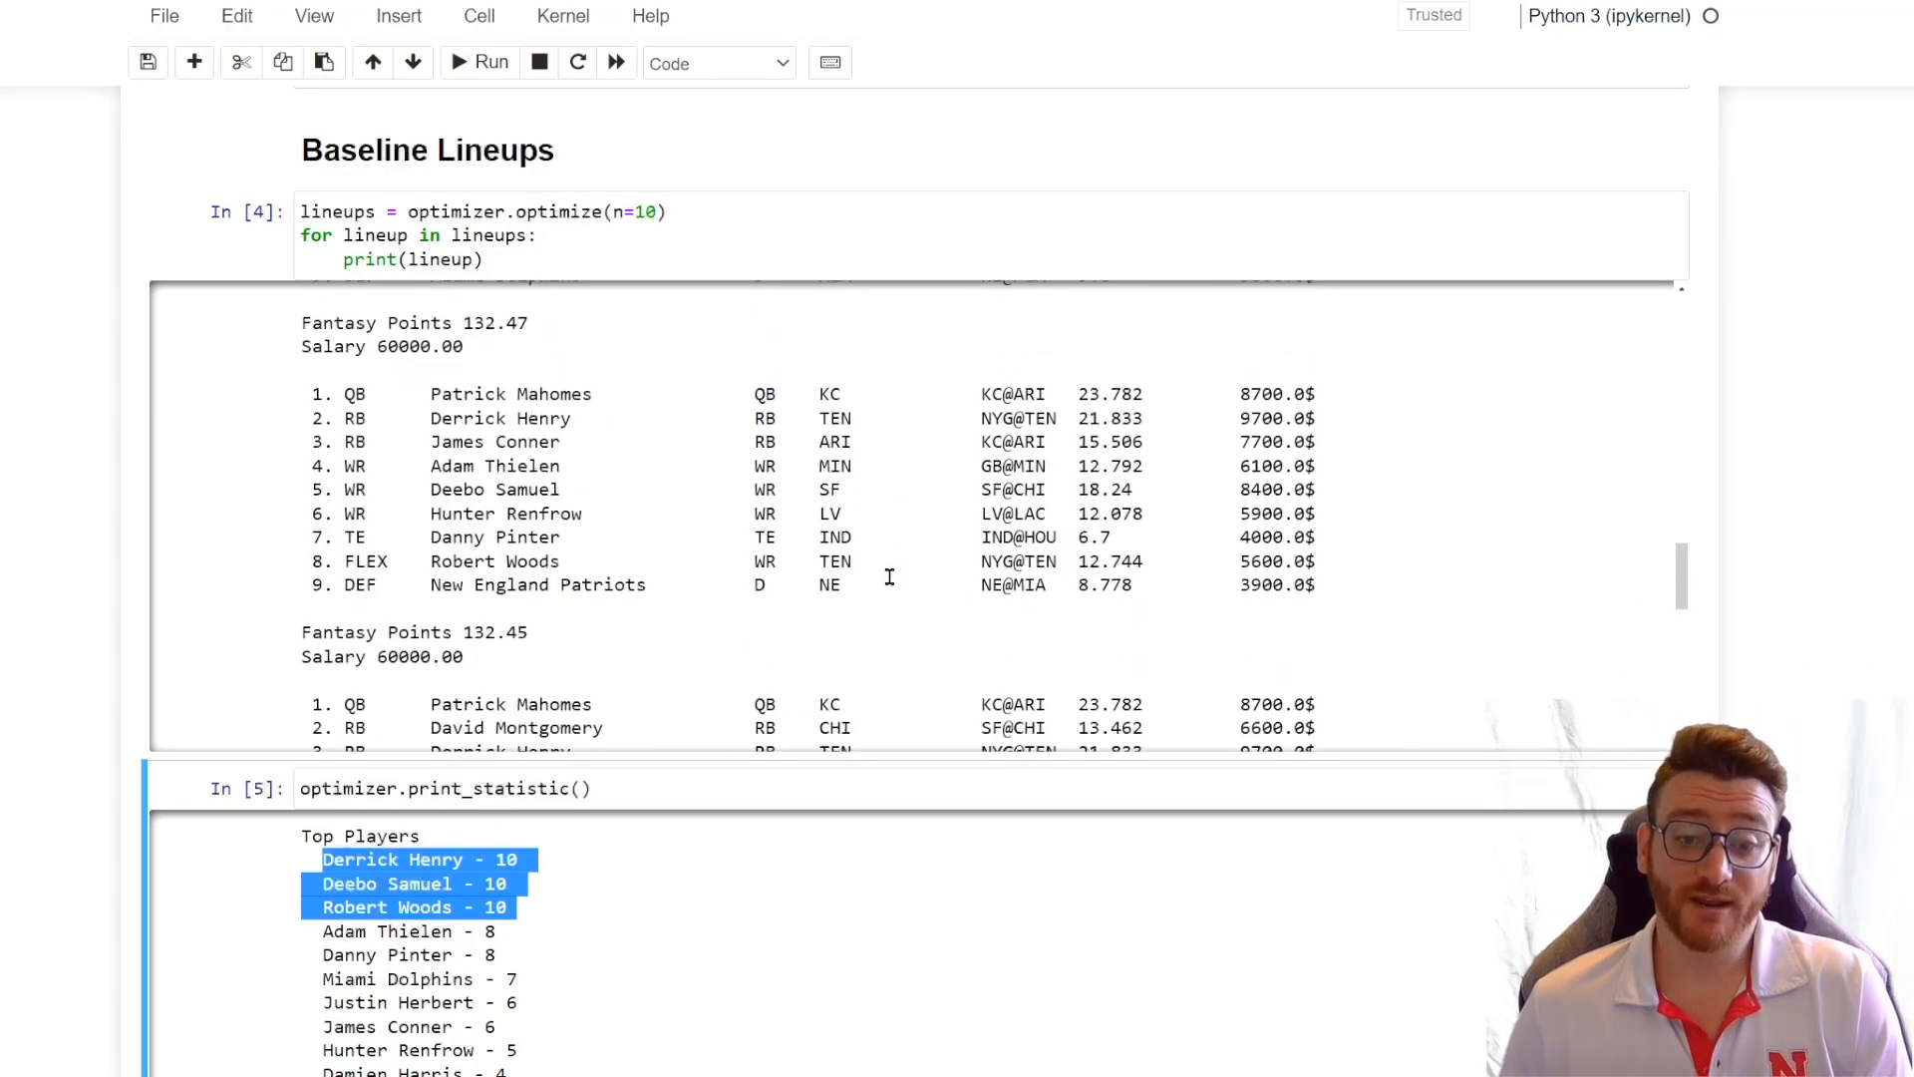
scroll(down, 3)
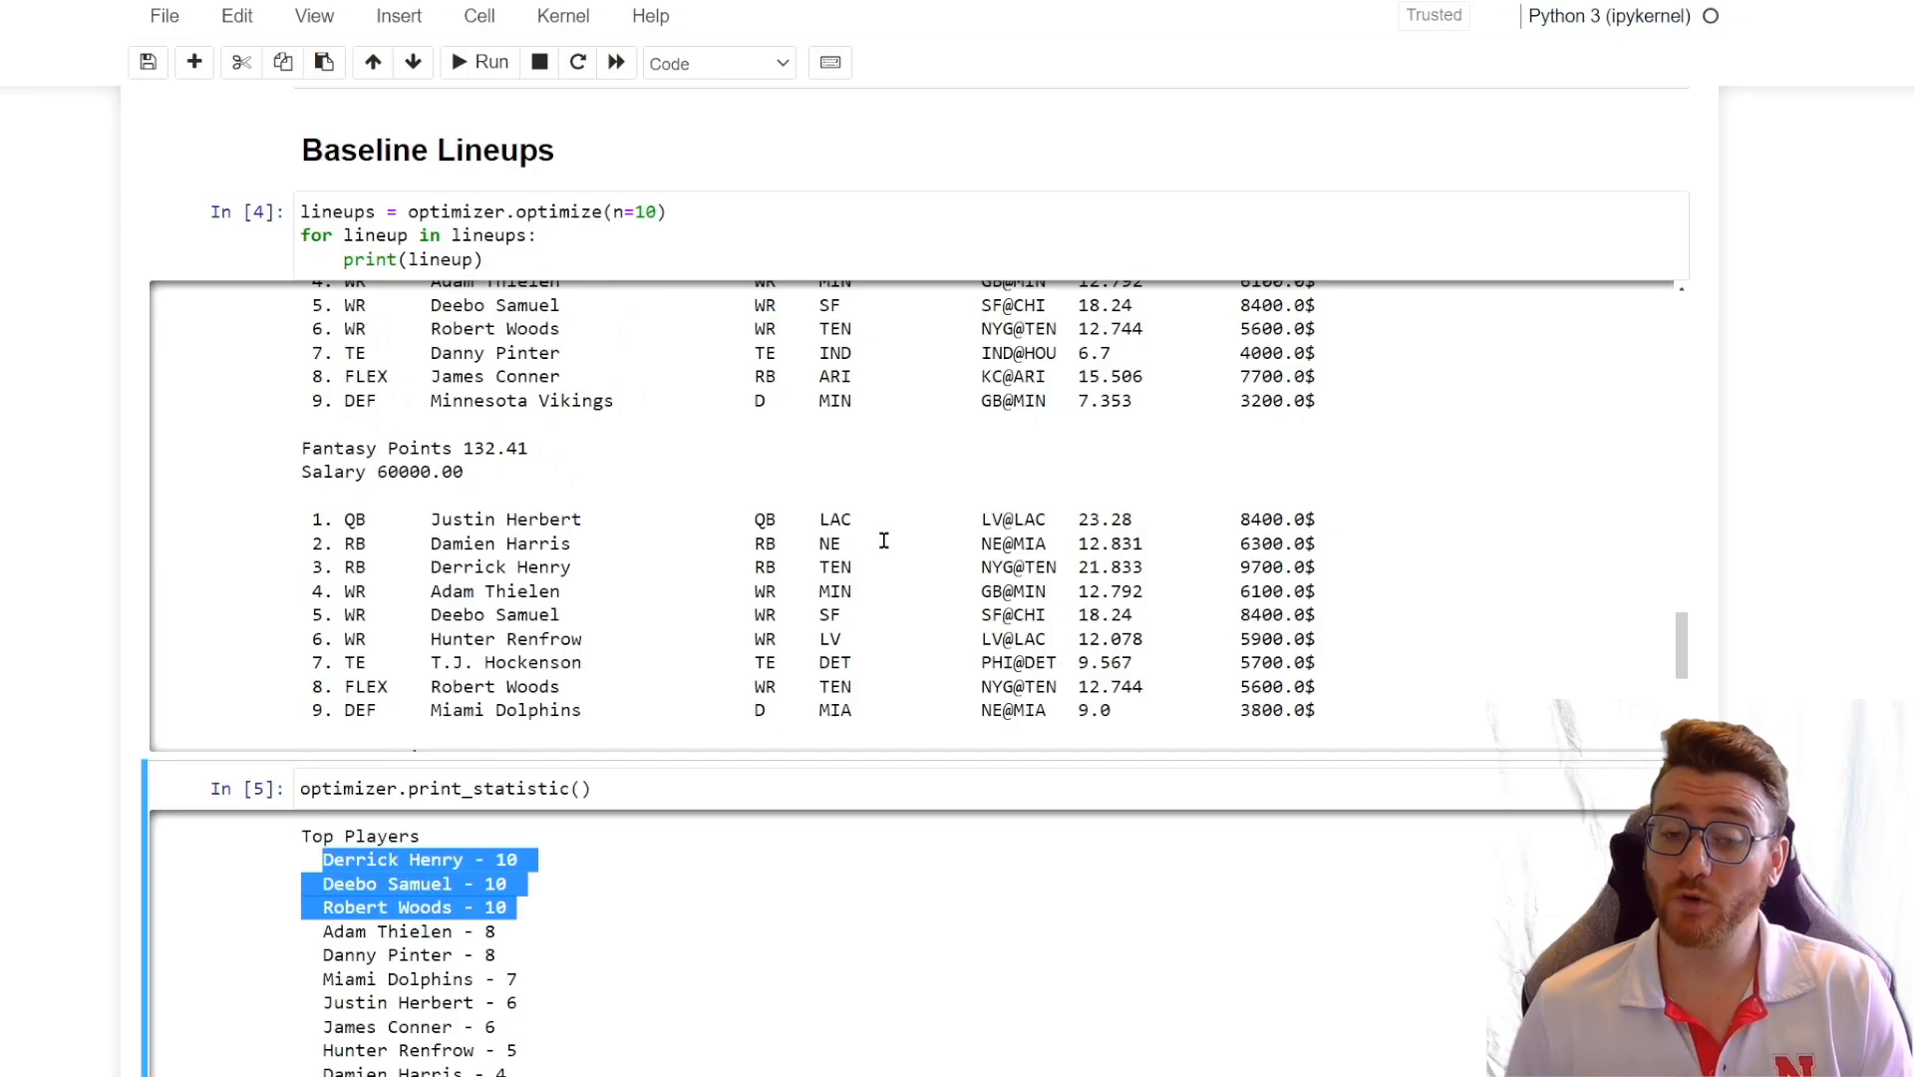
scroll(down, 3)
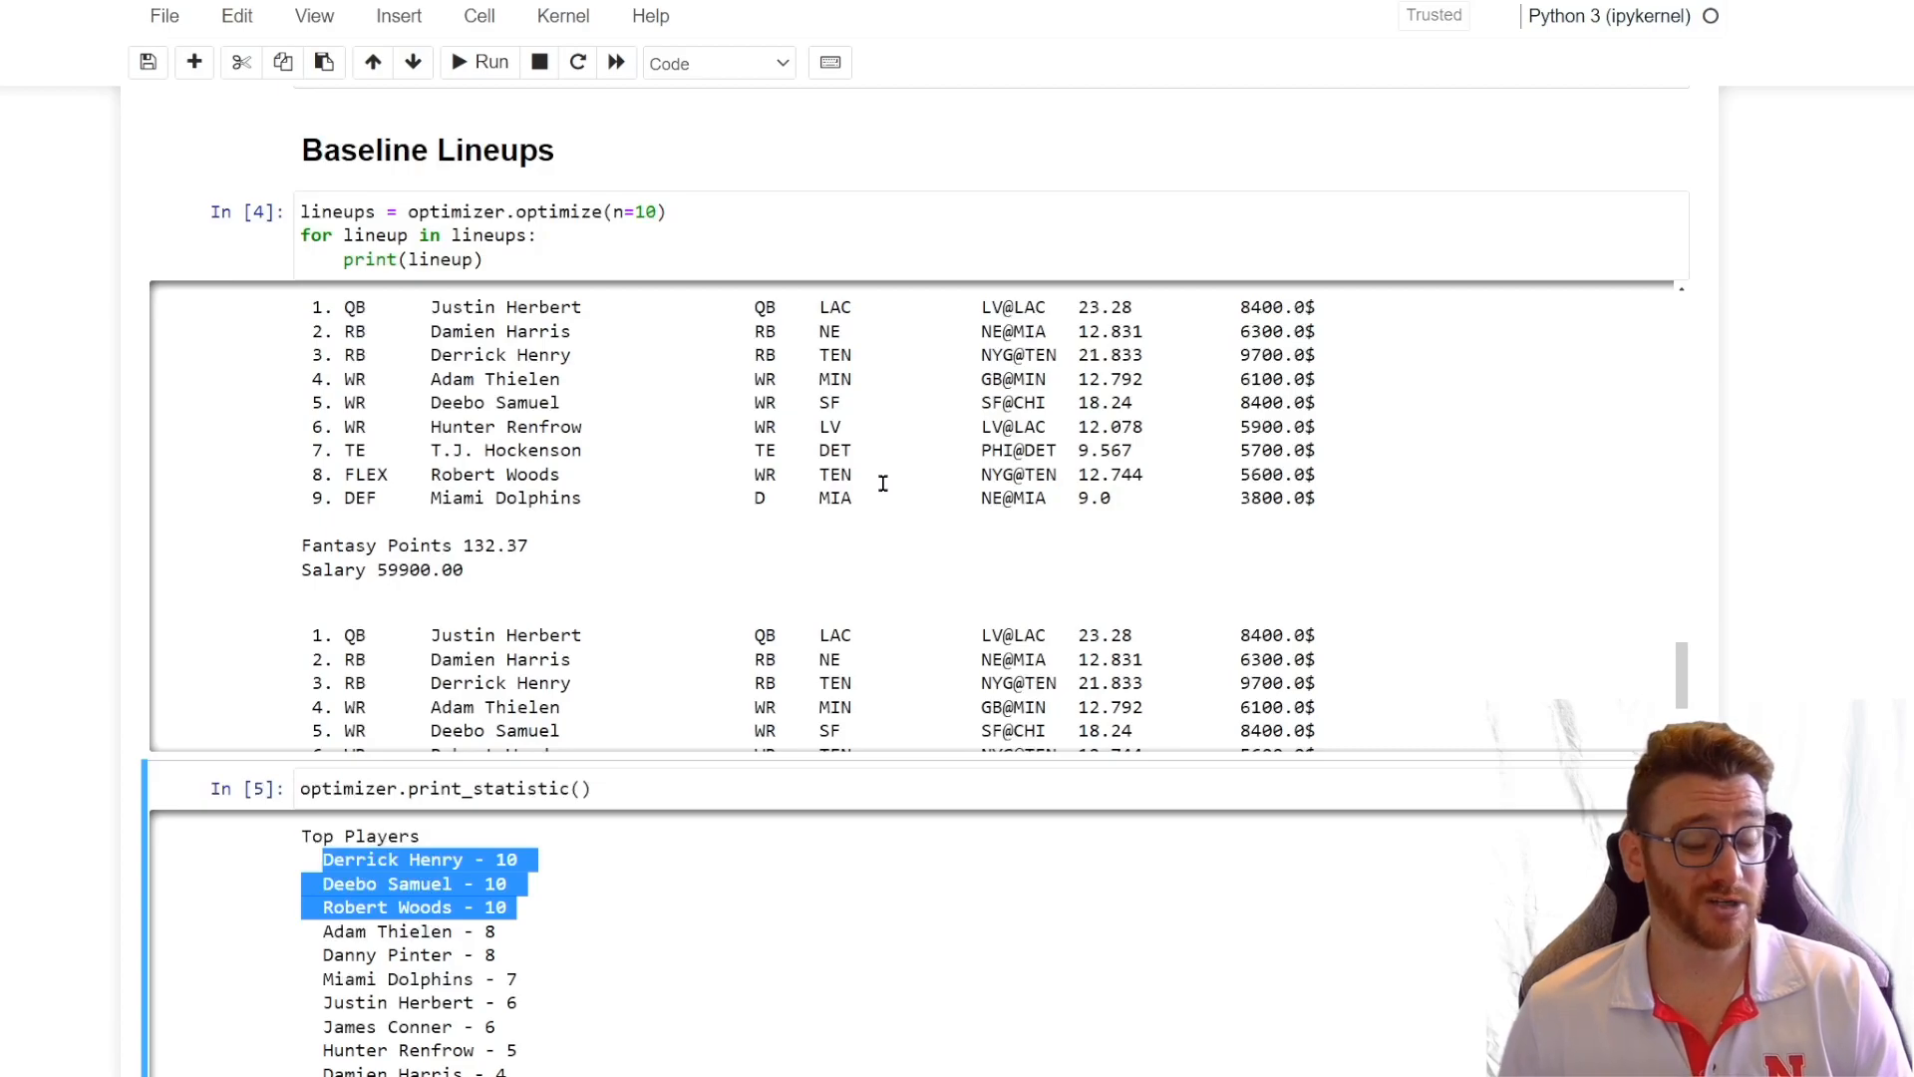
mouse_move(787, 534)
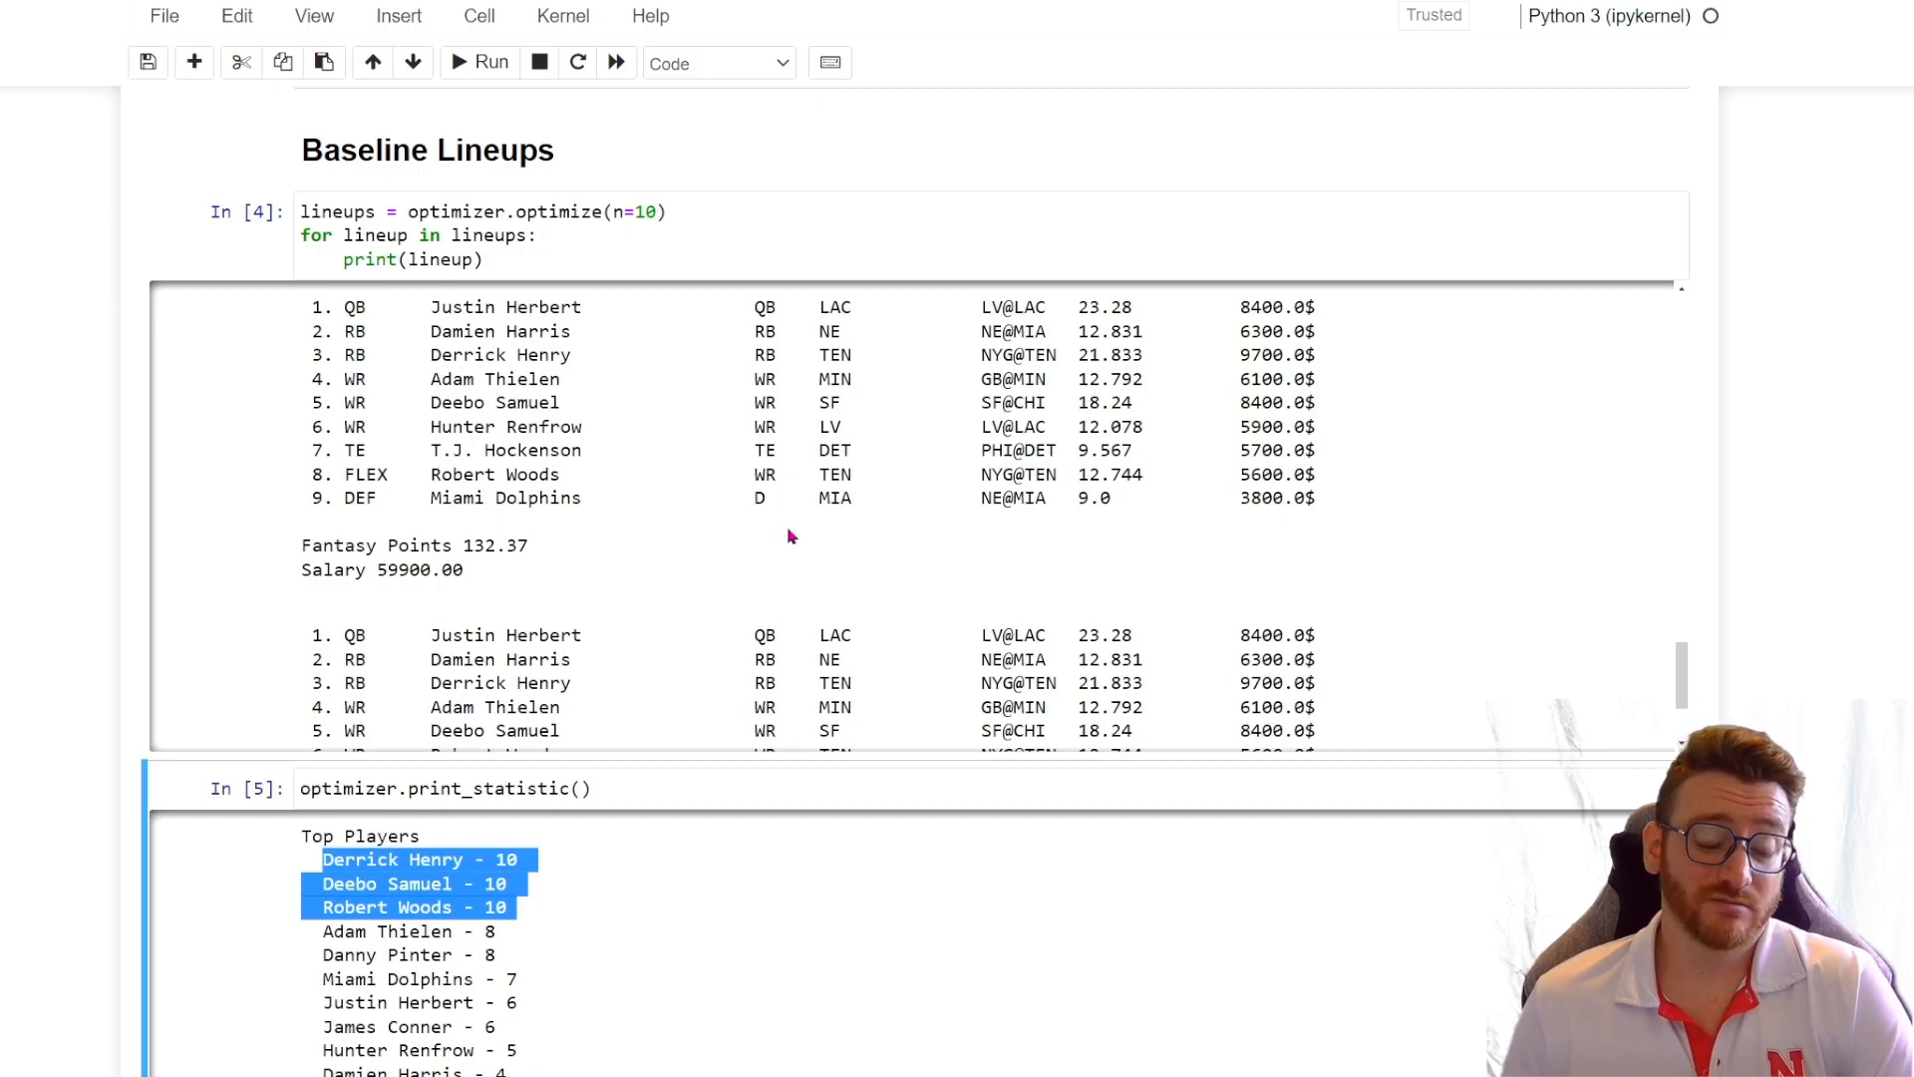
scroll(down, 3)
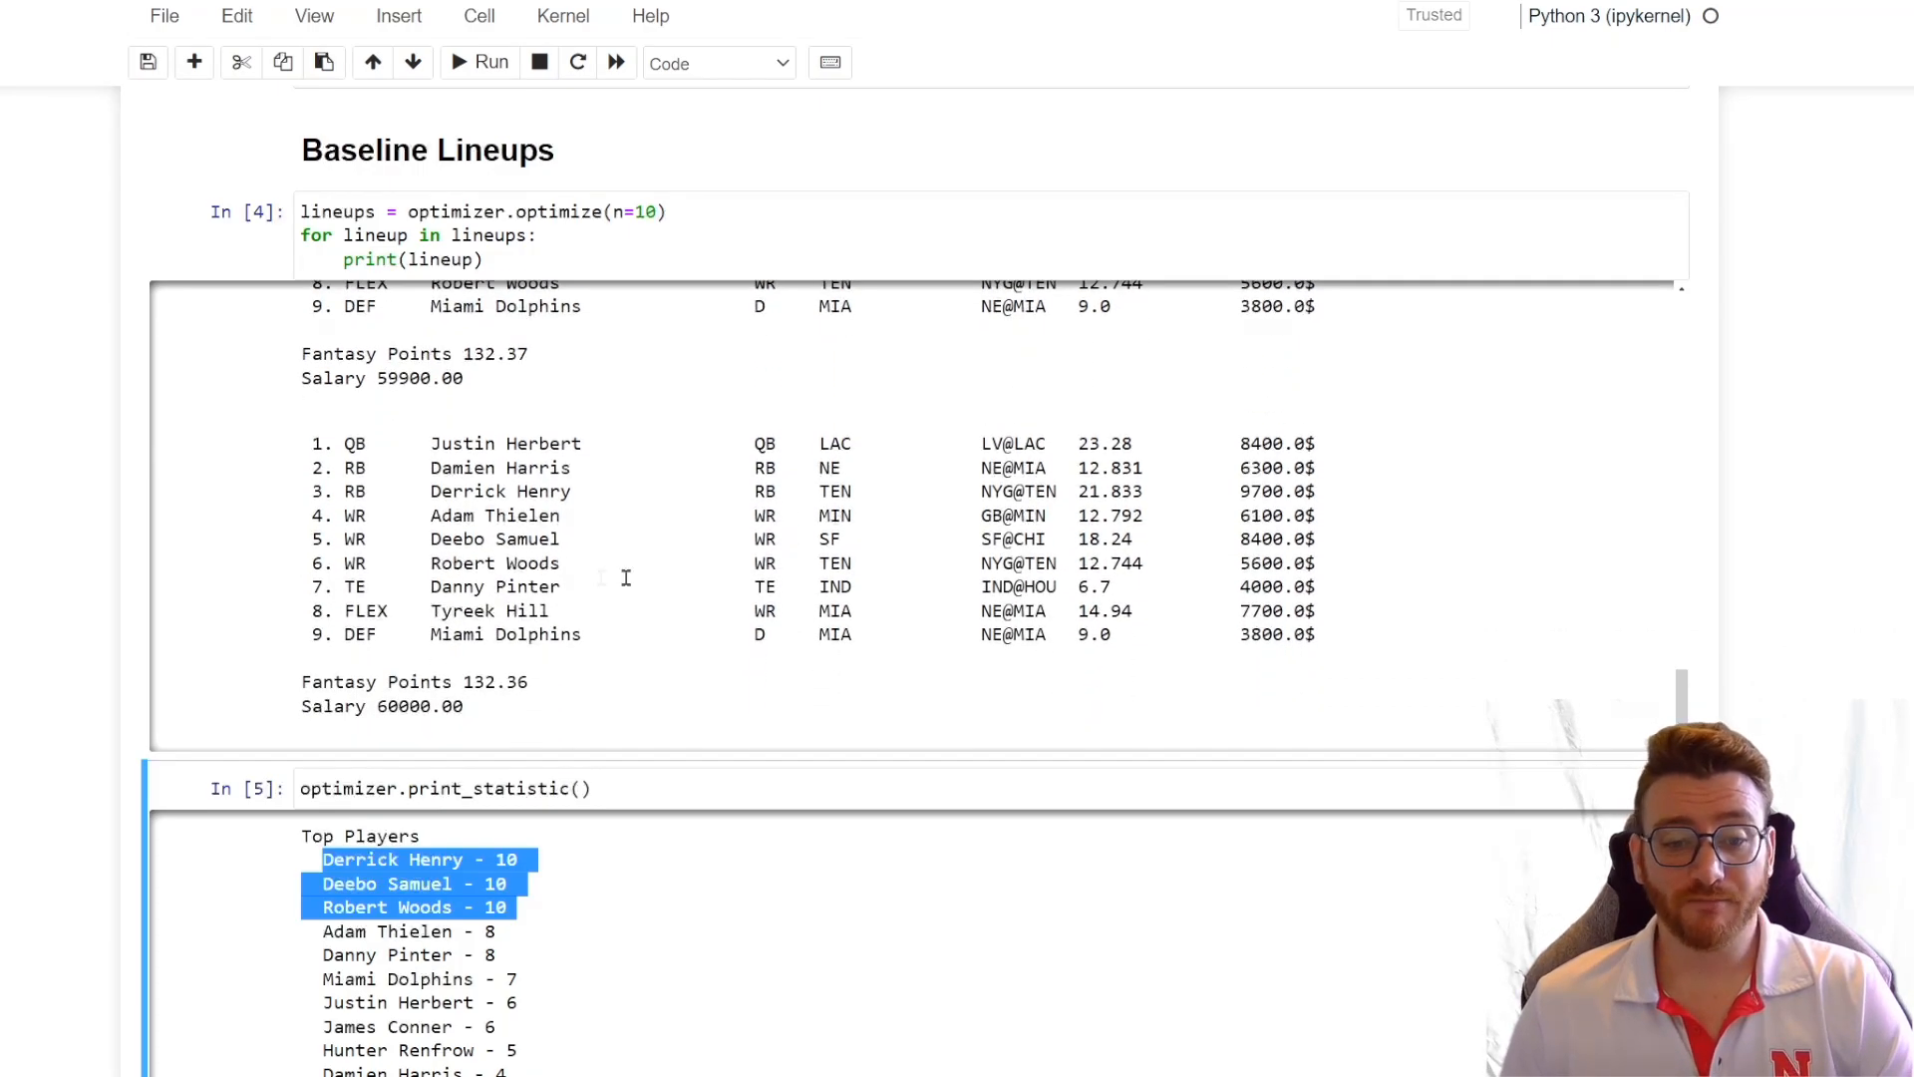
scroll(down, 3)
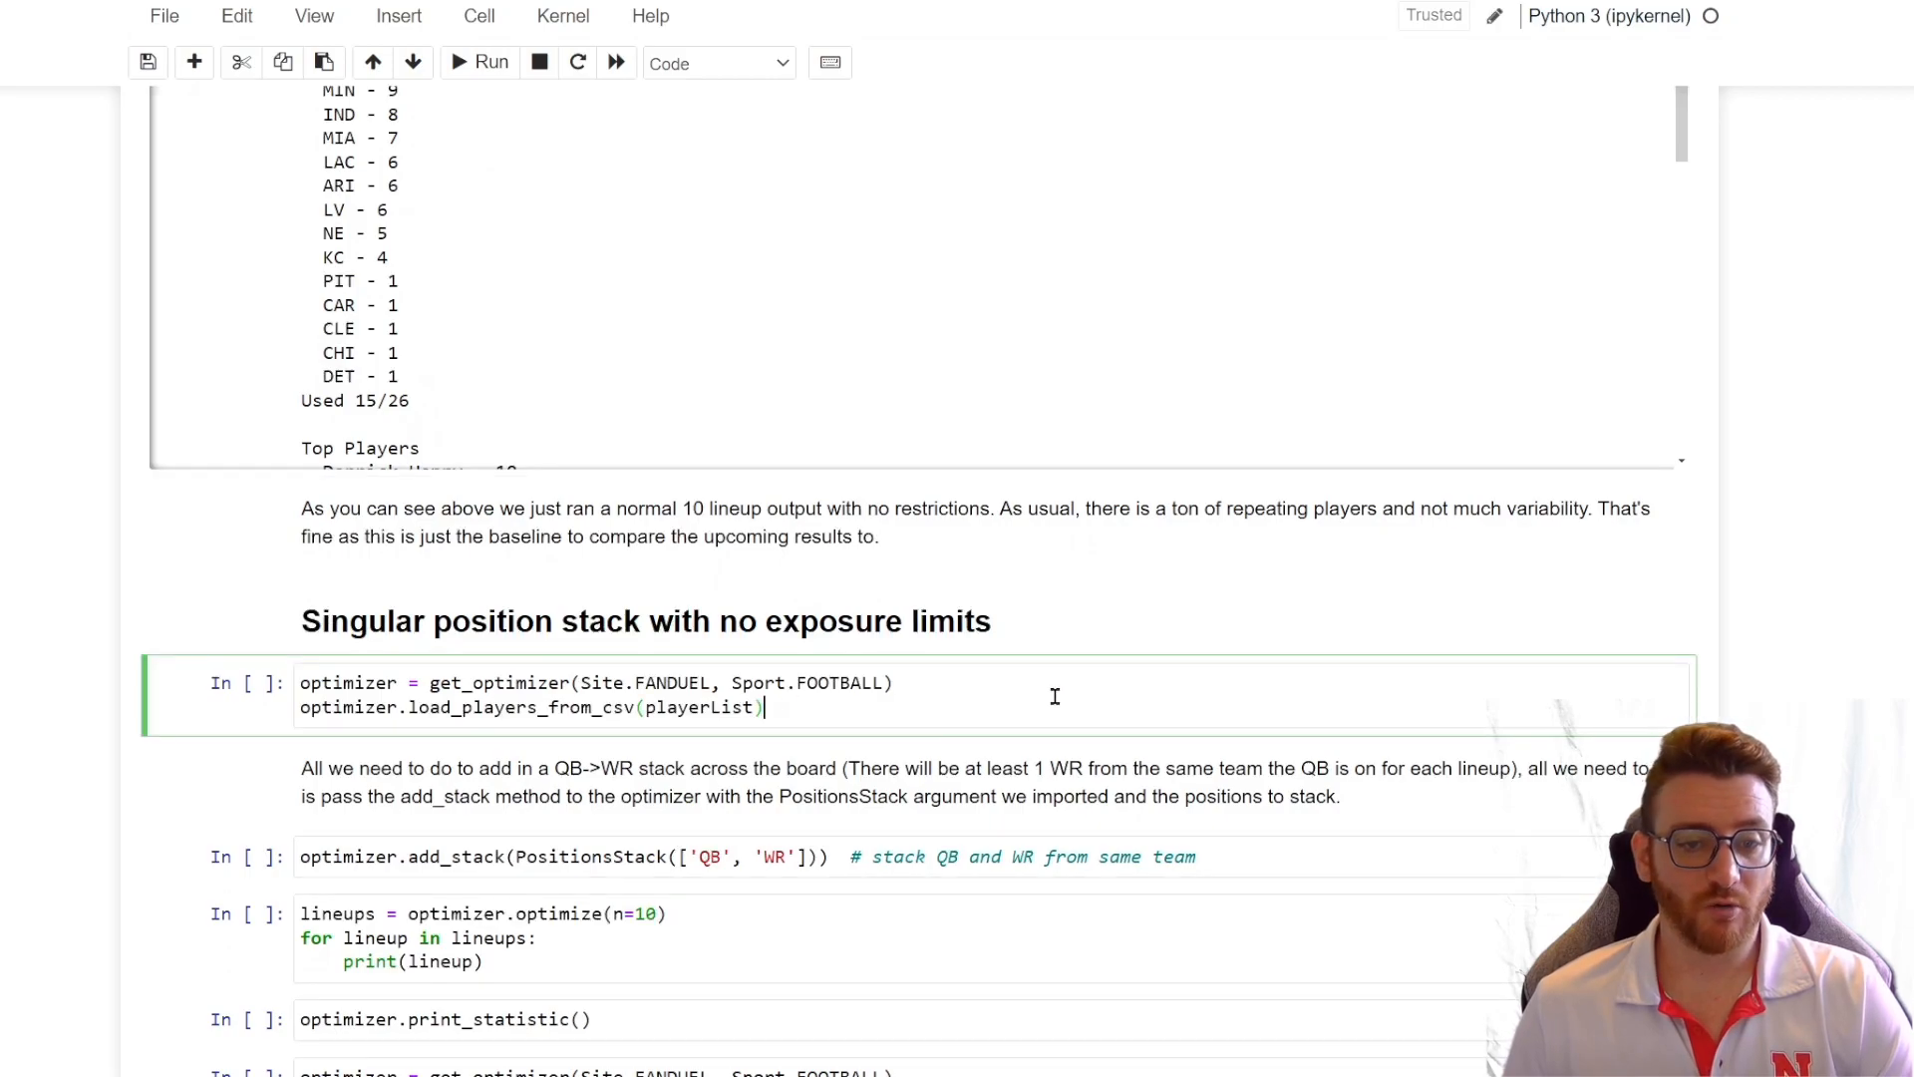
Step: Re-create the optimizer, reword the markdown to '1 WR' from the QB's team, and add the PositionsStack(['QB','WR']) rule
click(491, 62)
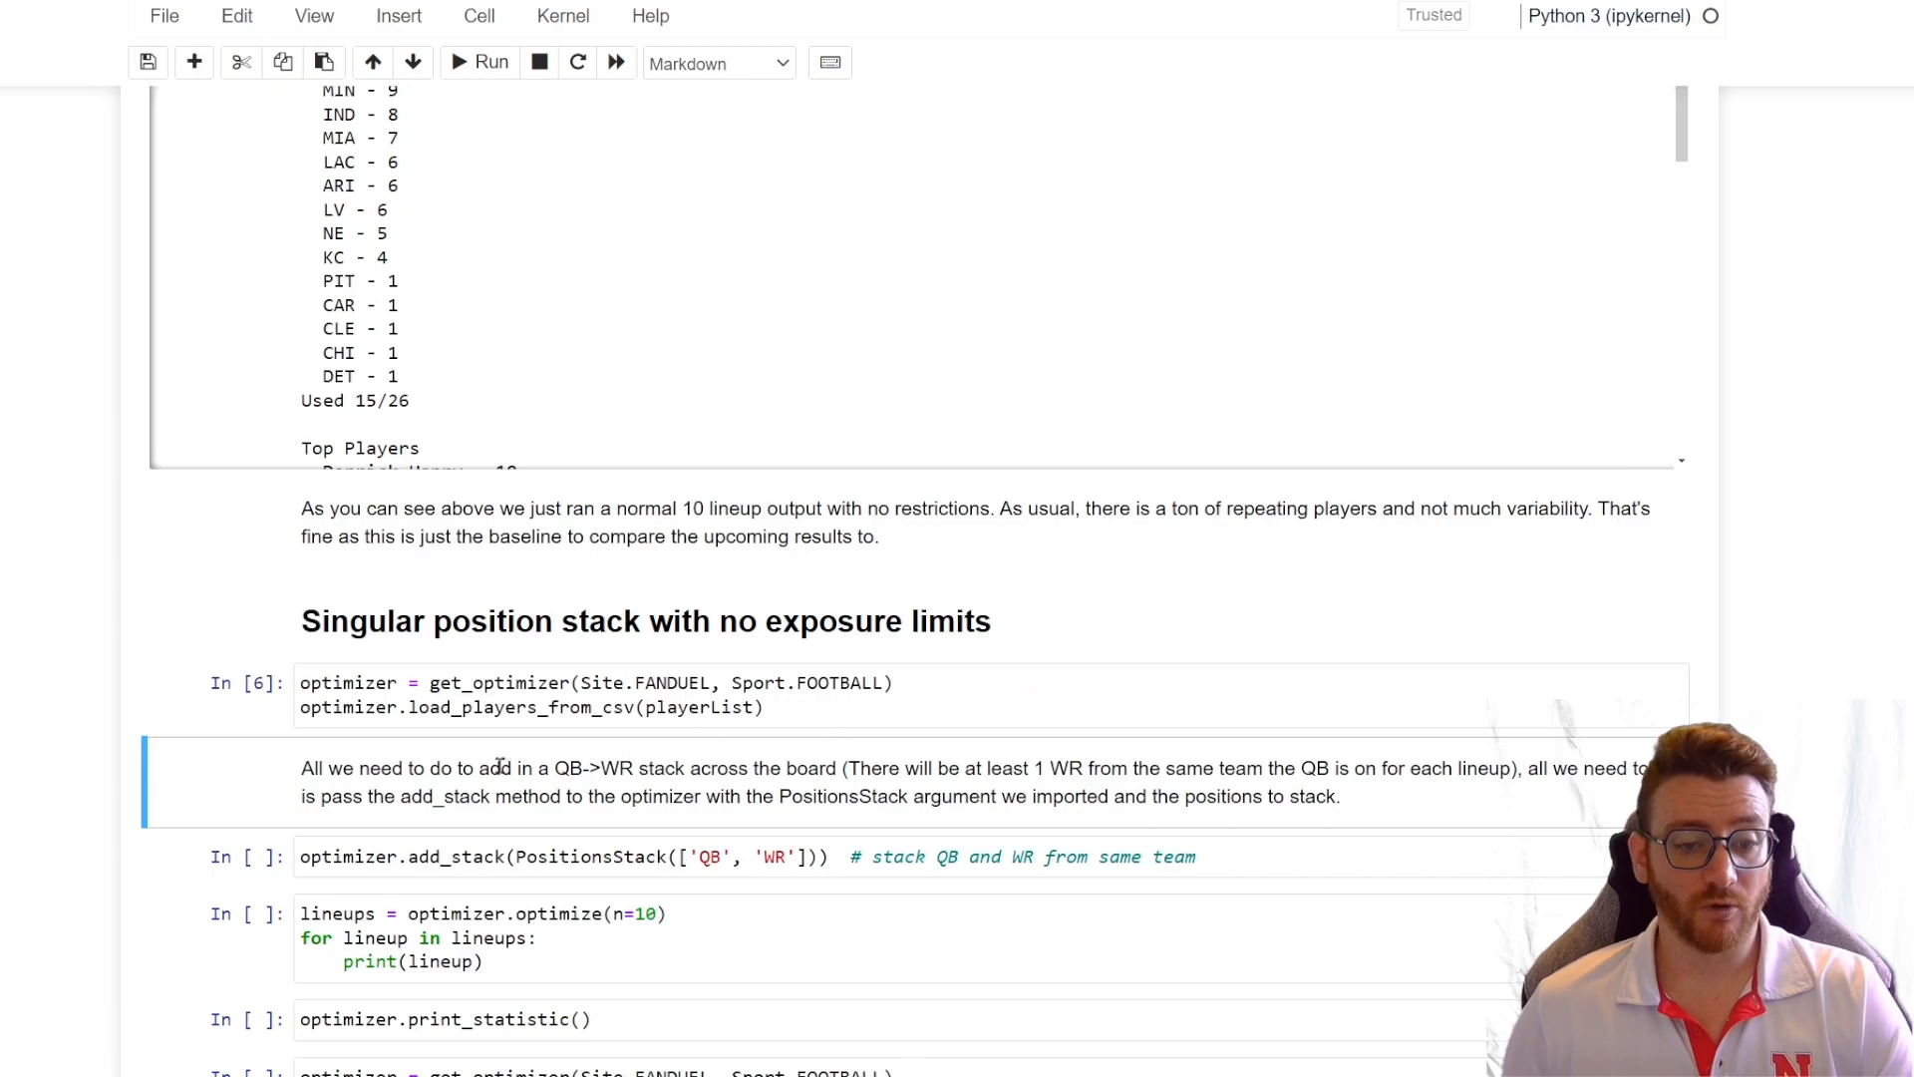
double_click(592, 768)
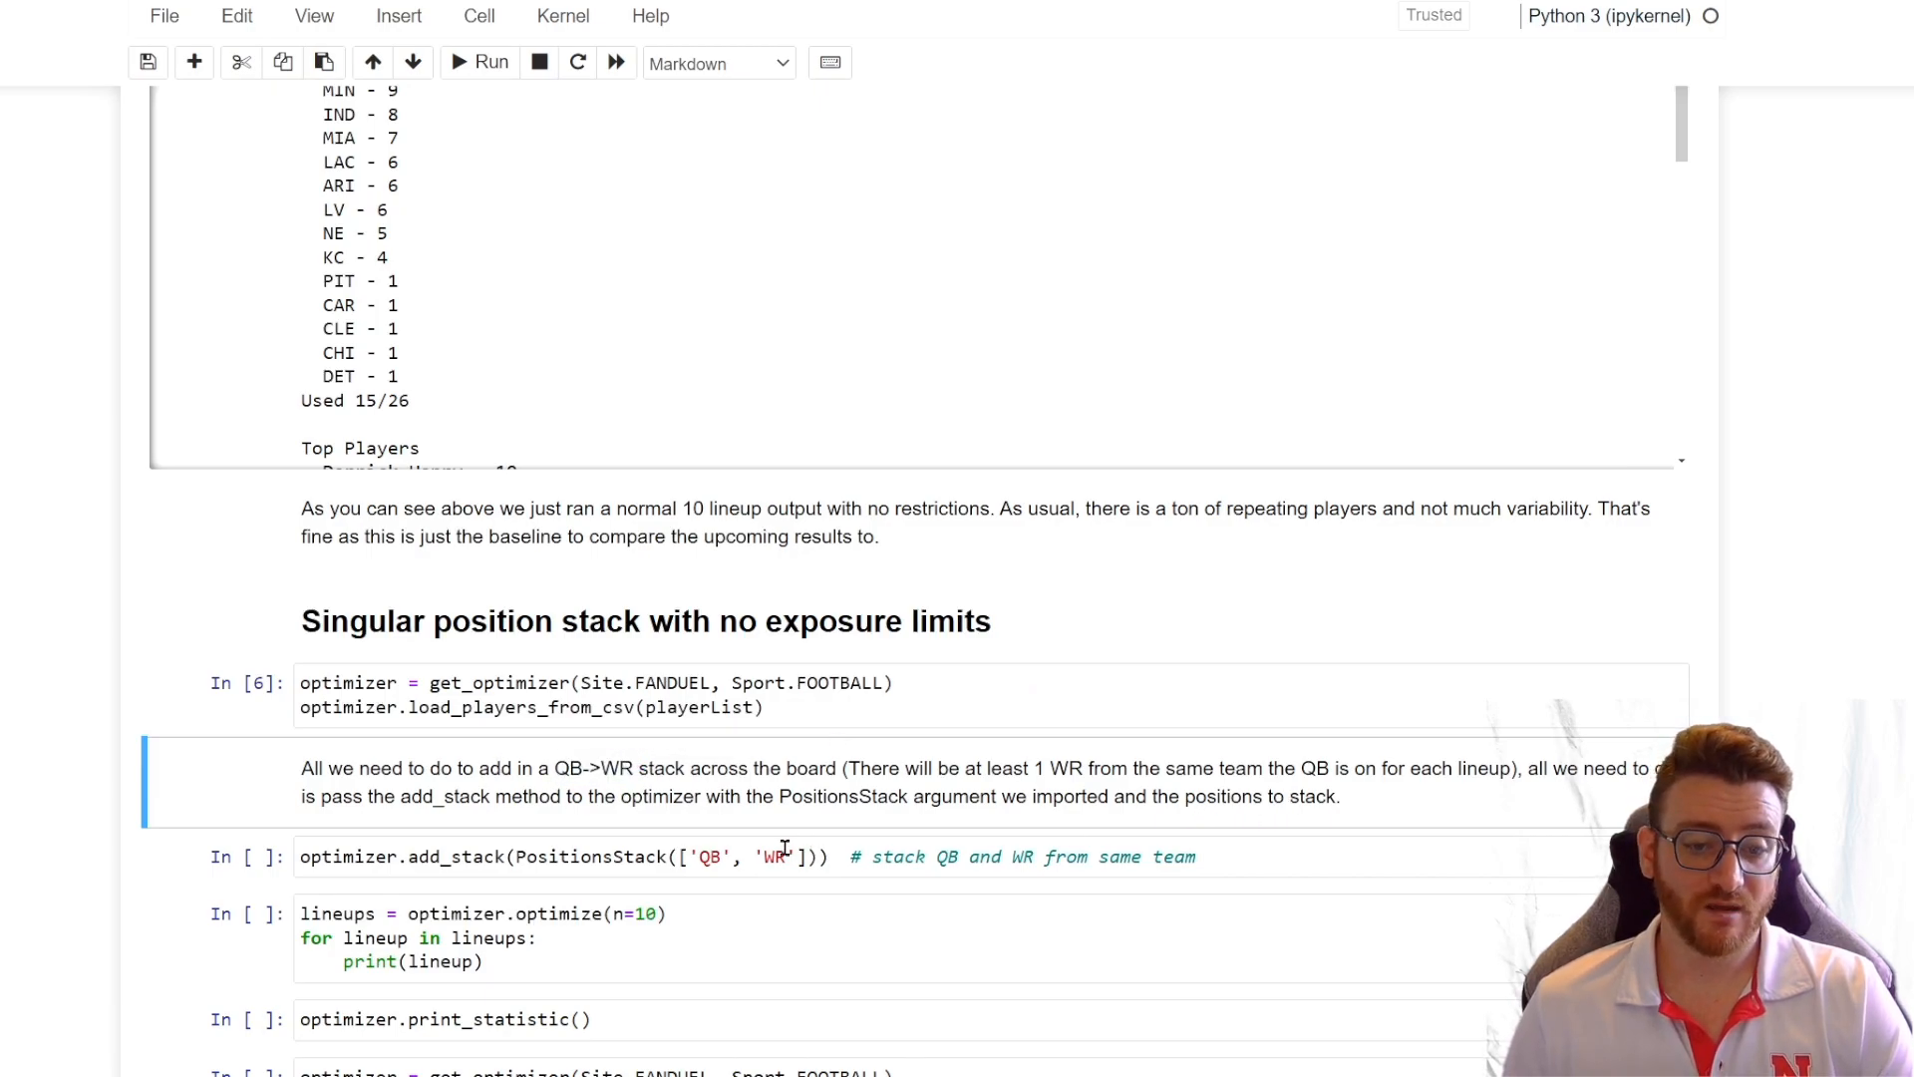
double_click(1059, 766)
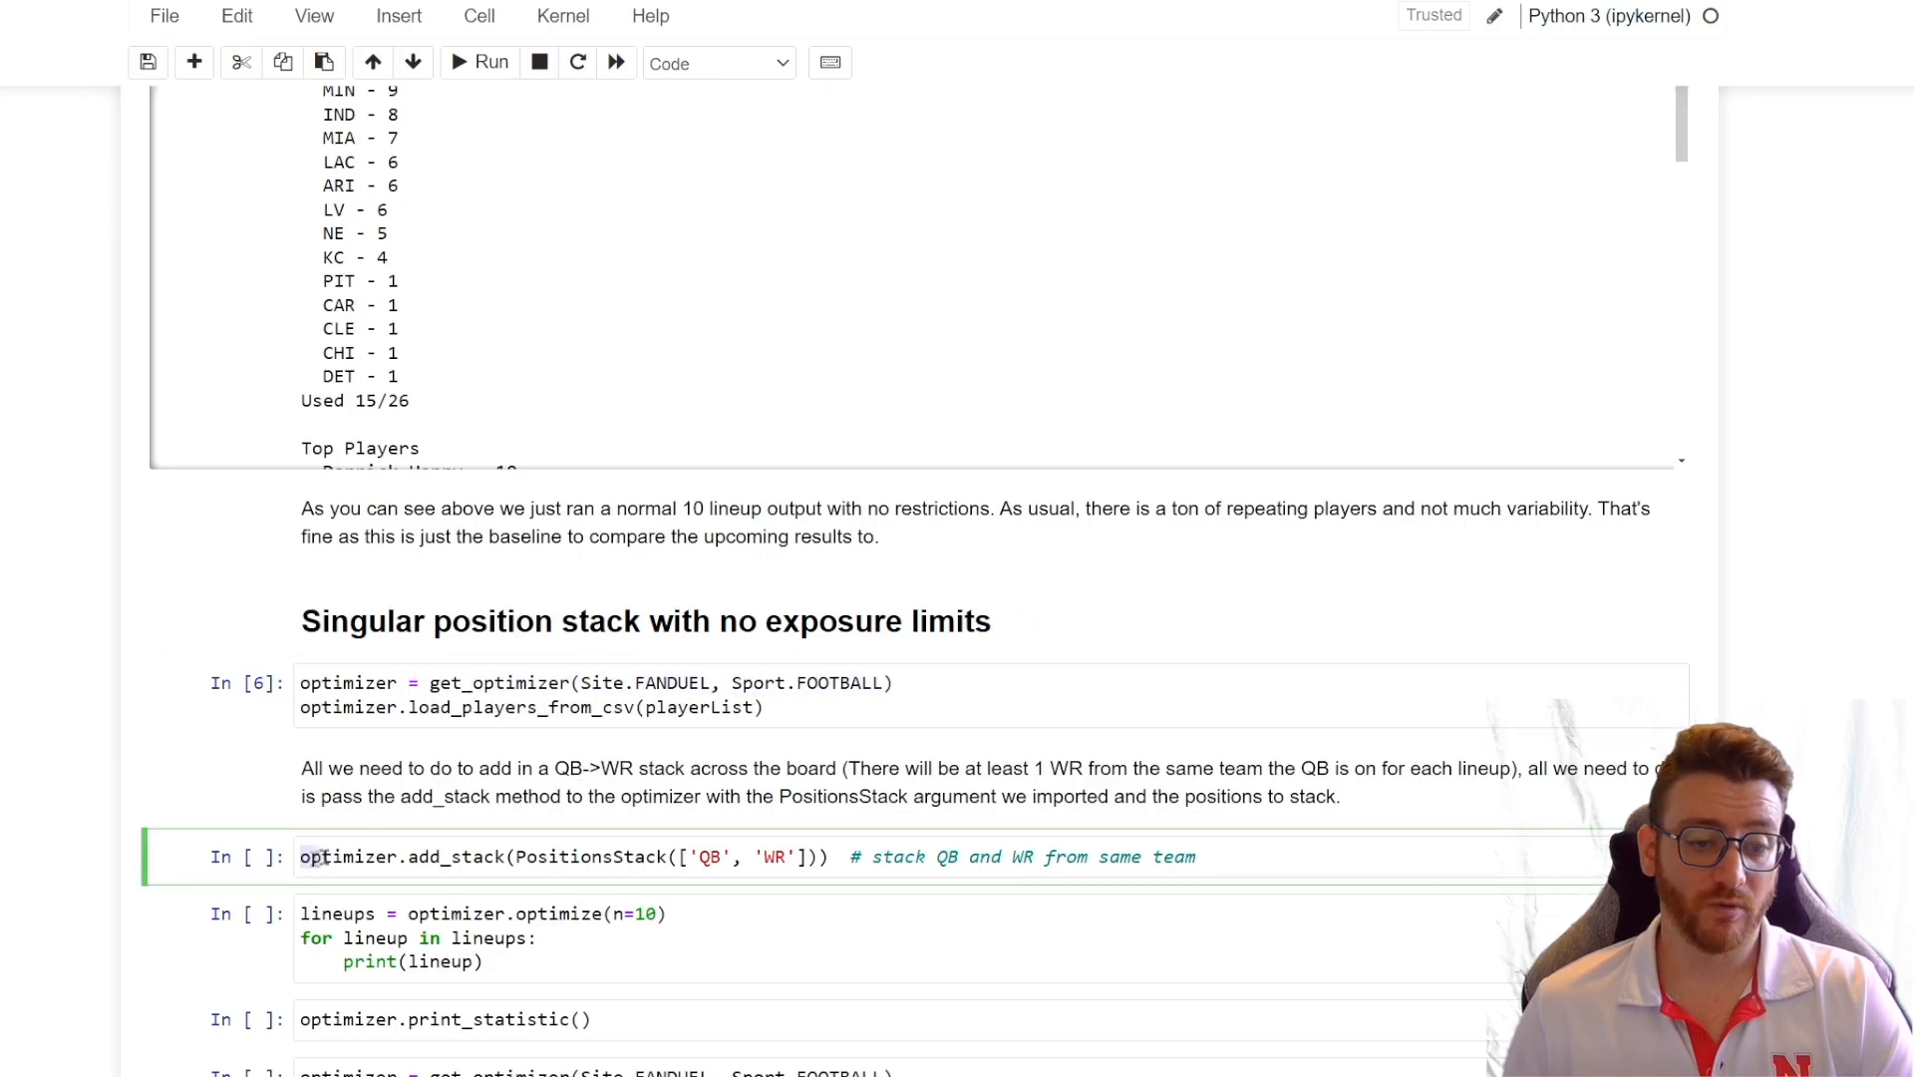
double_click(458, 855)
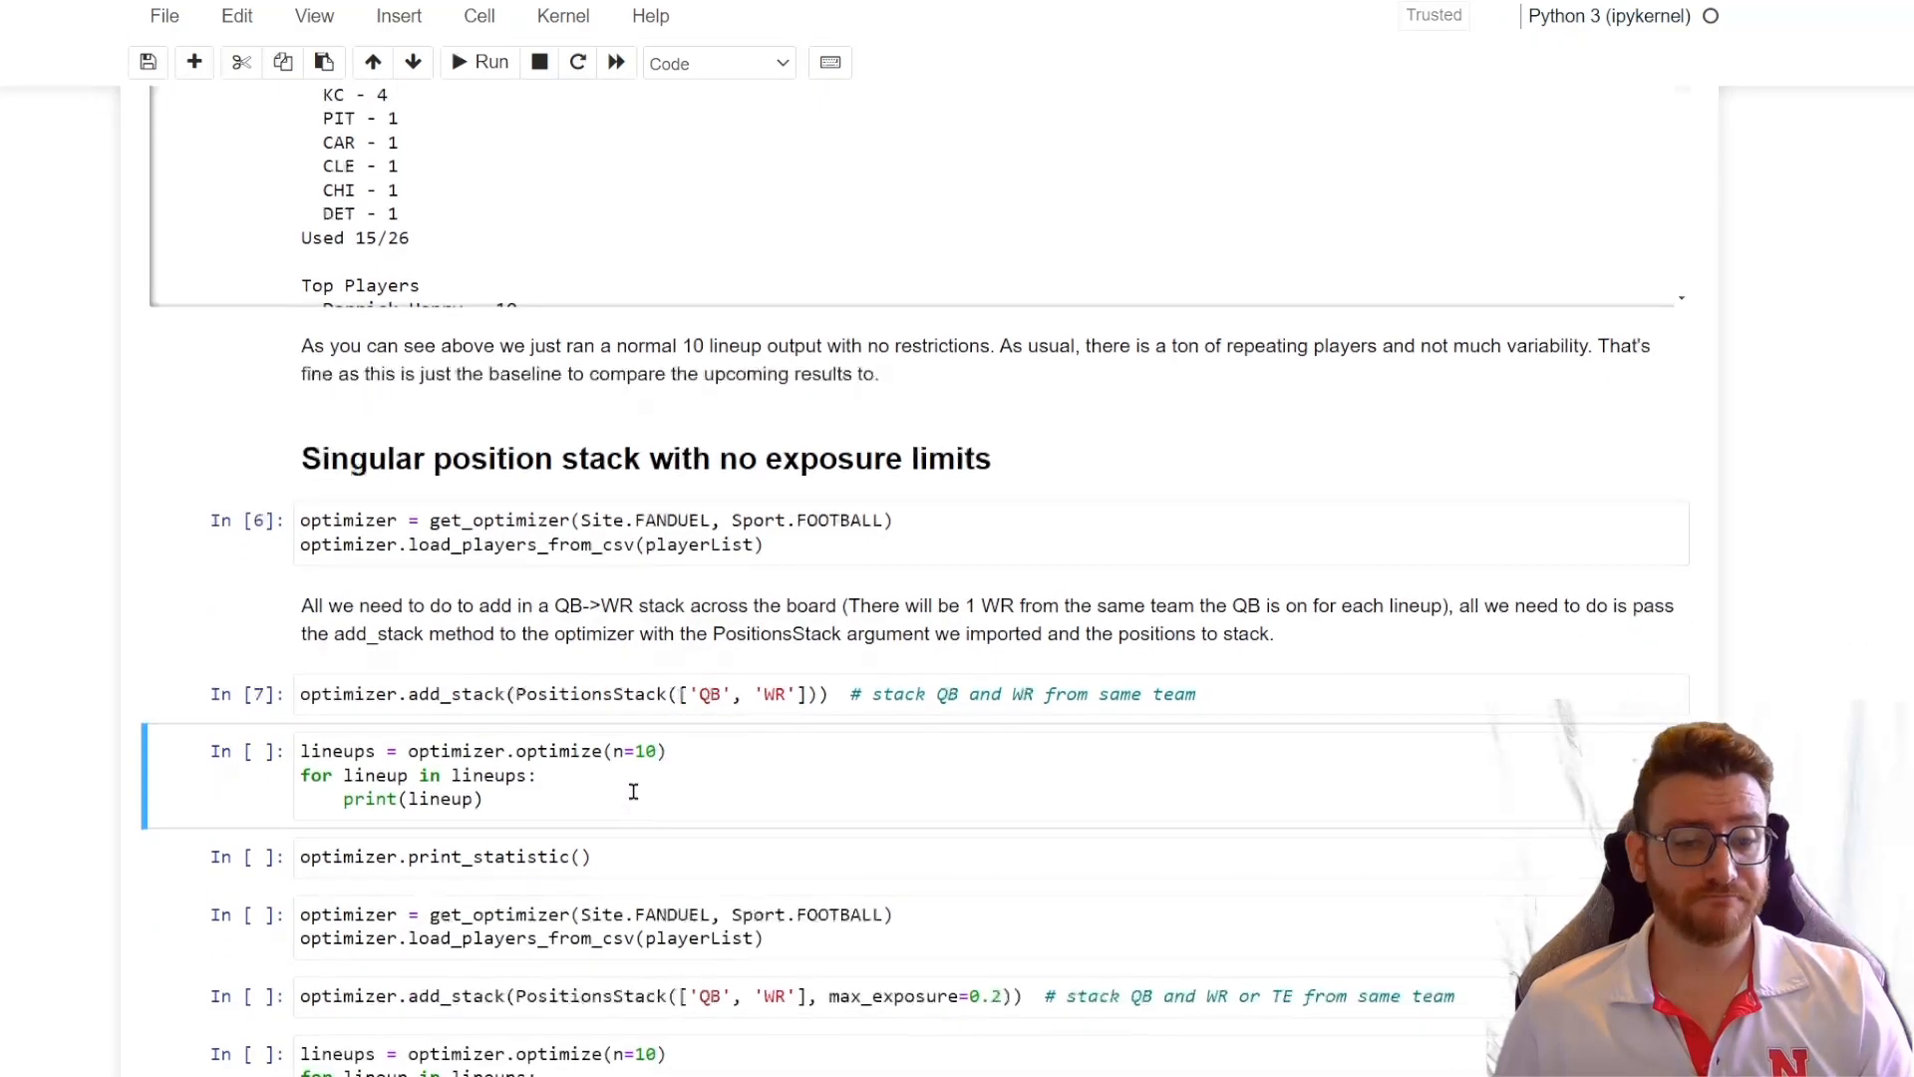
Step: Generate ten QB–WR stacked lineups with statistics, then reload players with a max_exposure=0.2 QB–WR stack
click(491, 61)
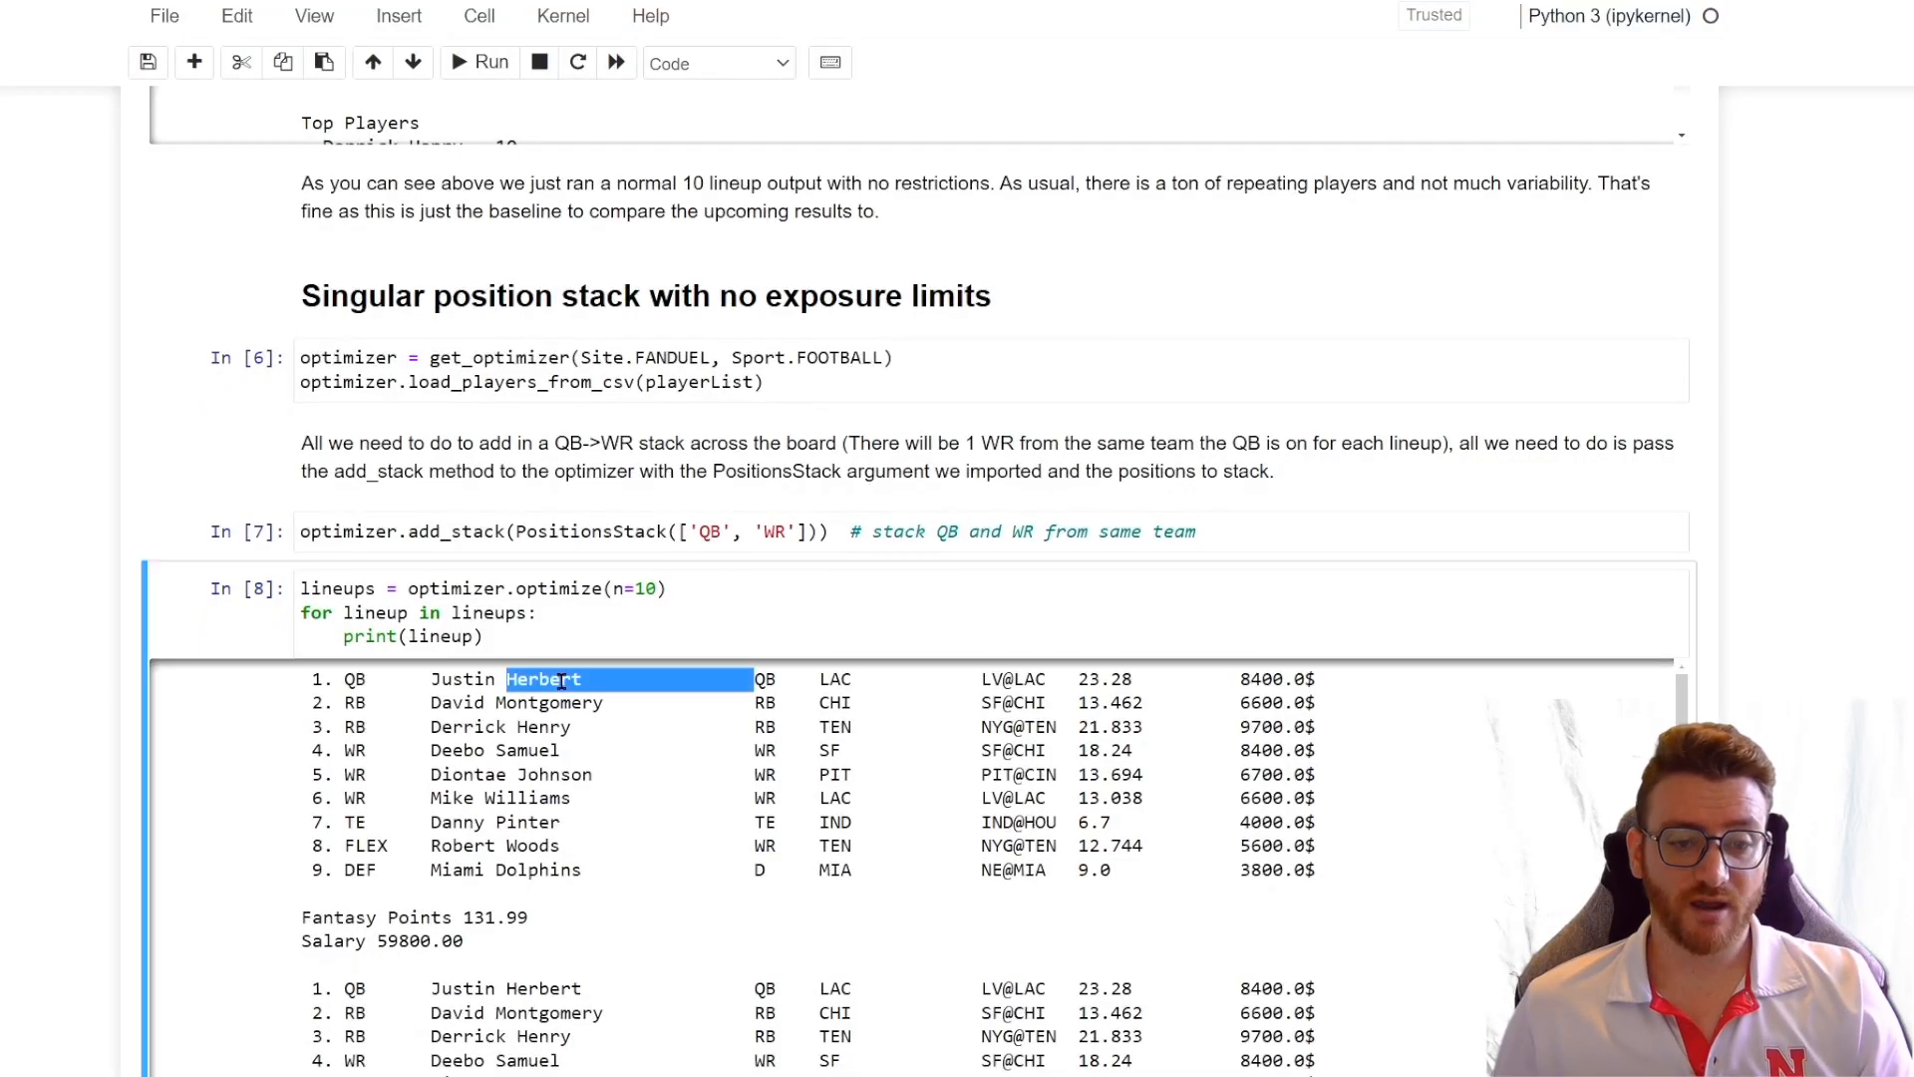
double_click(448, 797)
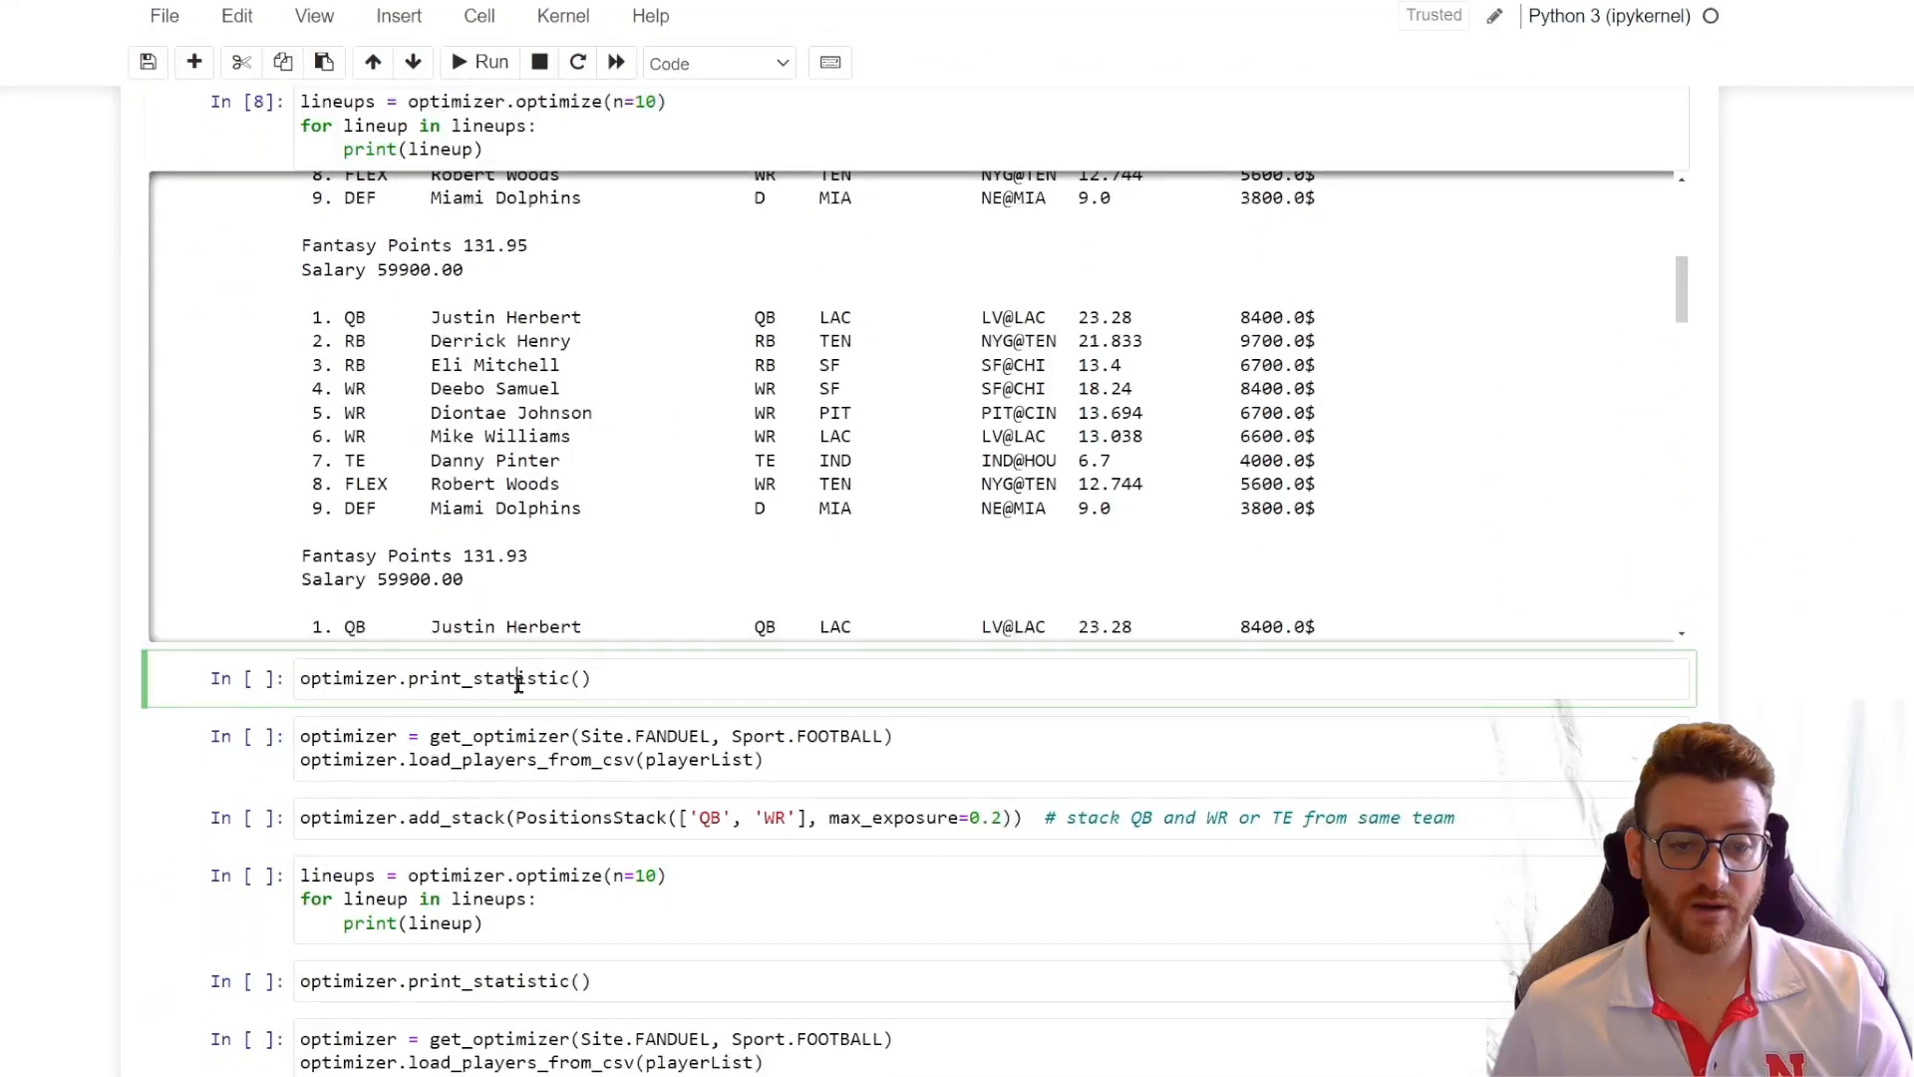
click(481, 61)
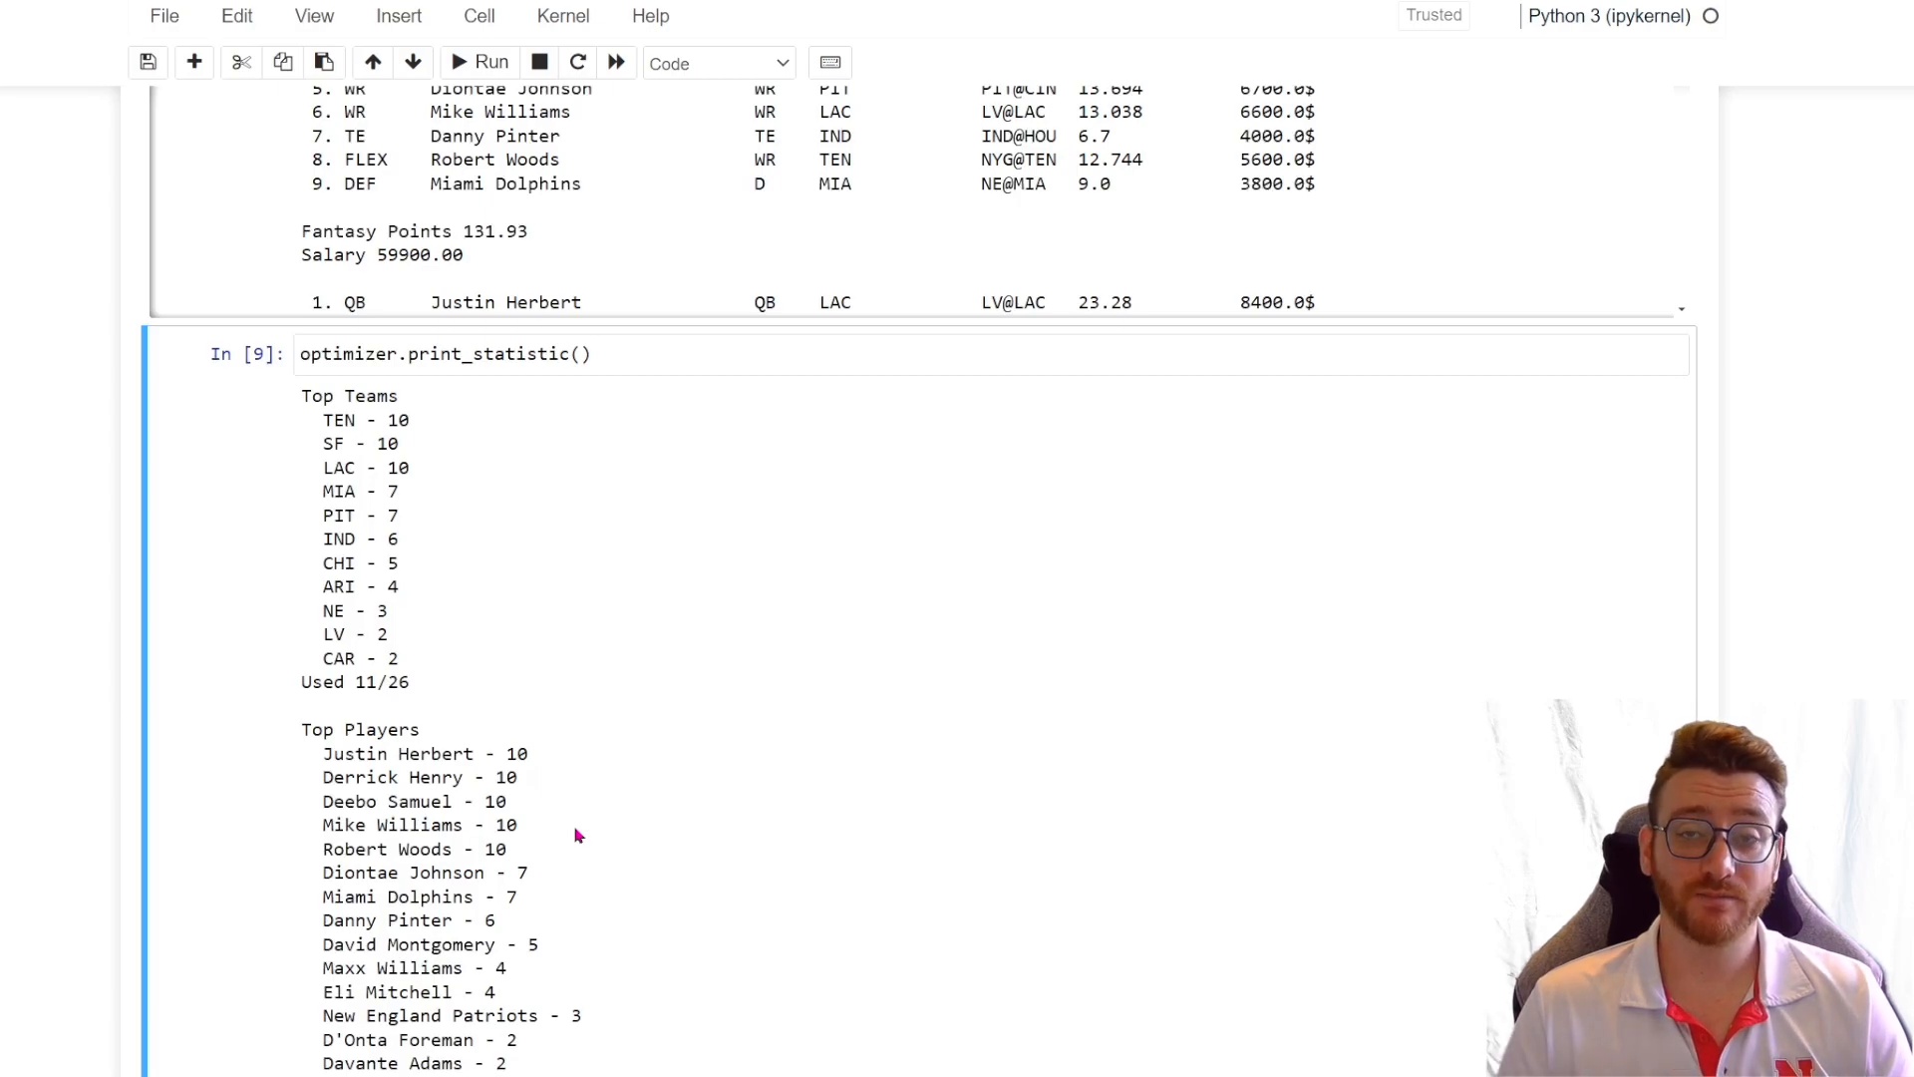
mouse_move(536, 804)
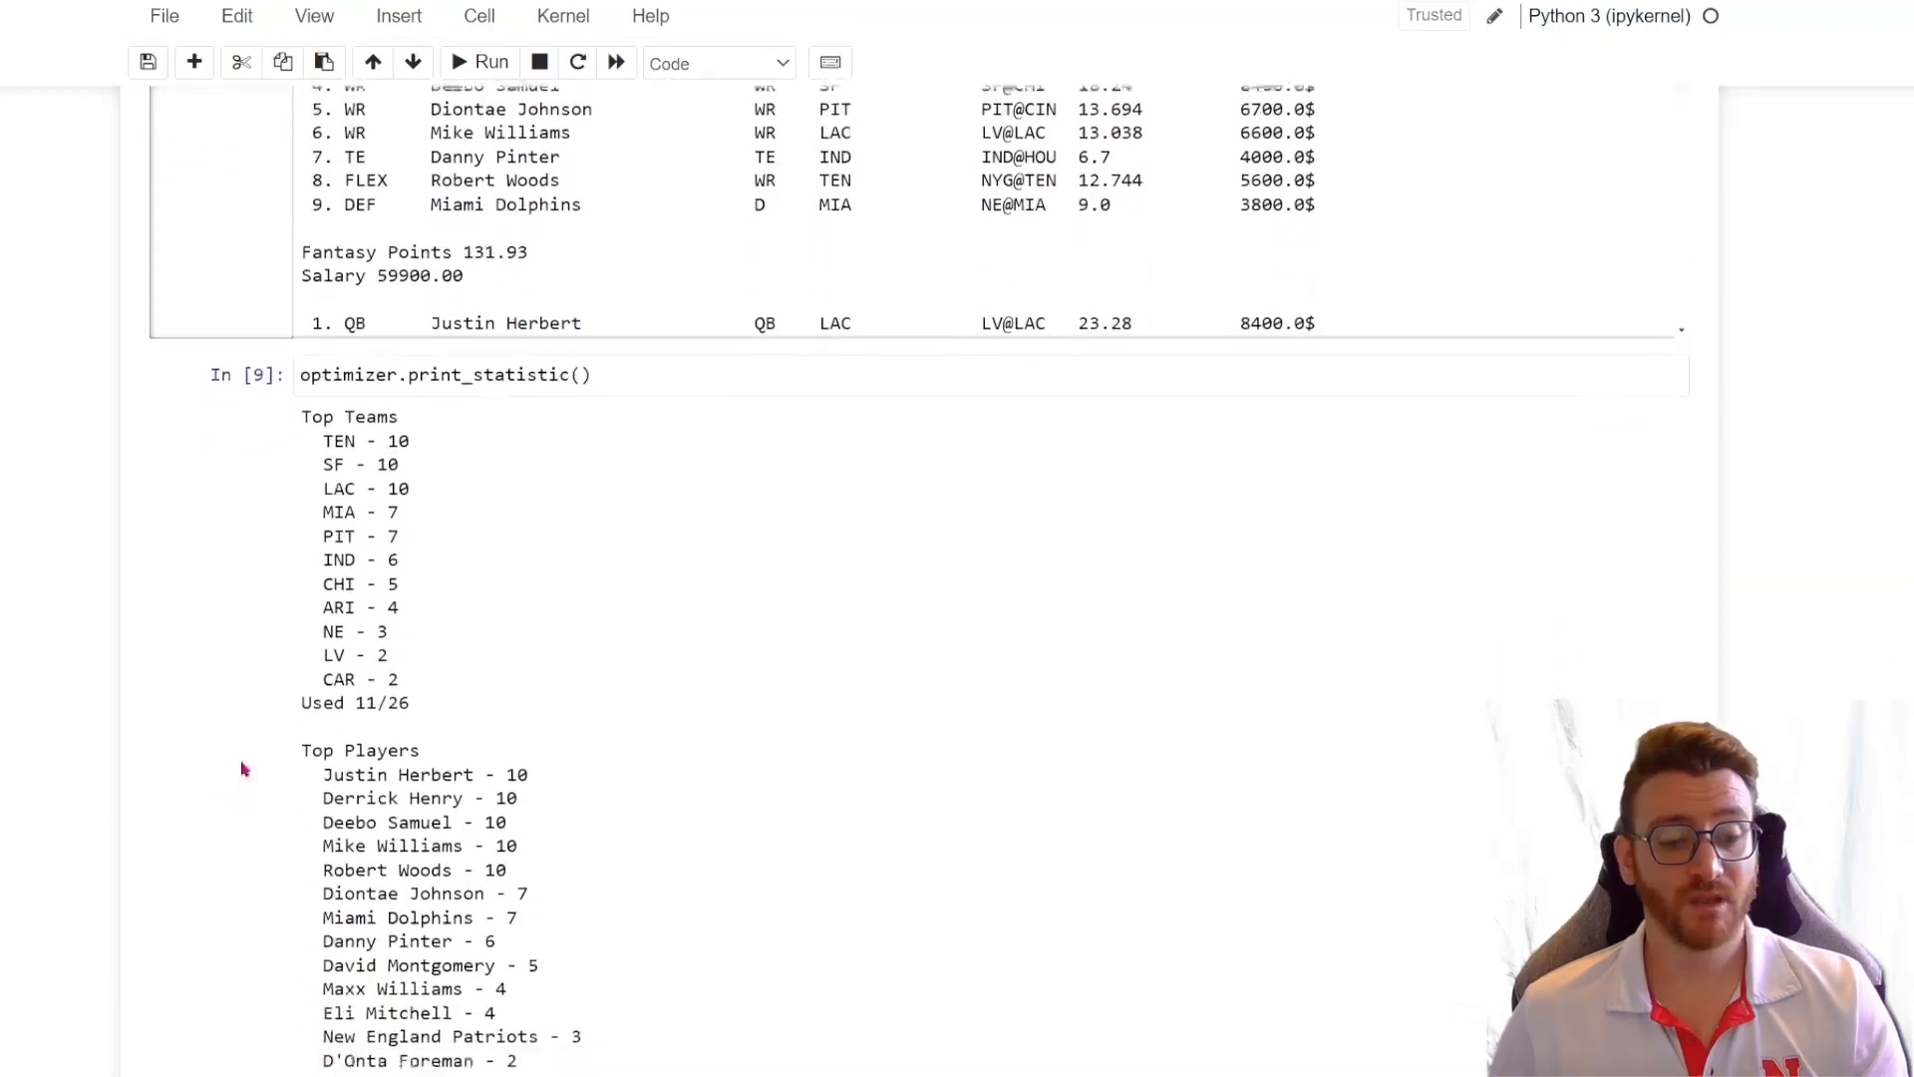
scroll(down, 3)
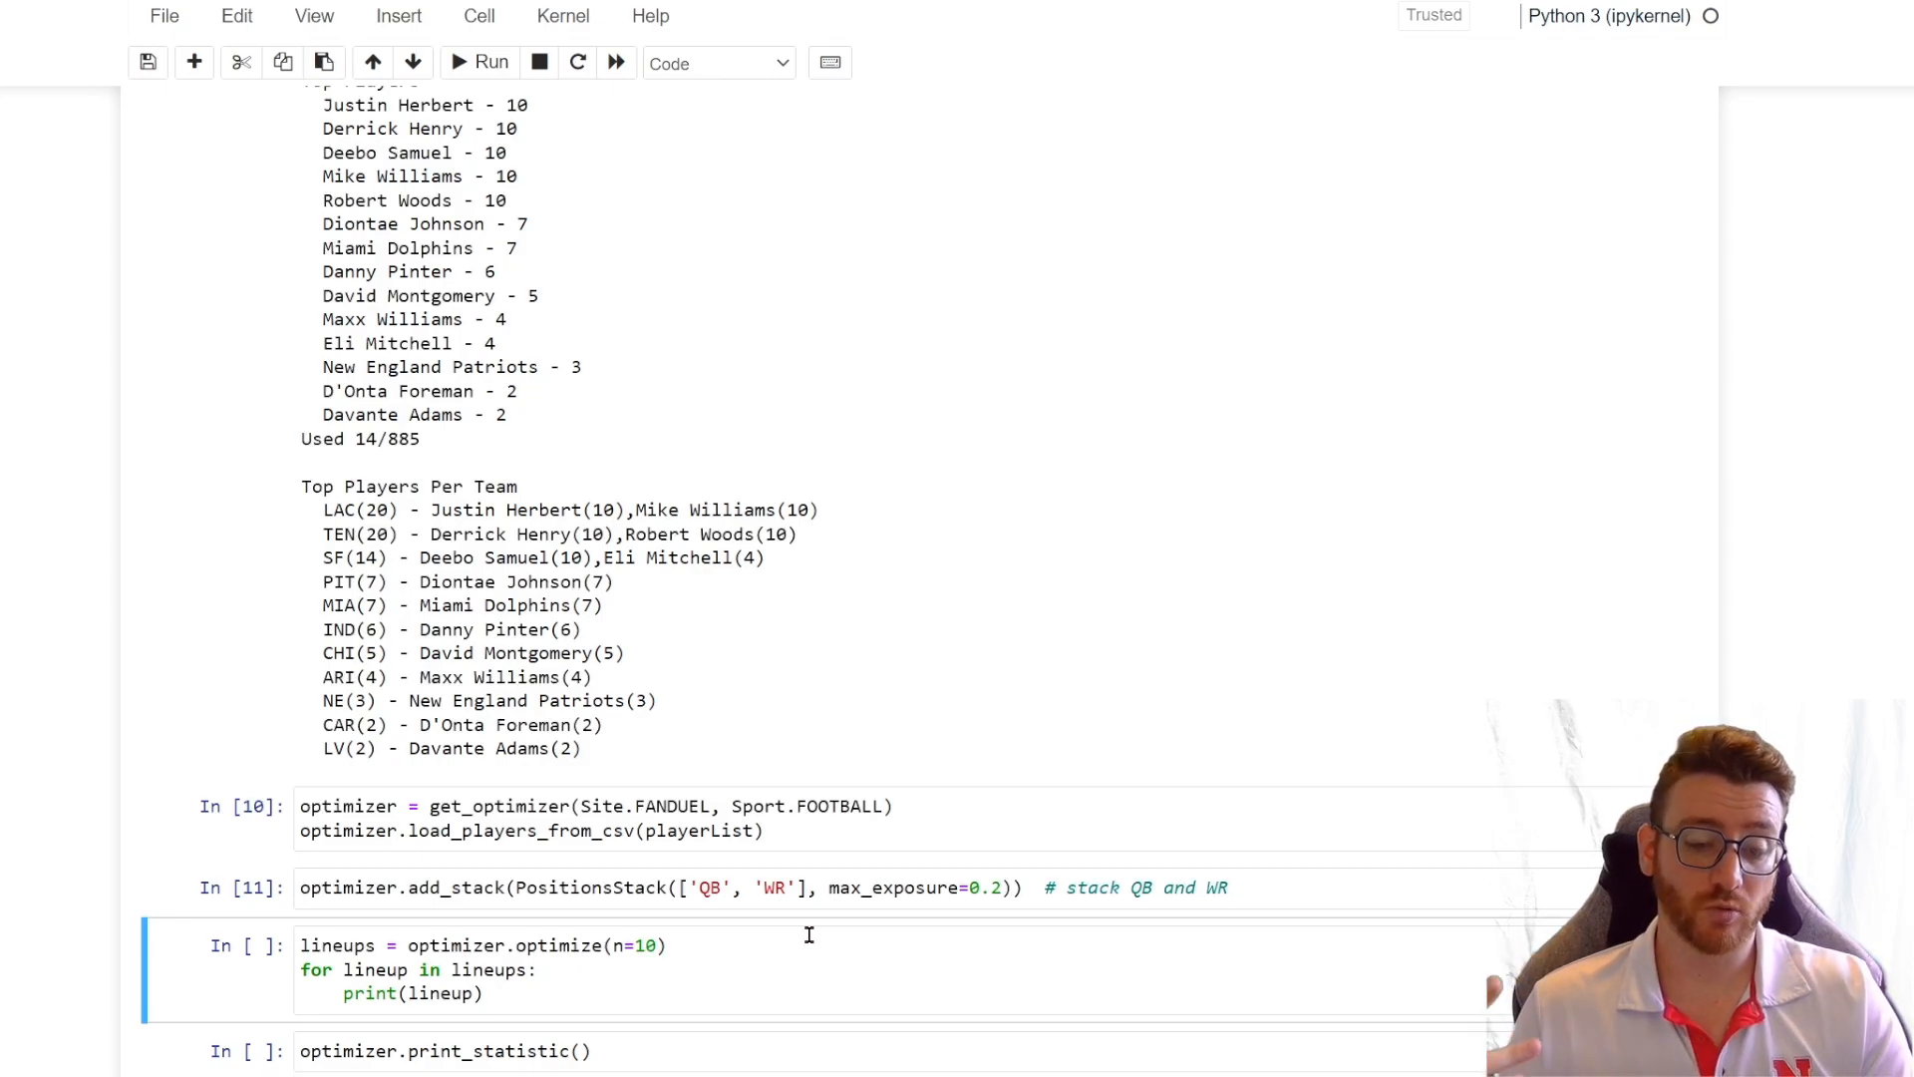
Step: Generate ten lineups under the 20%-exposure QB–WR stack and review quarterbacks like Herbert and Cousins
click(480, 62)
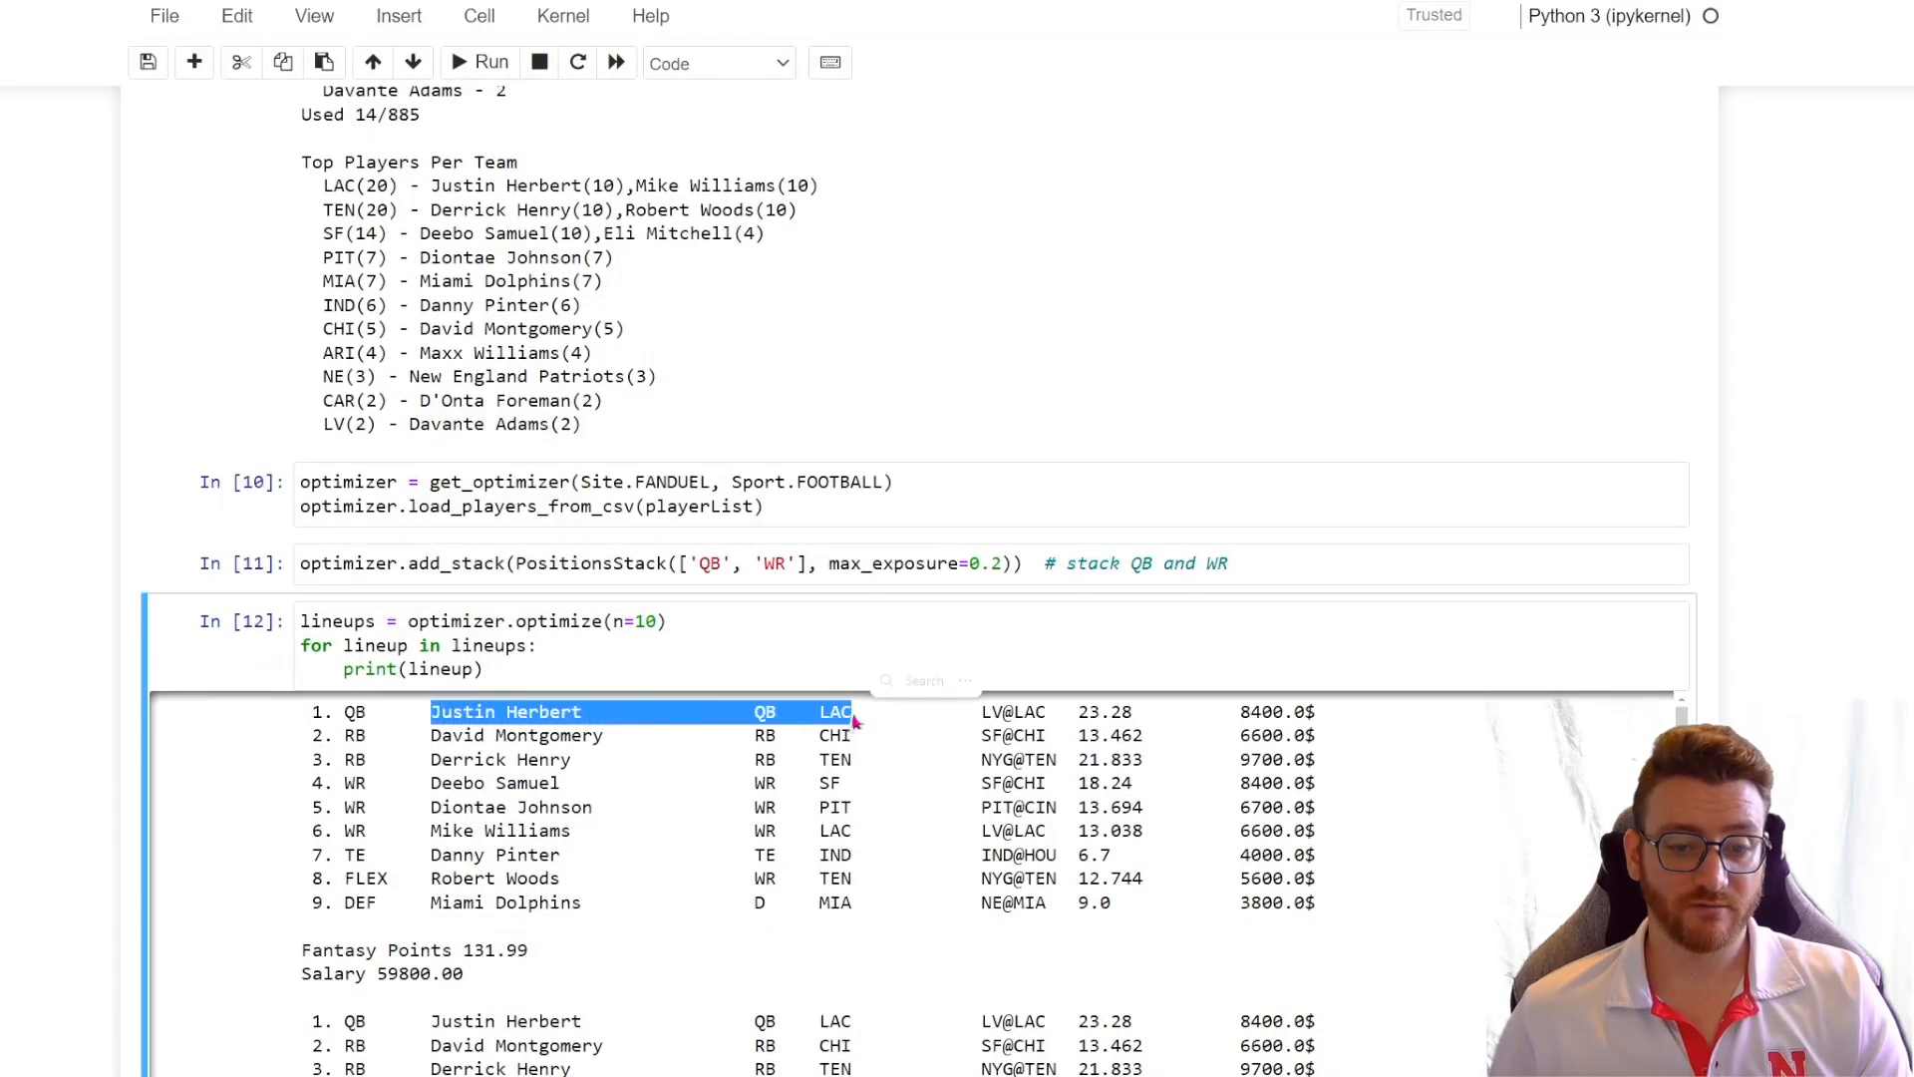
double_click(526, 830)
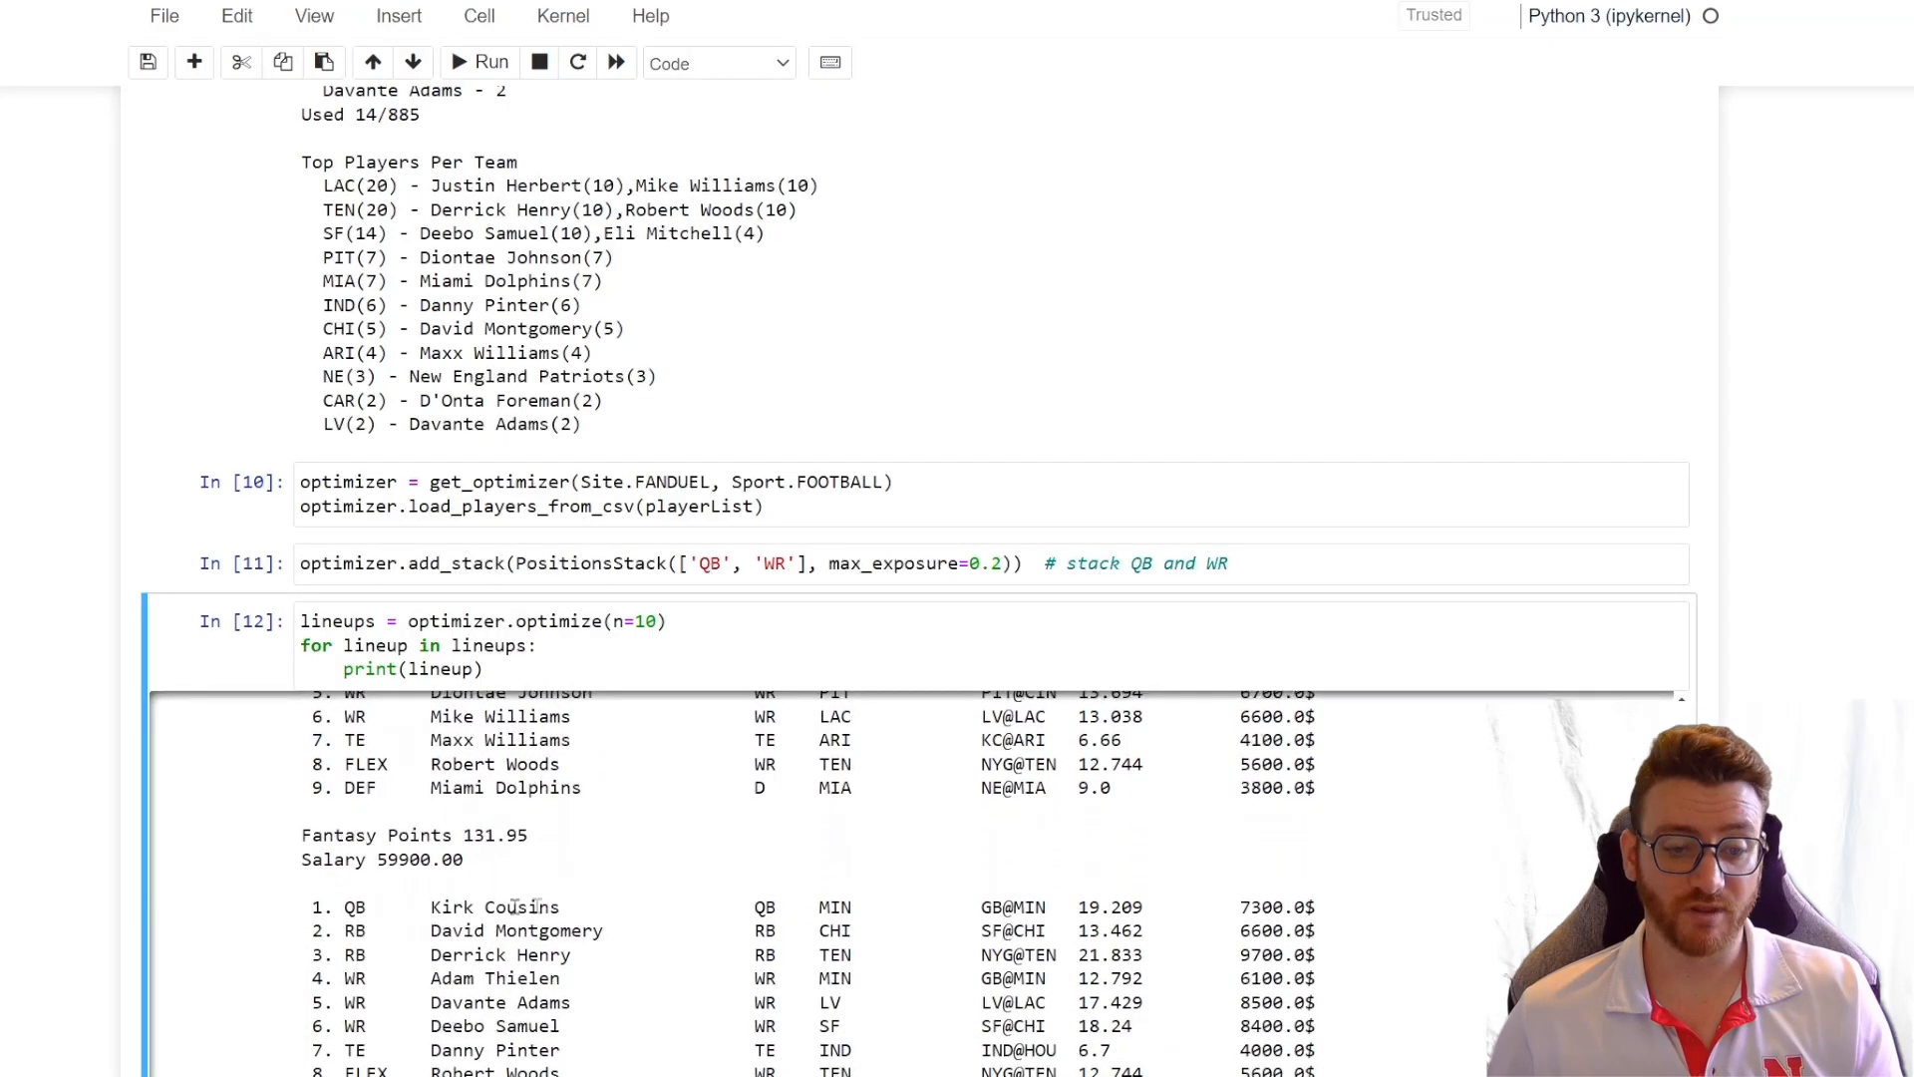
double_click(496, 905)
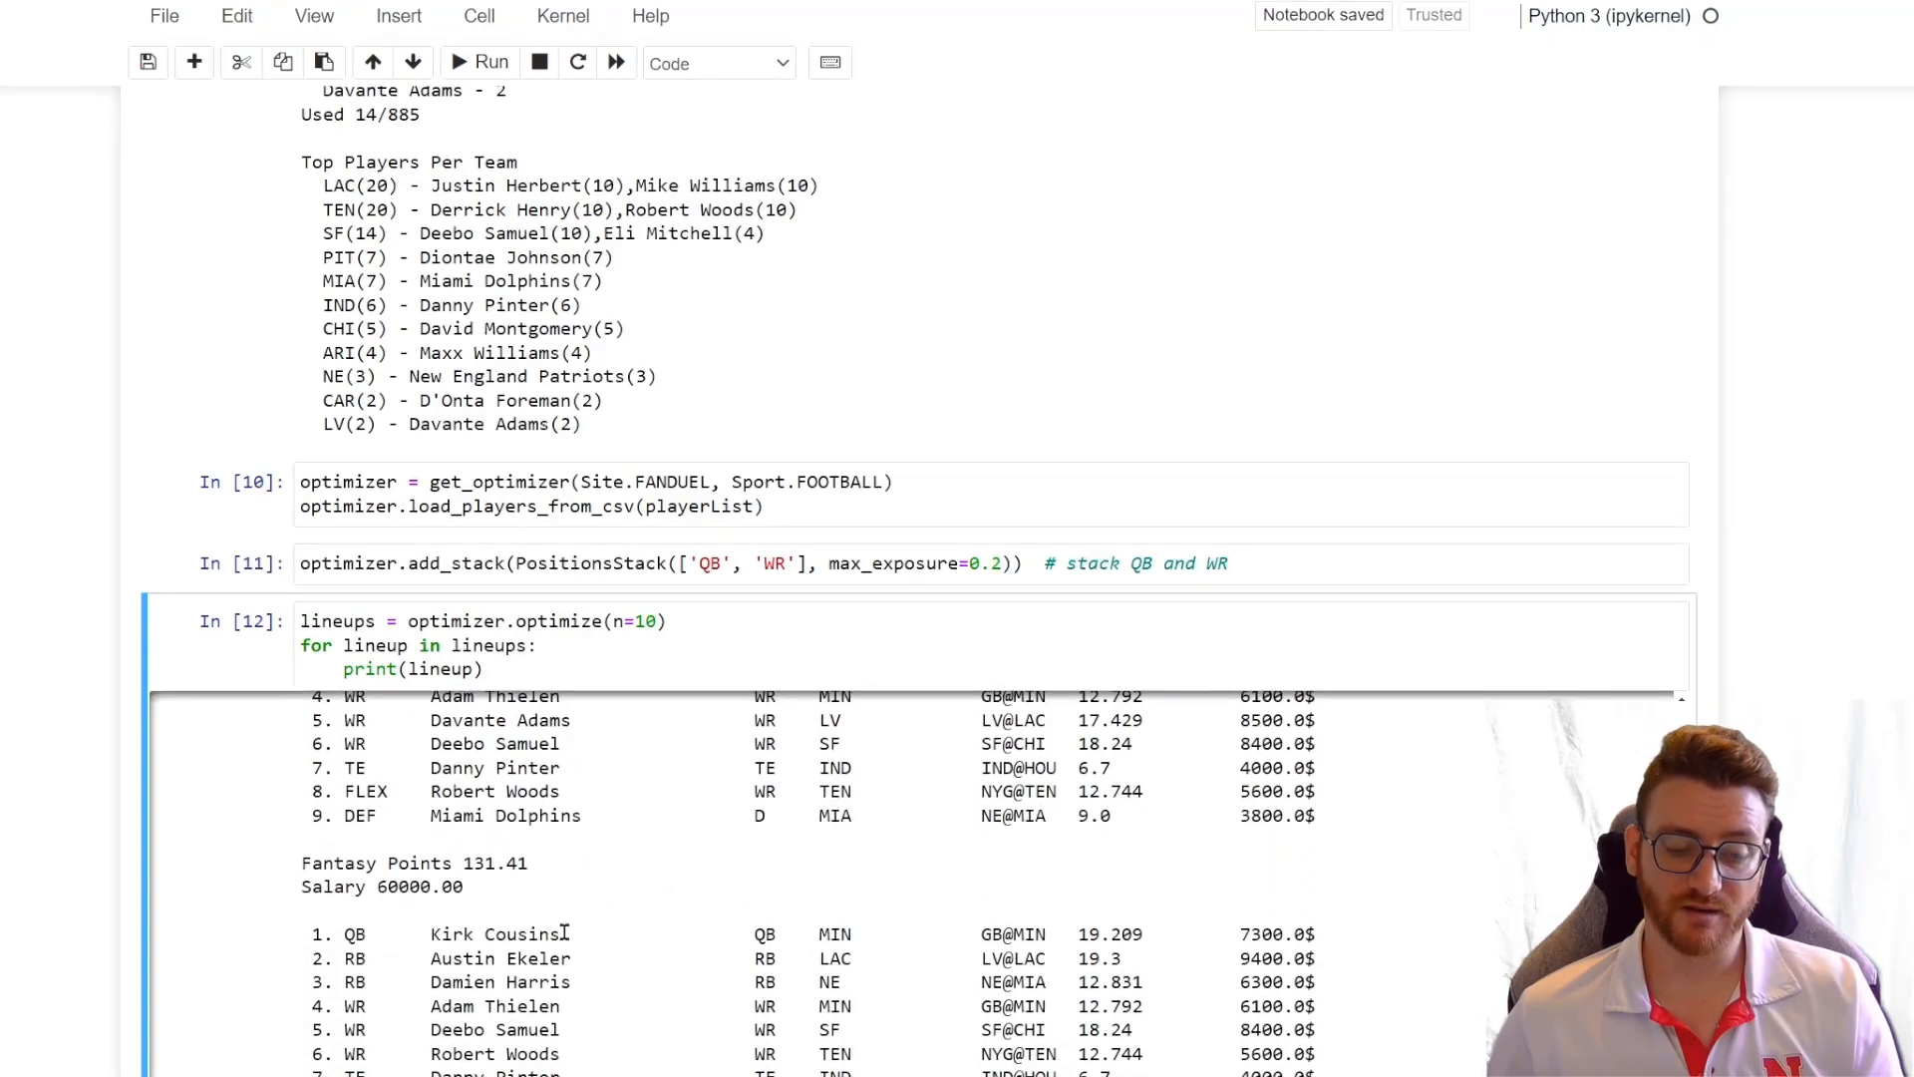
scroll(down, 3)
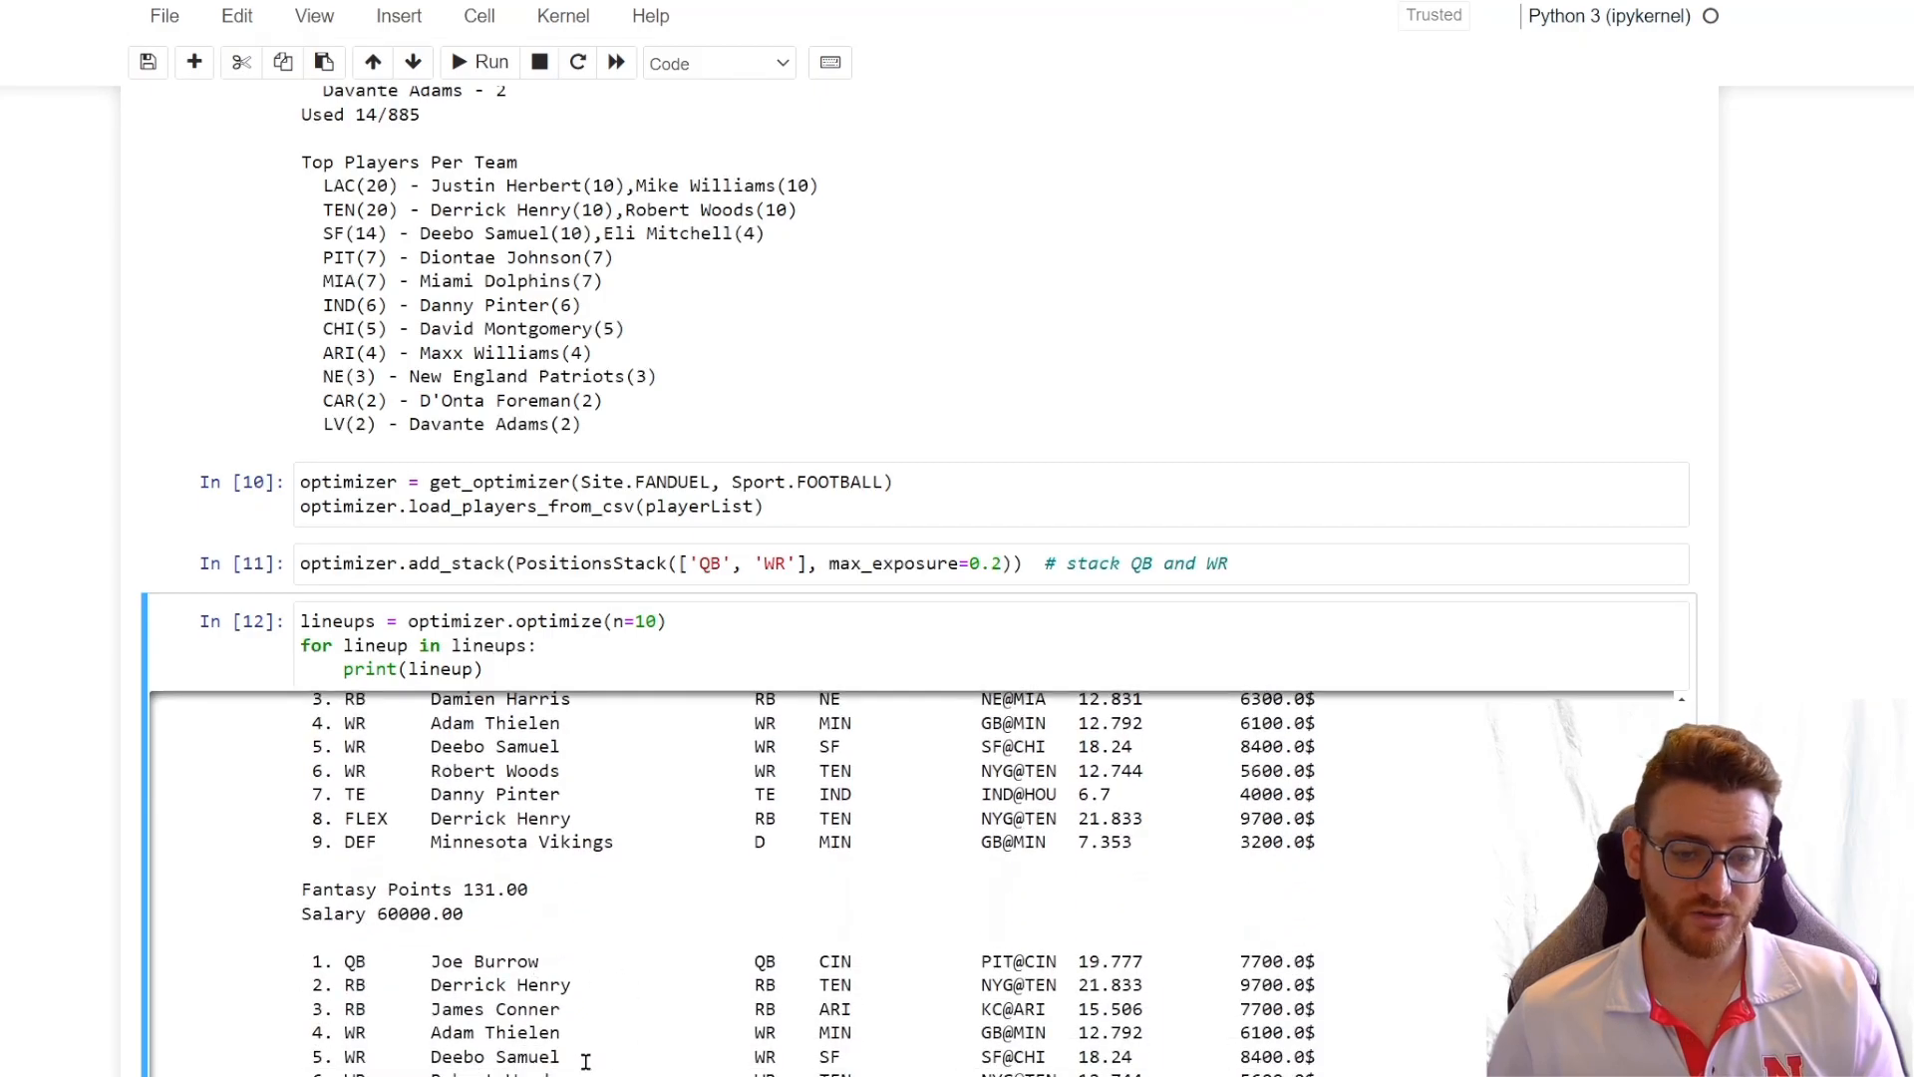
scroll(down, 3)
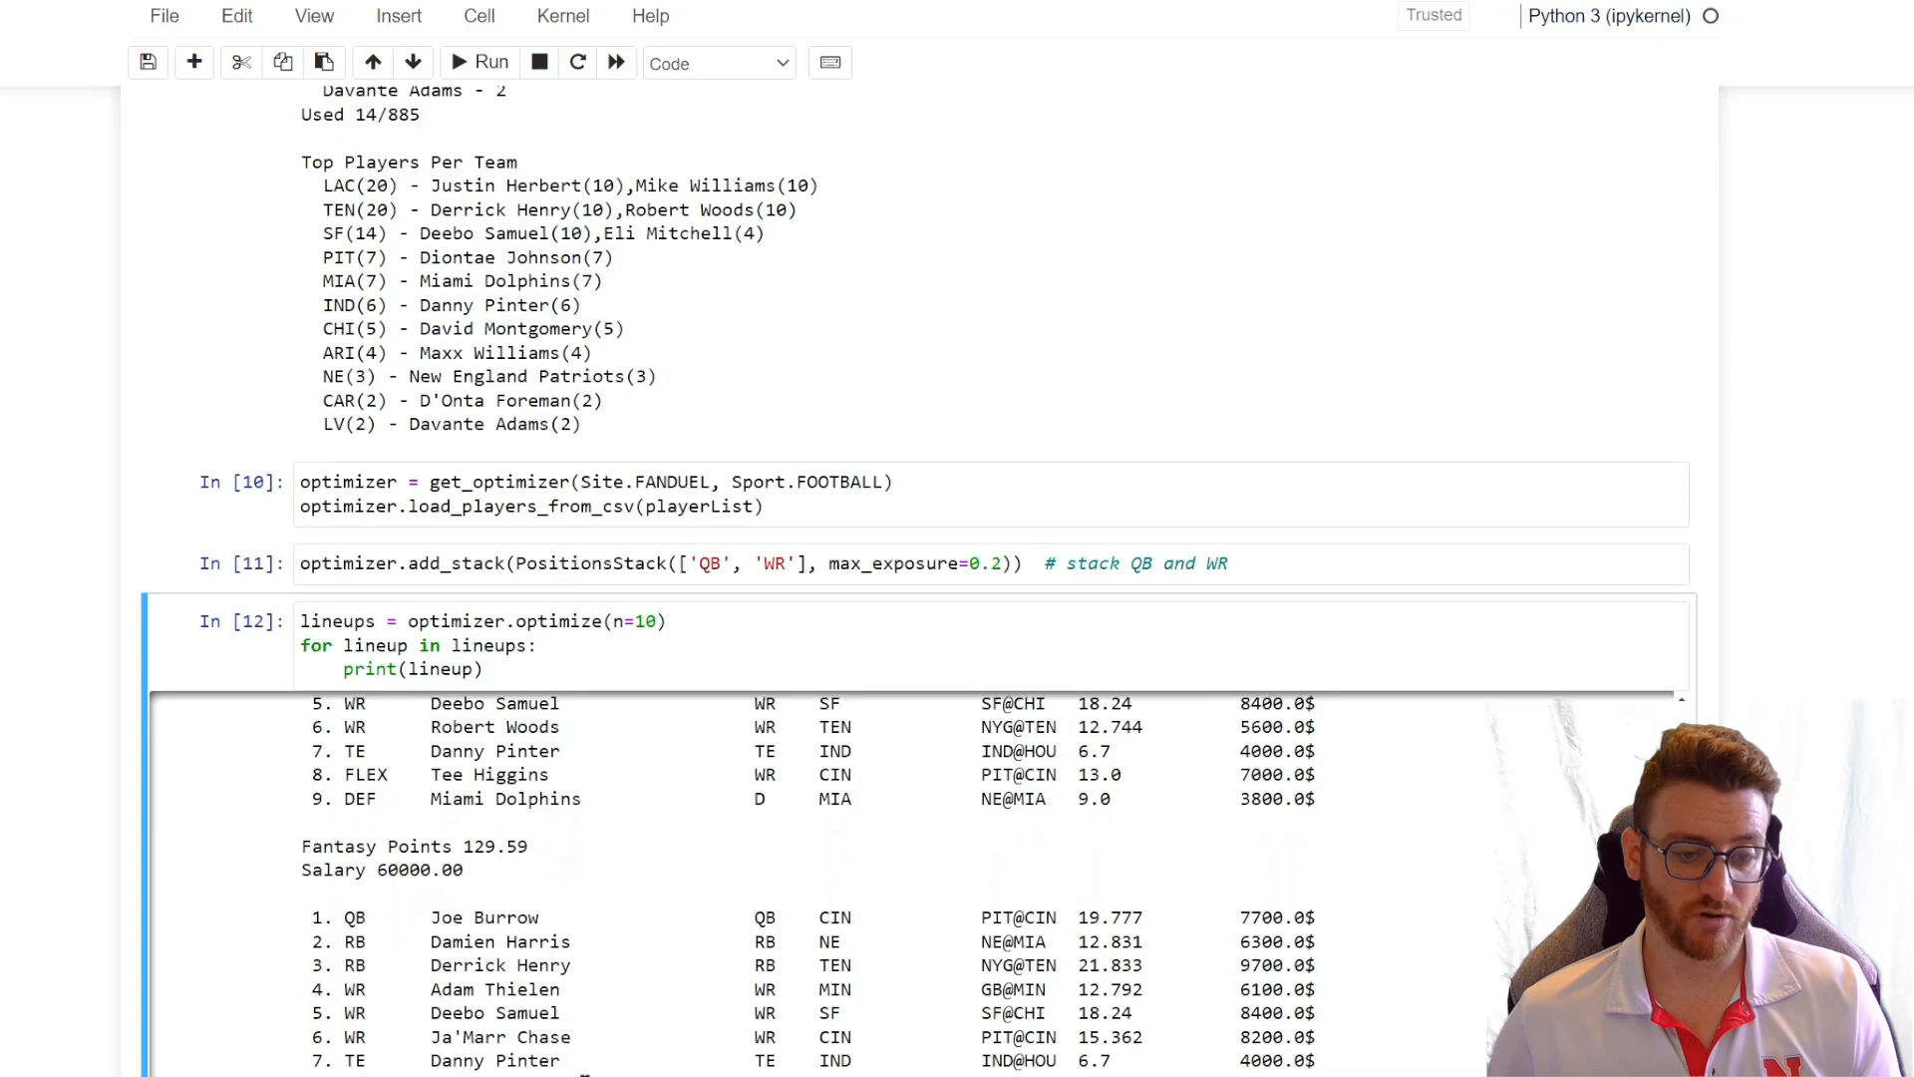
scroll(down, 3)
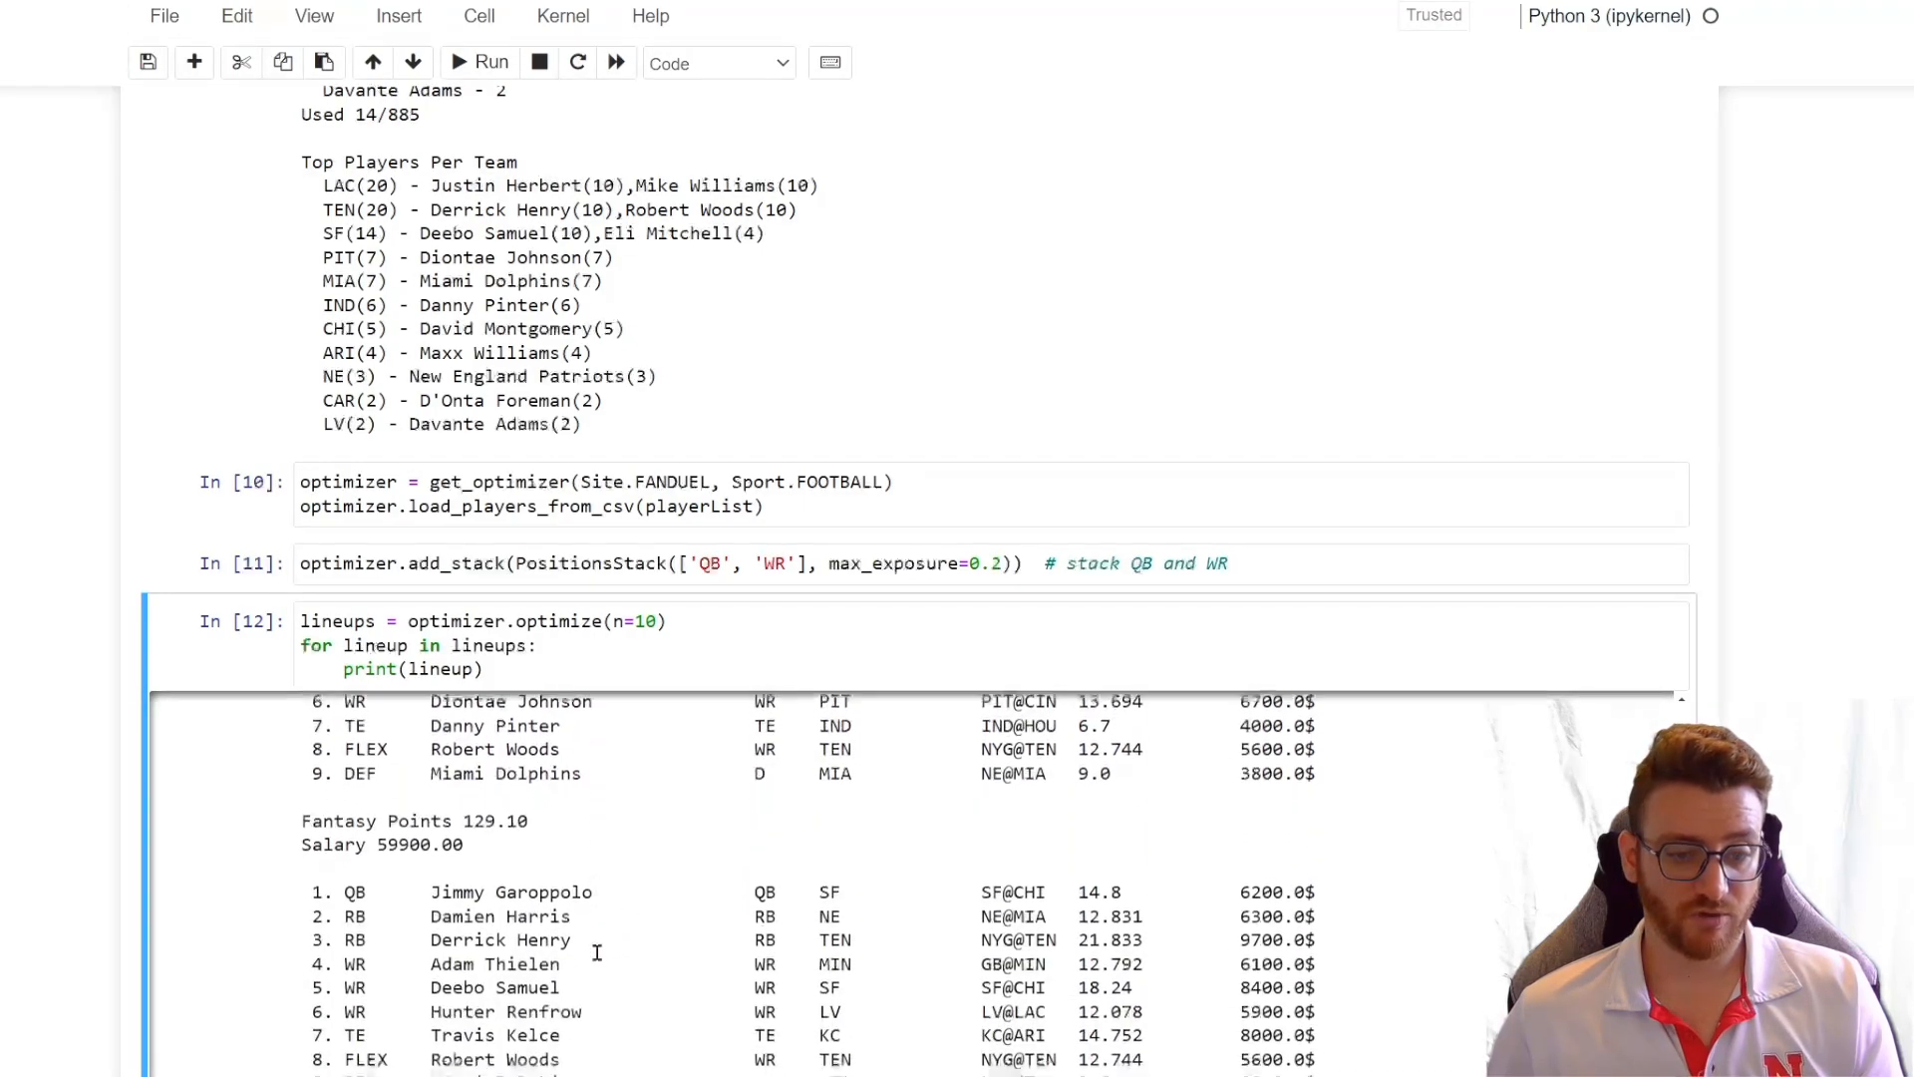
scroll(down, 3)
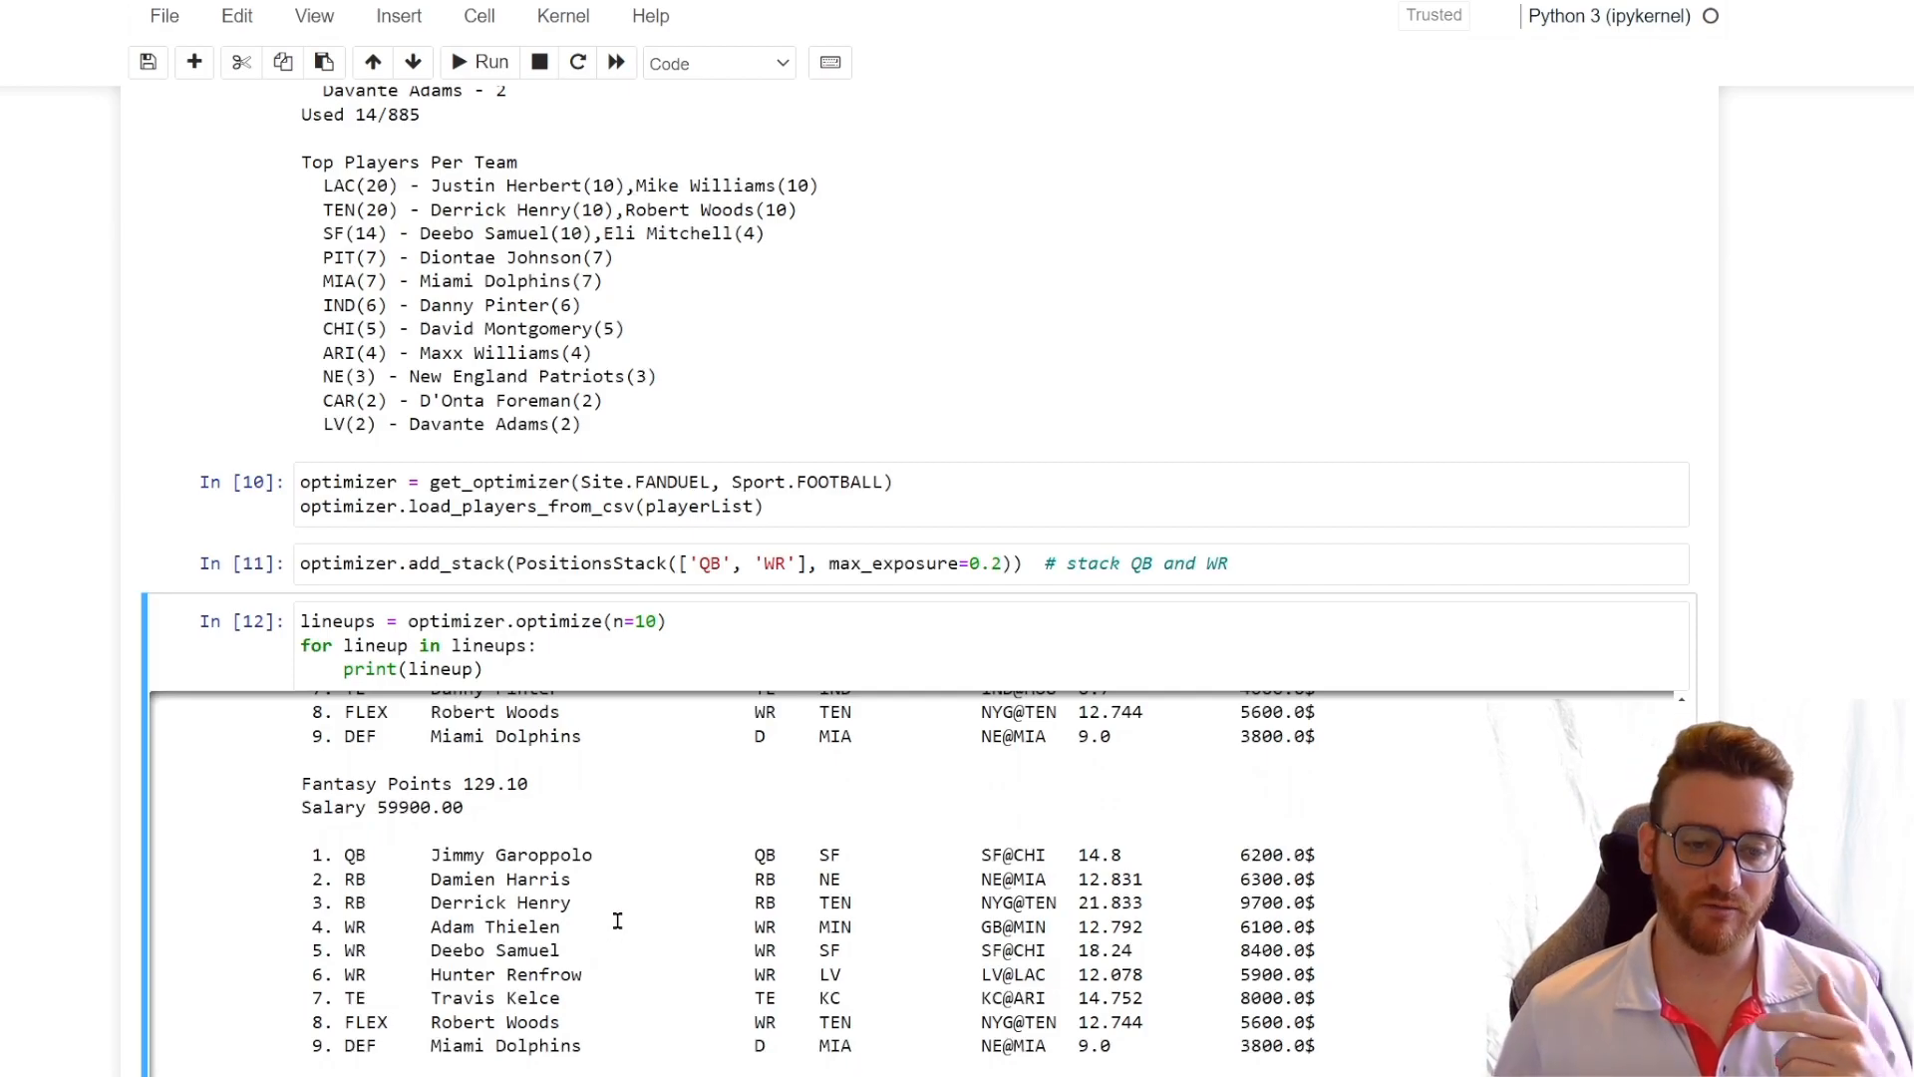
scroll(down, 3)
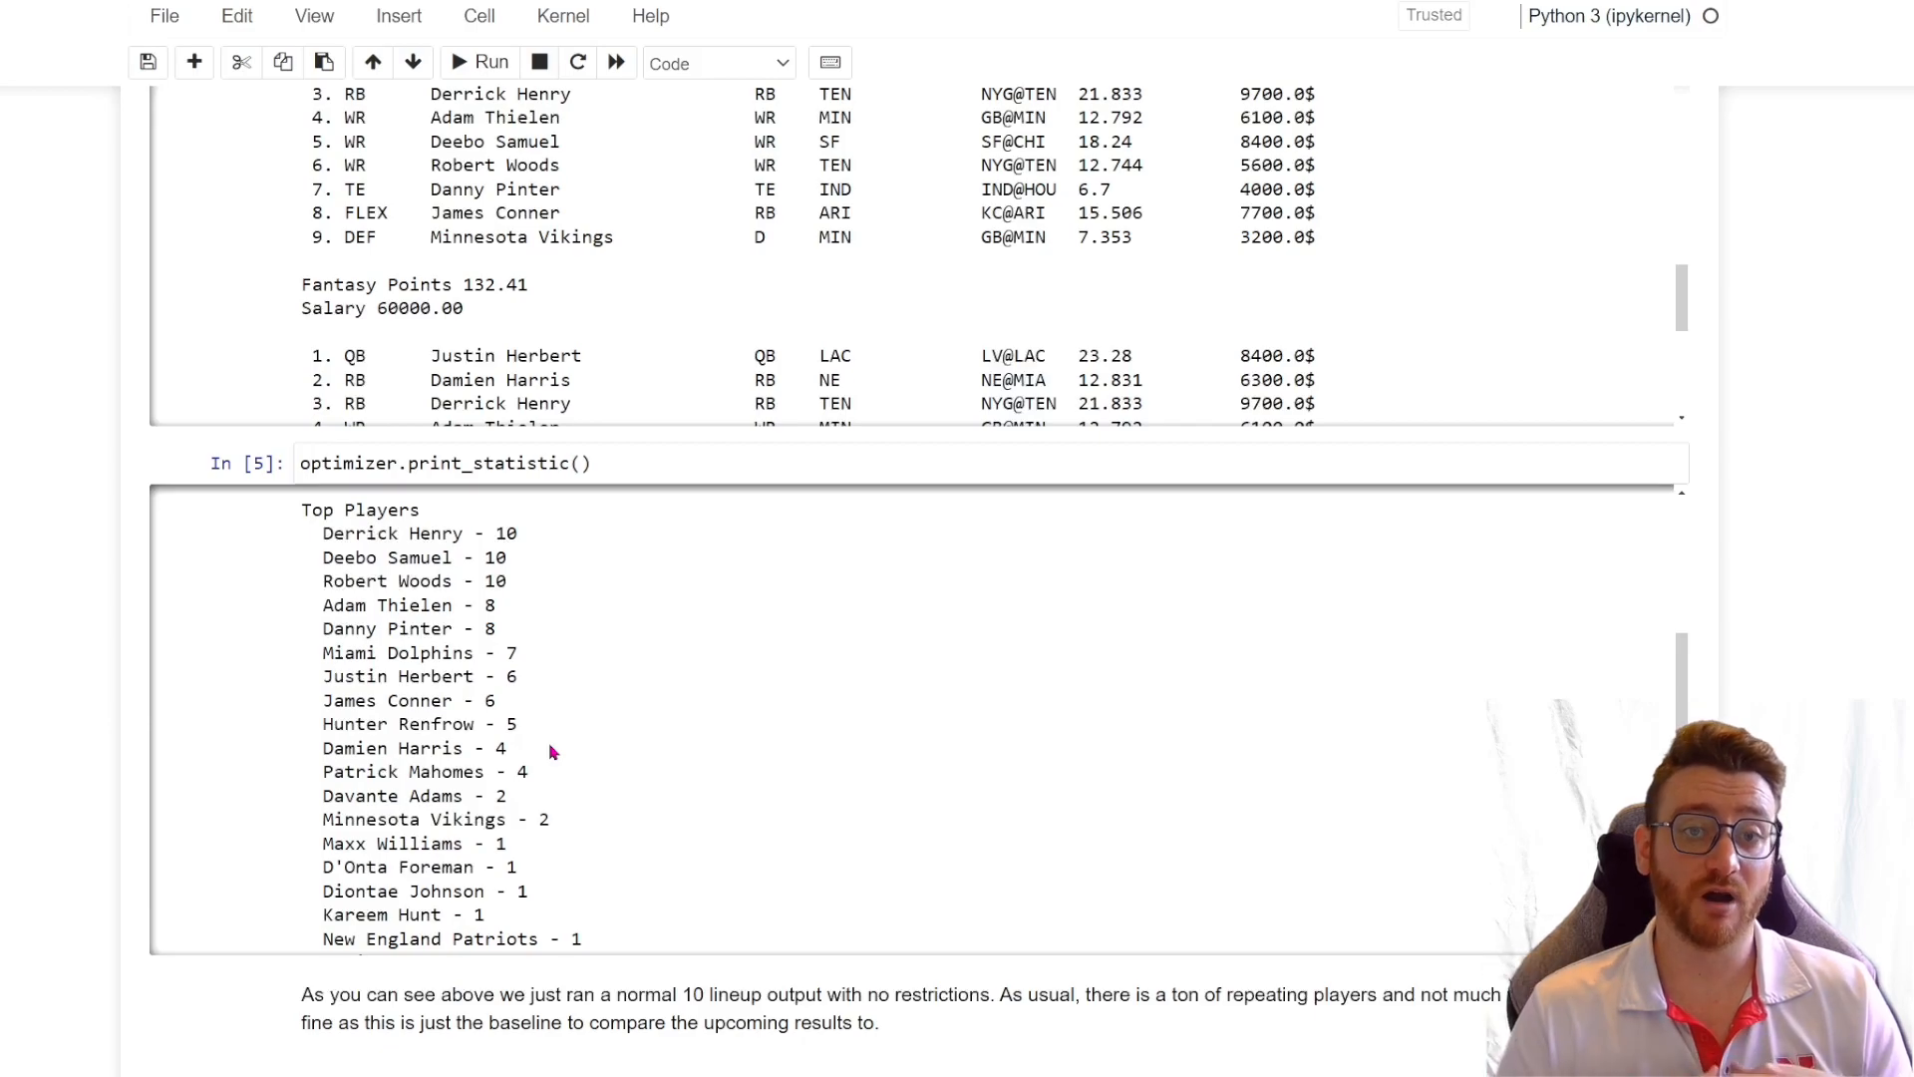
scroll(down, 3)
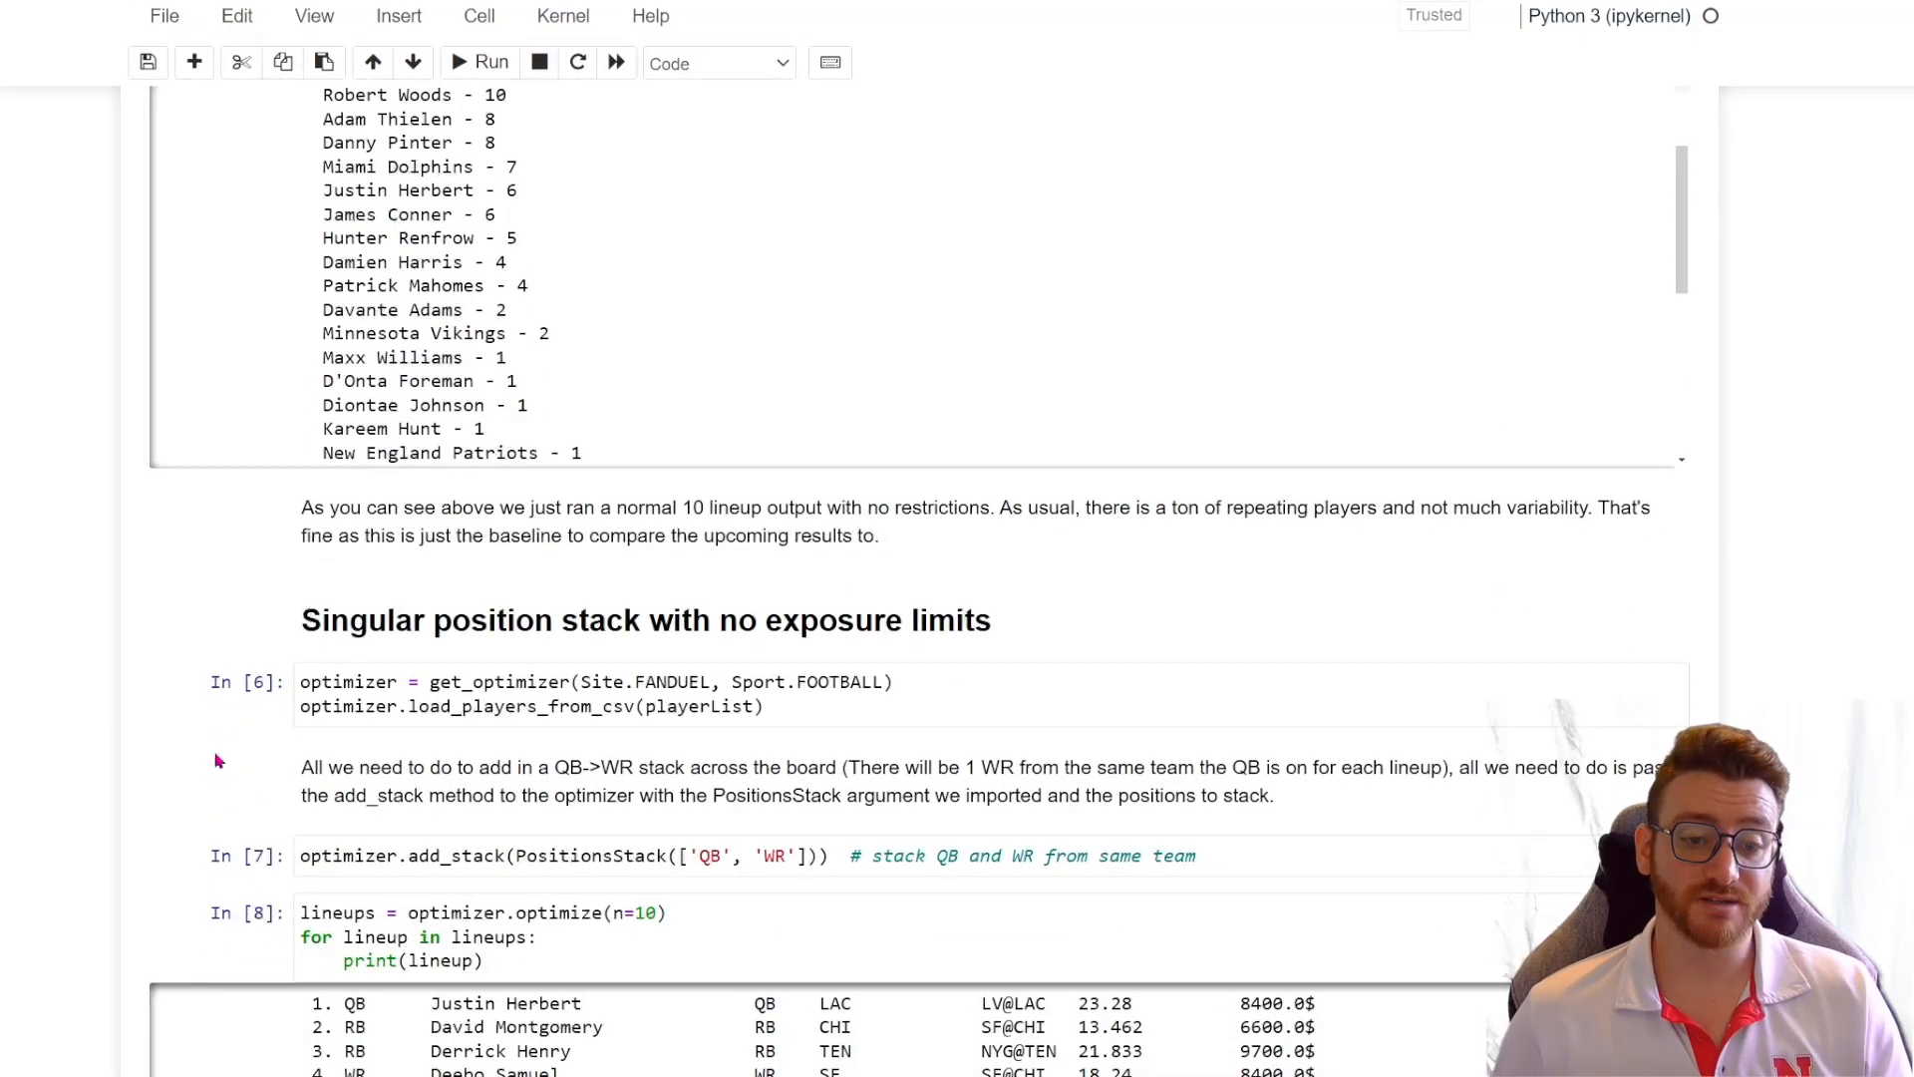
scroll(down, 3)
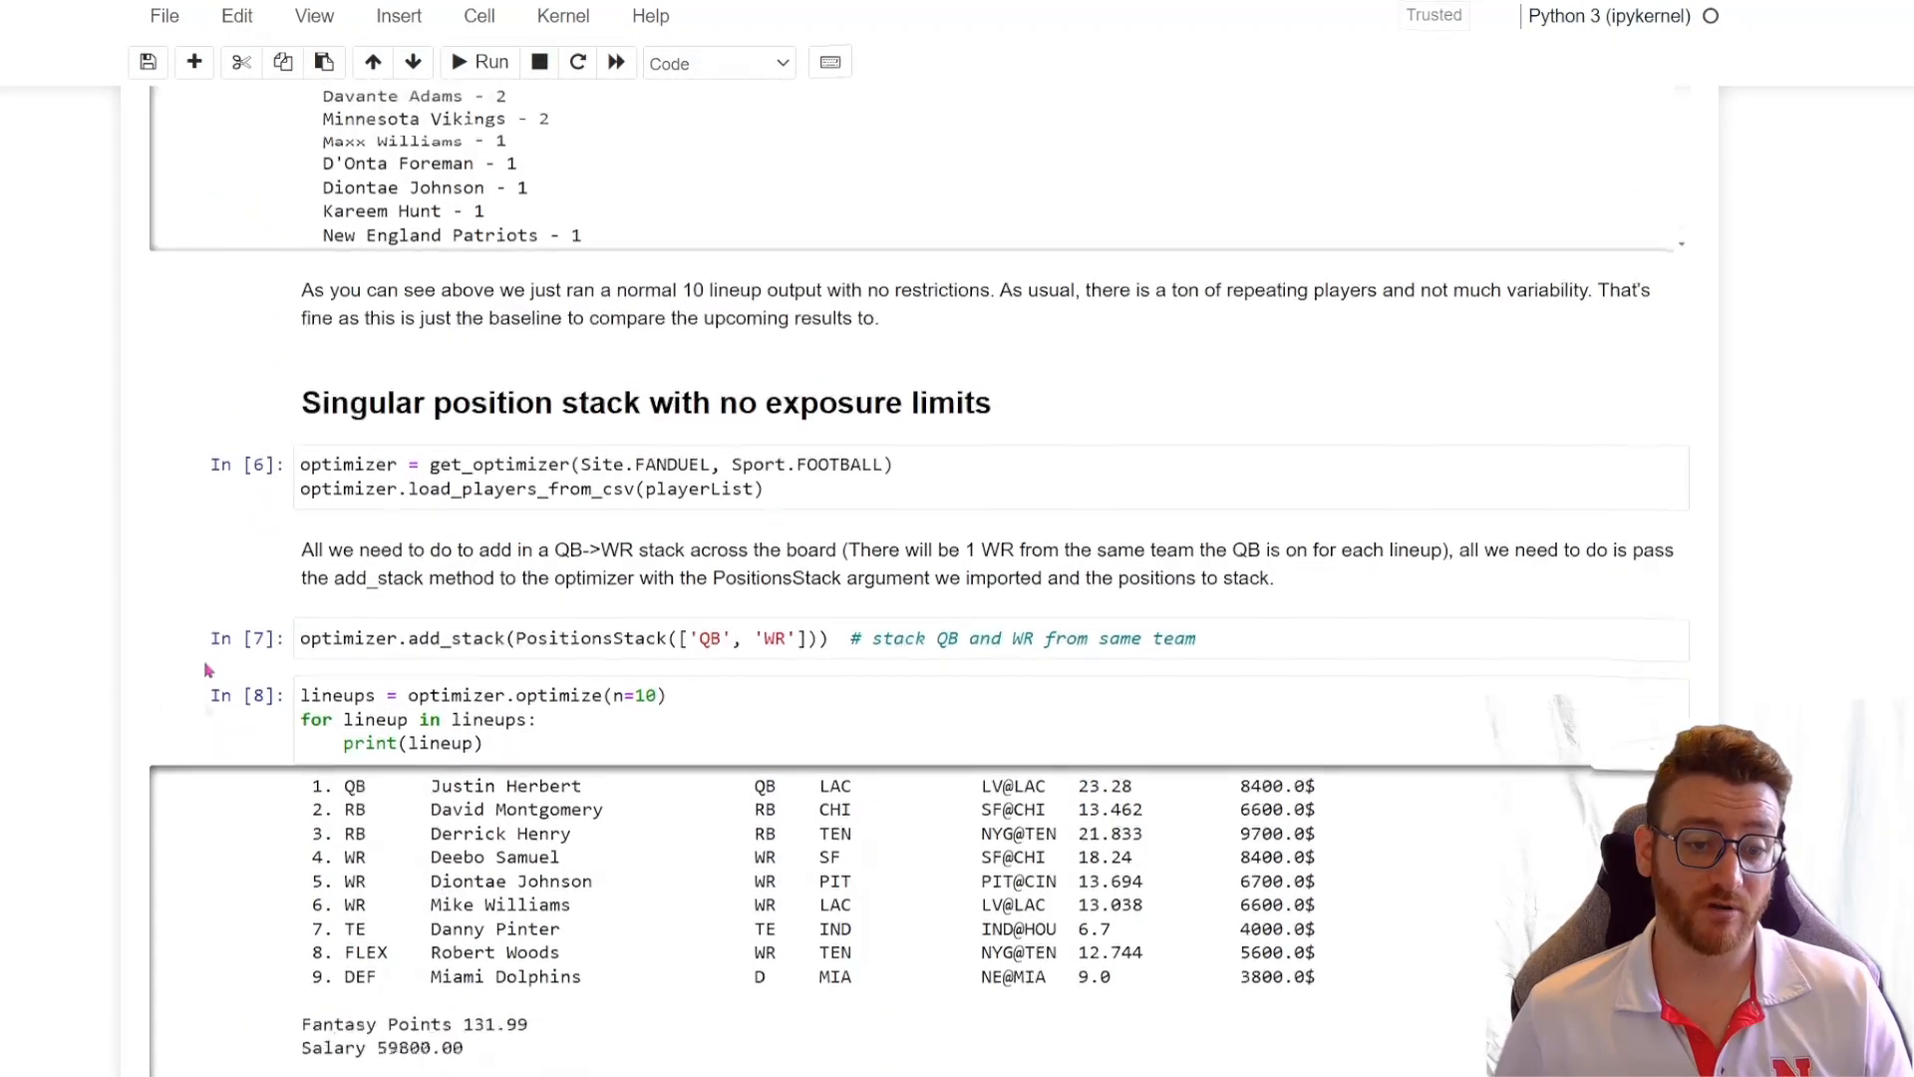
scroll(down, 3)
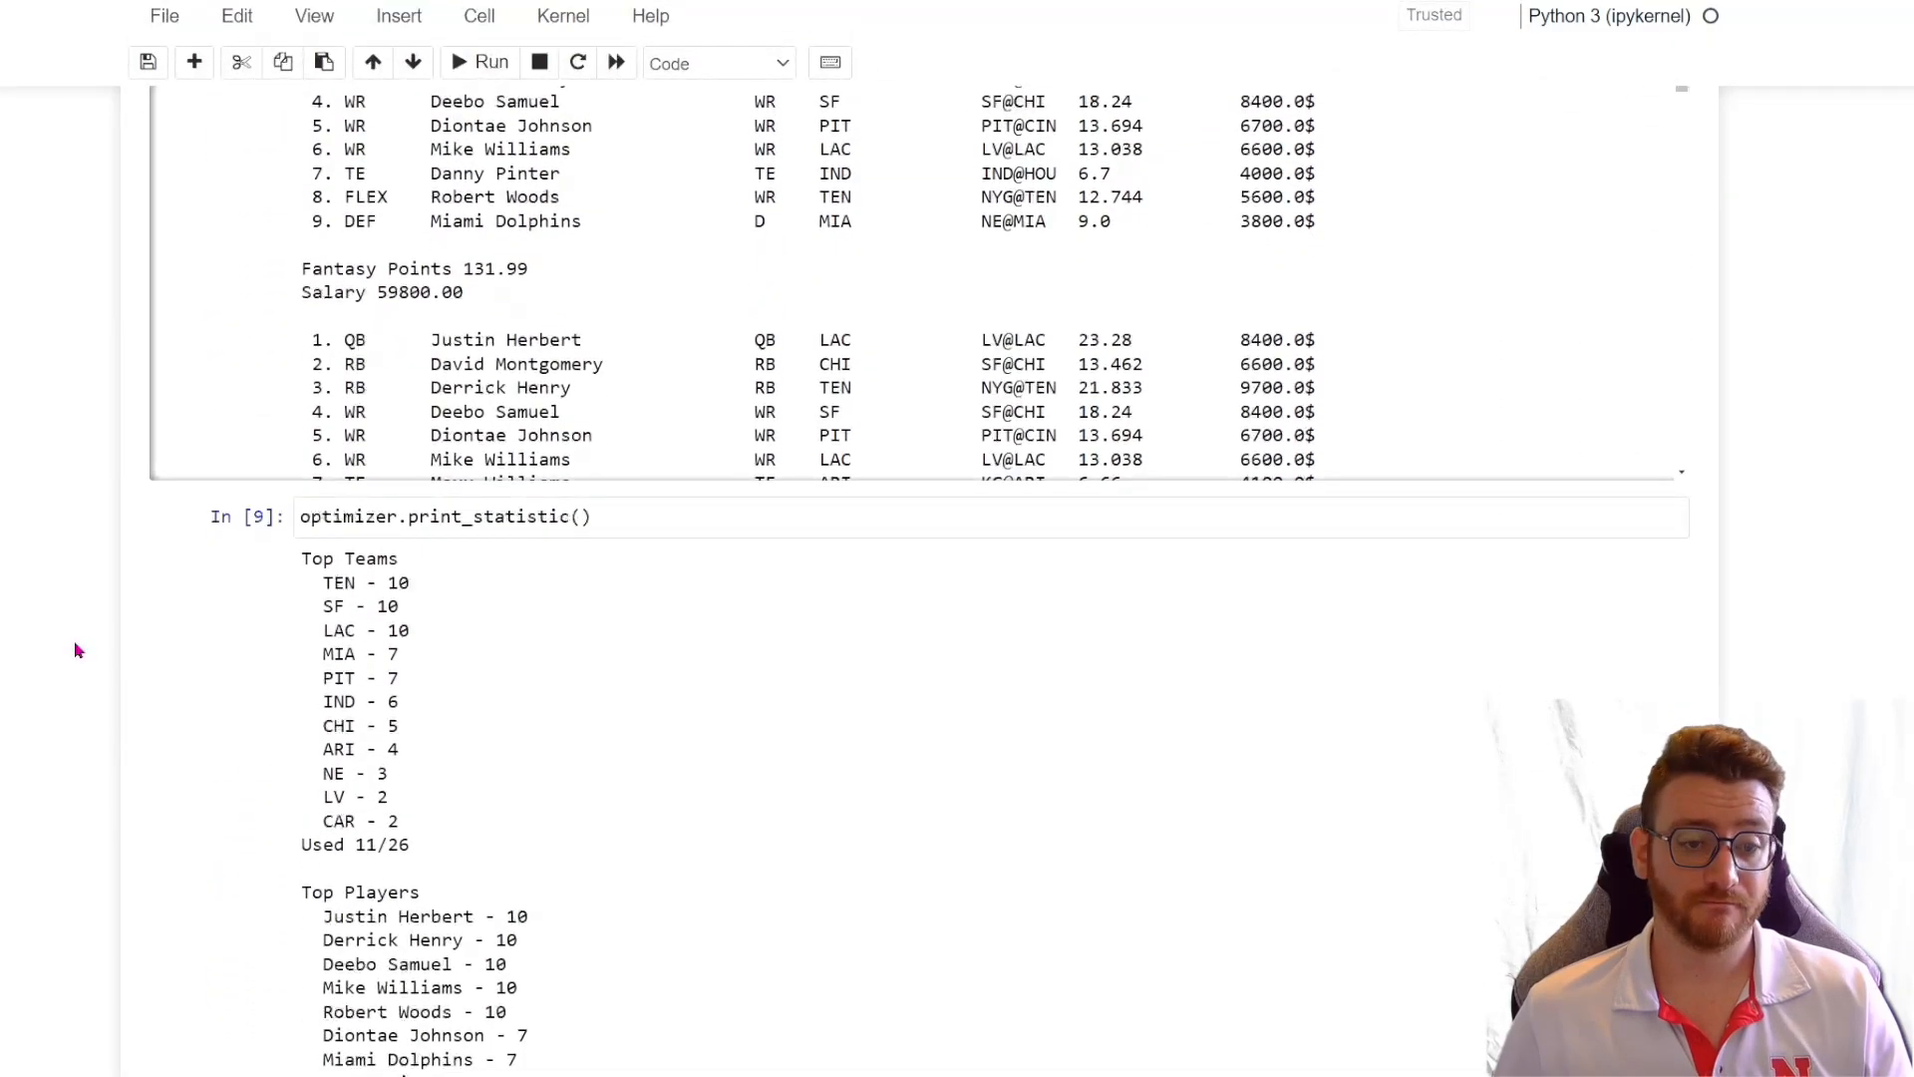
scroll(down, 3)
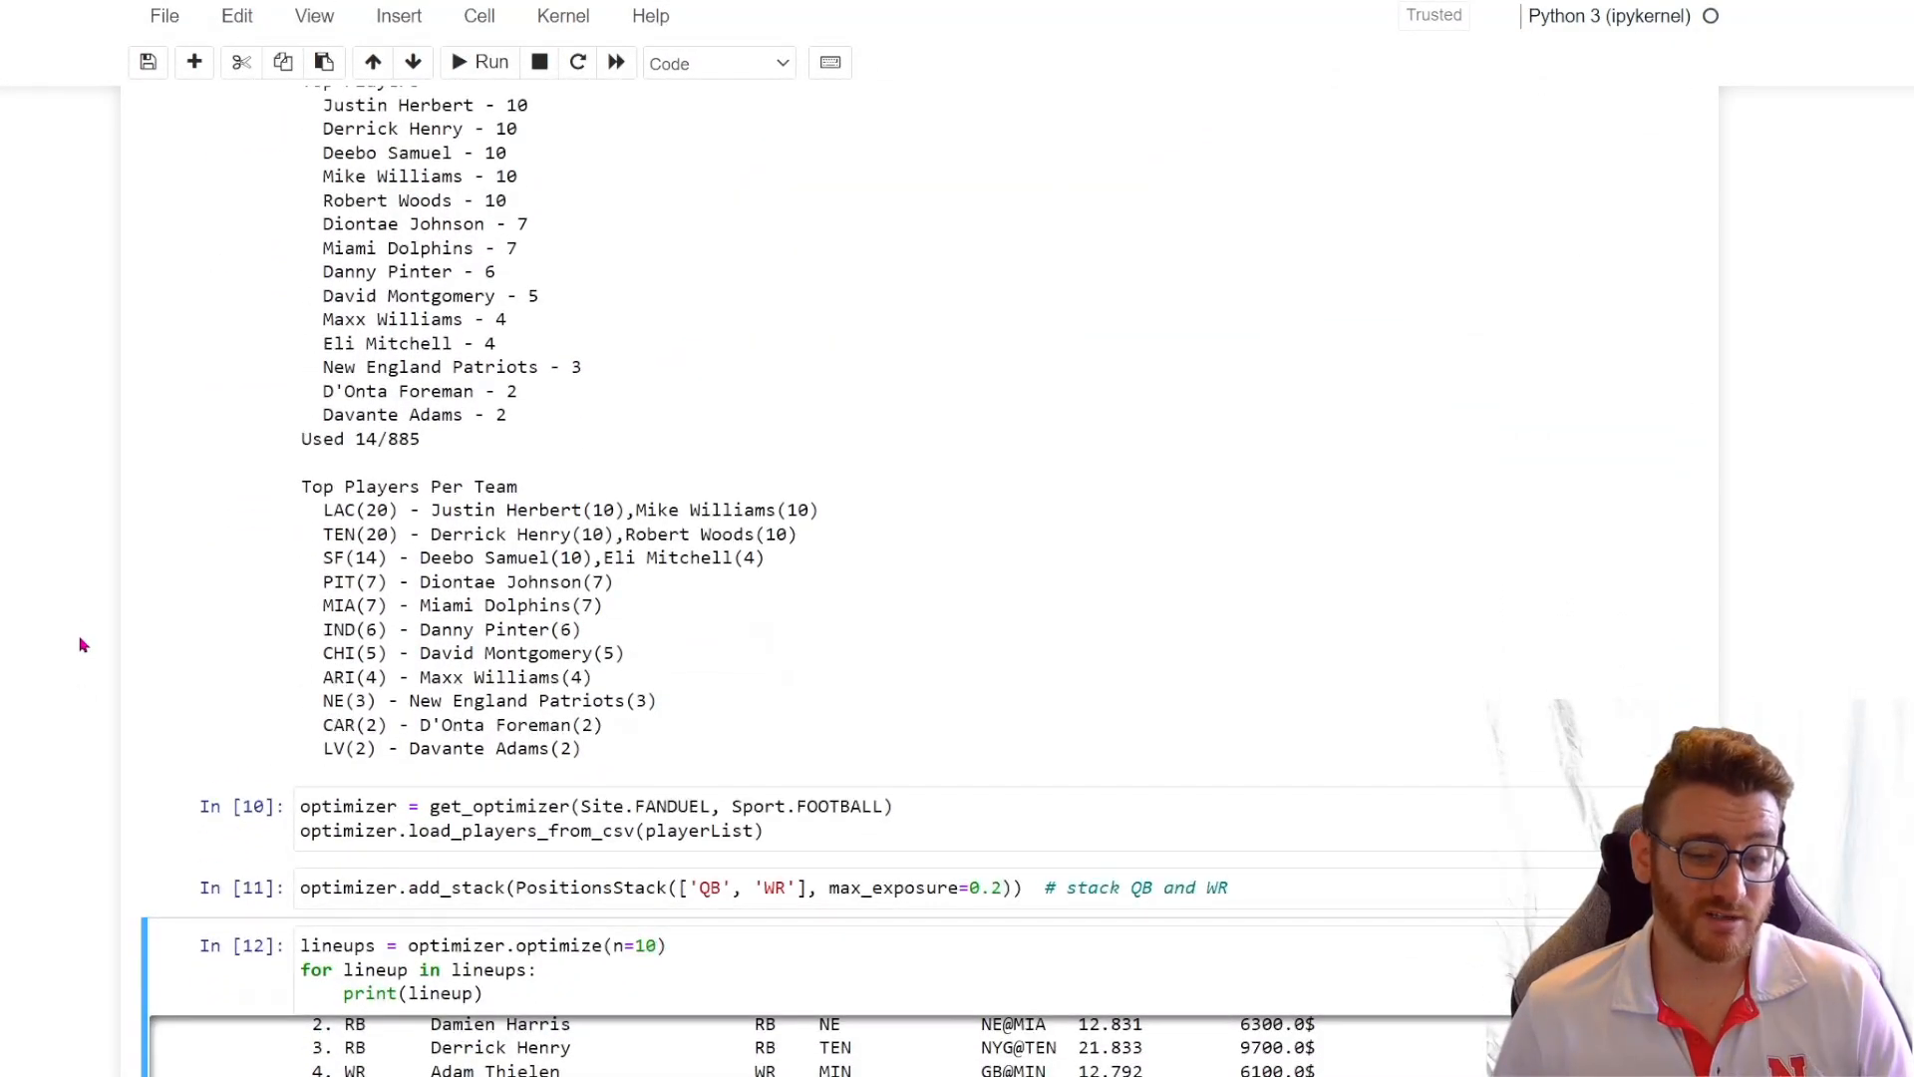
scroll(down, 3)
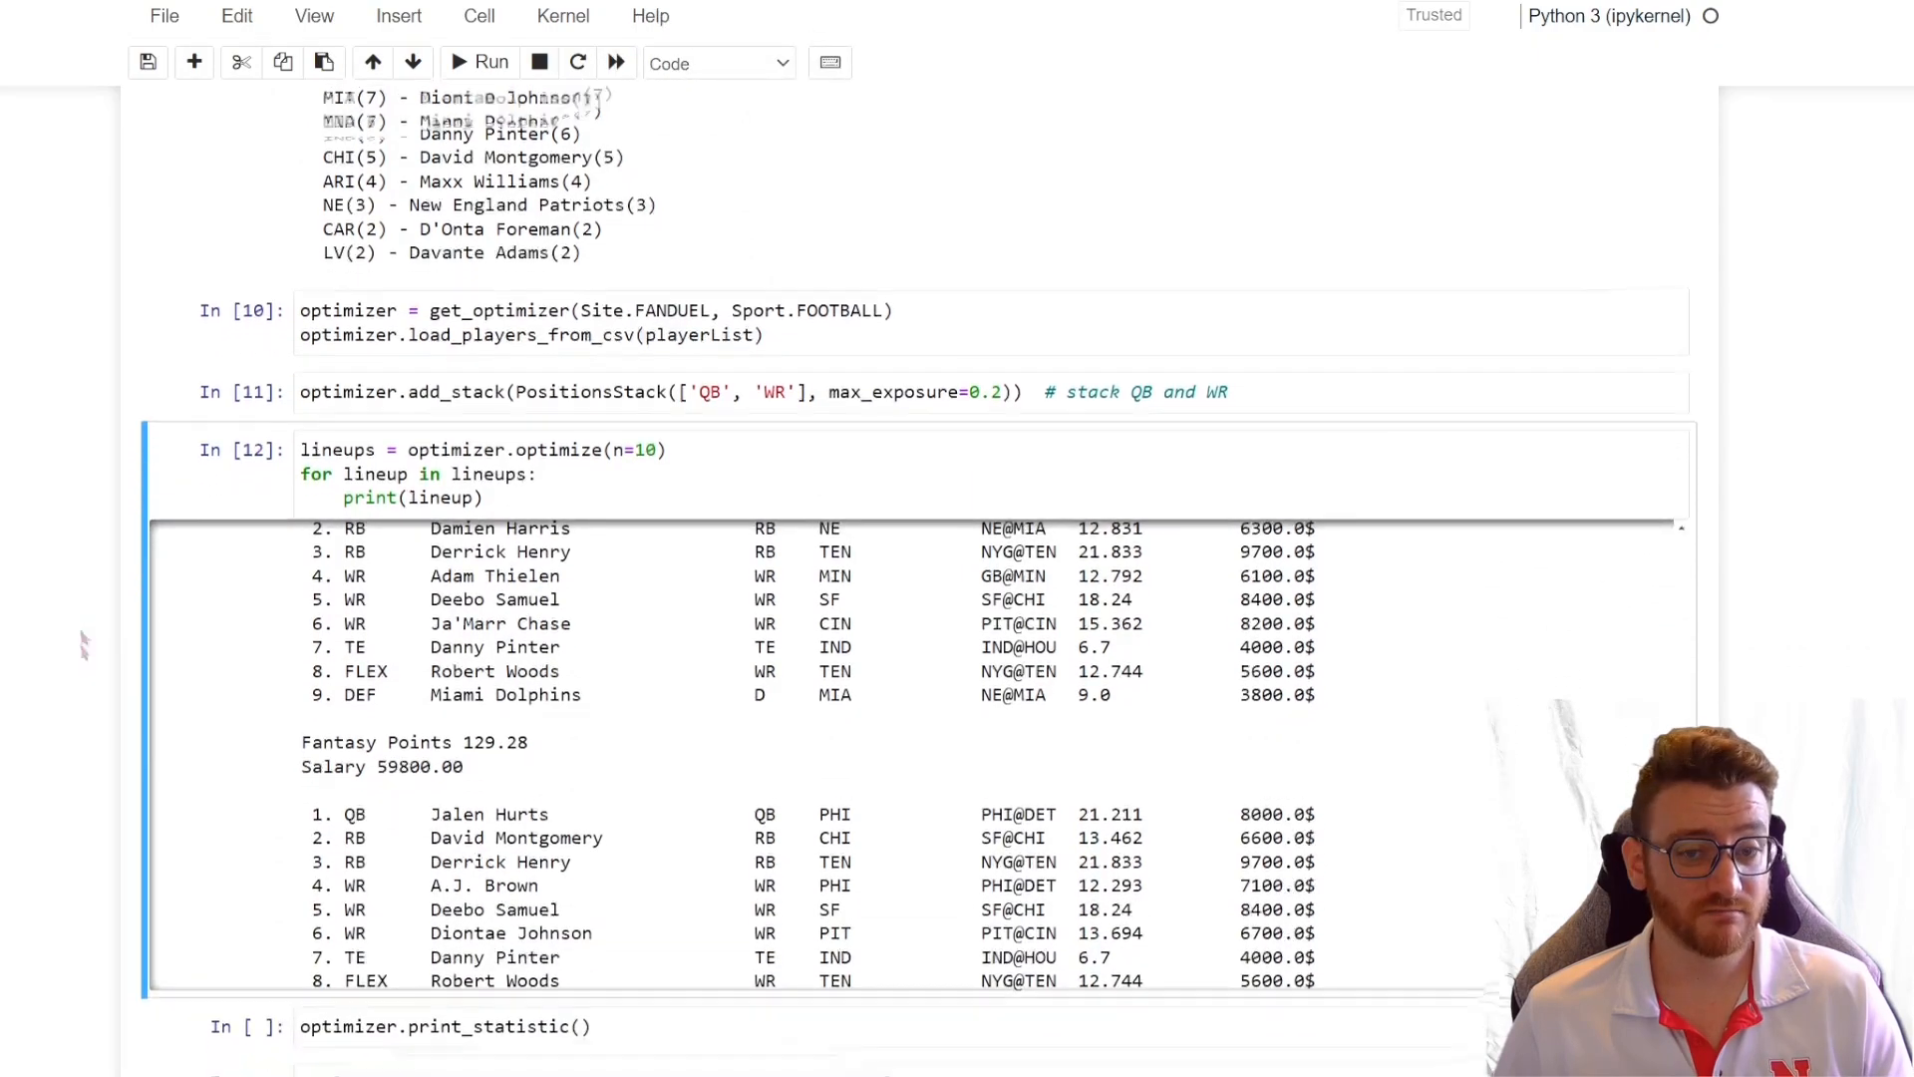
scroll(down, 3)
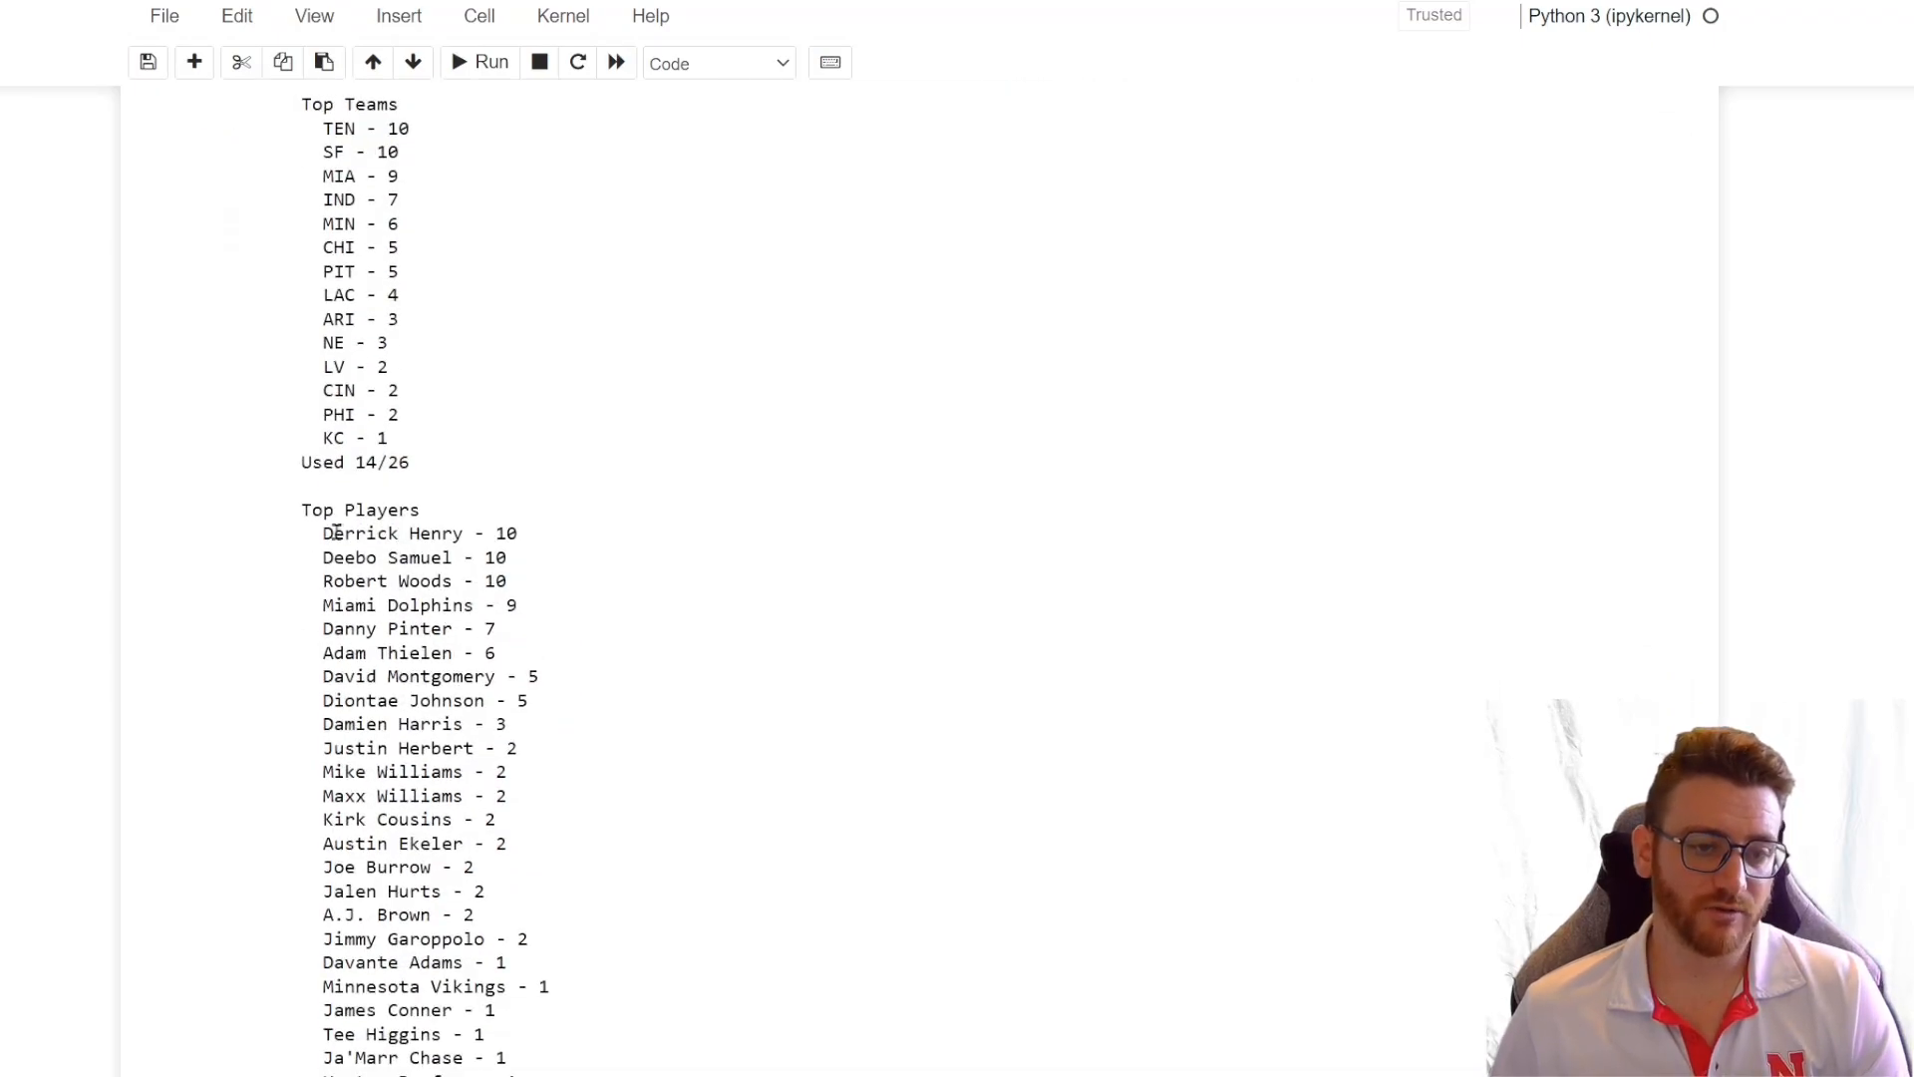
Step: Review the Top Teams and Top Players statistics, highlighting Derrick Henry, for the exposure-capped lineups
double_click(409, 556)
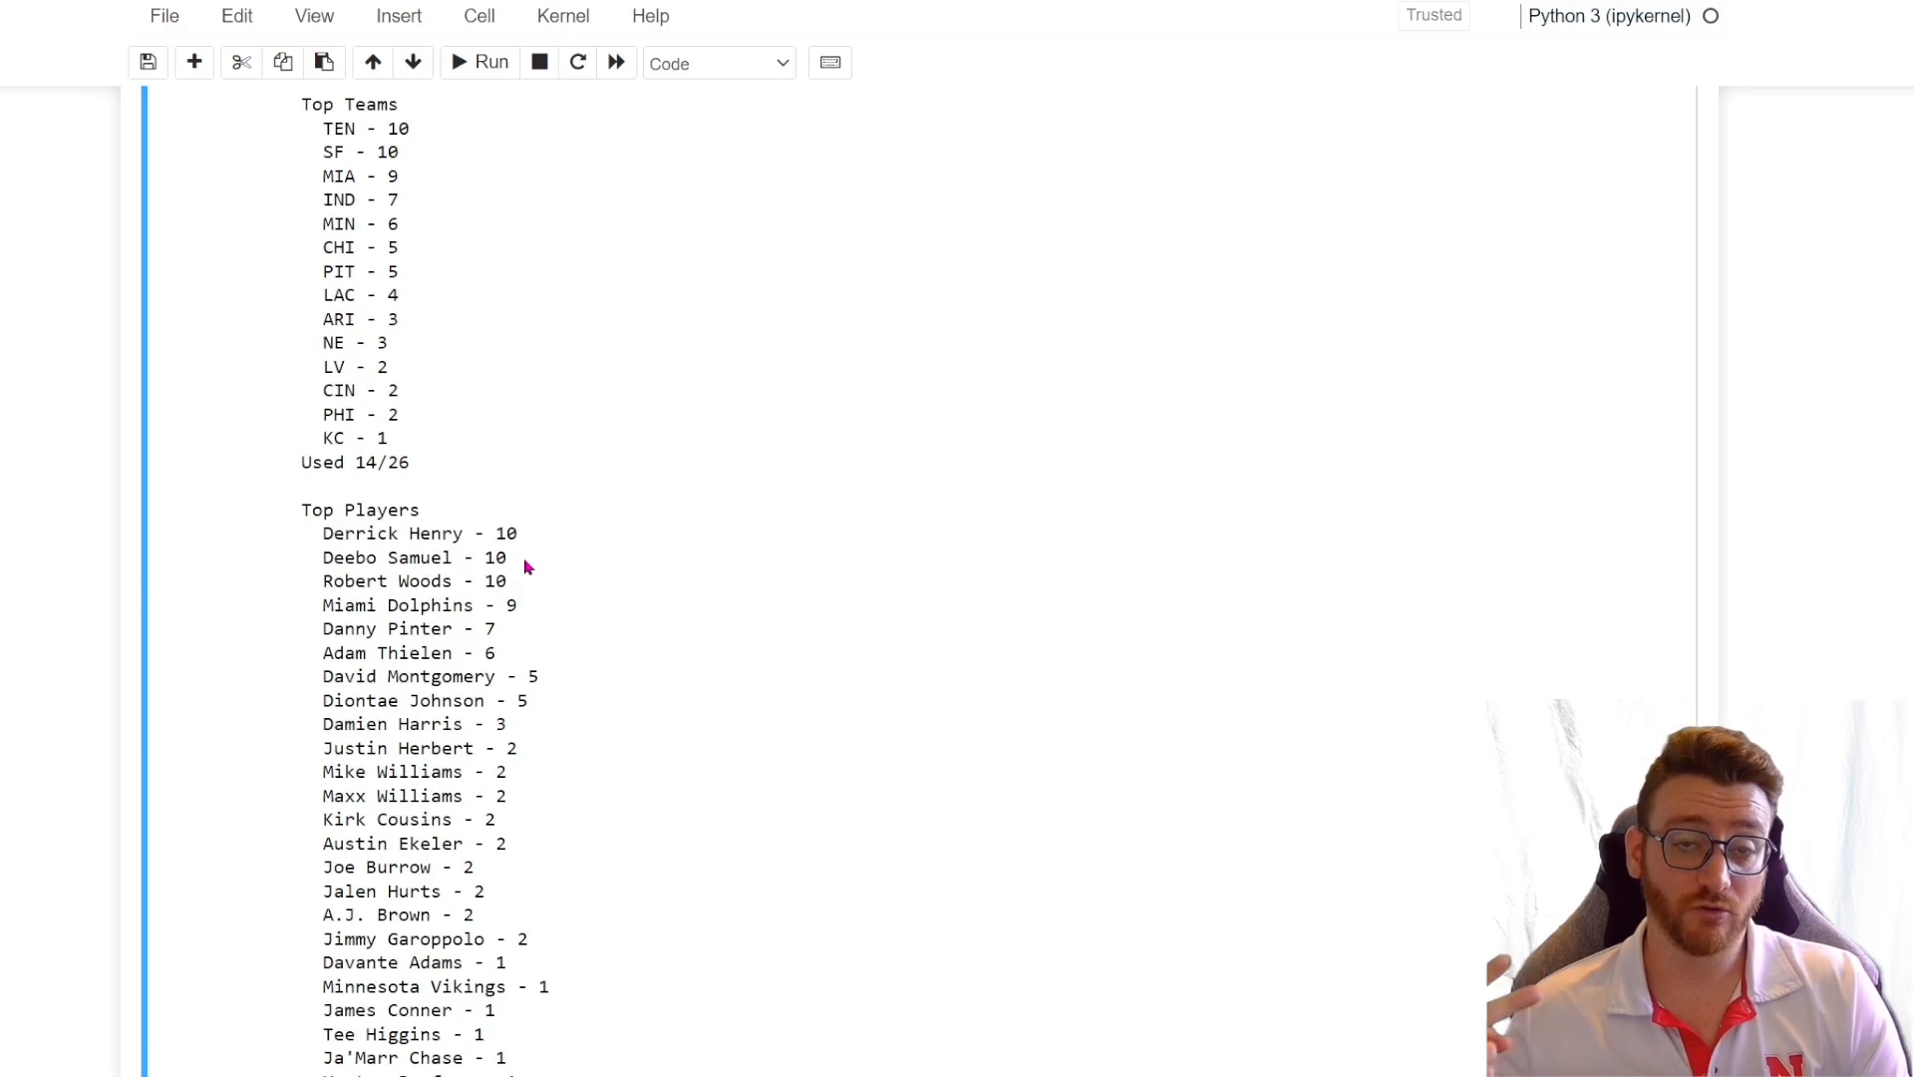
double_click(357, 534)
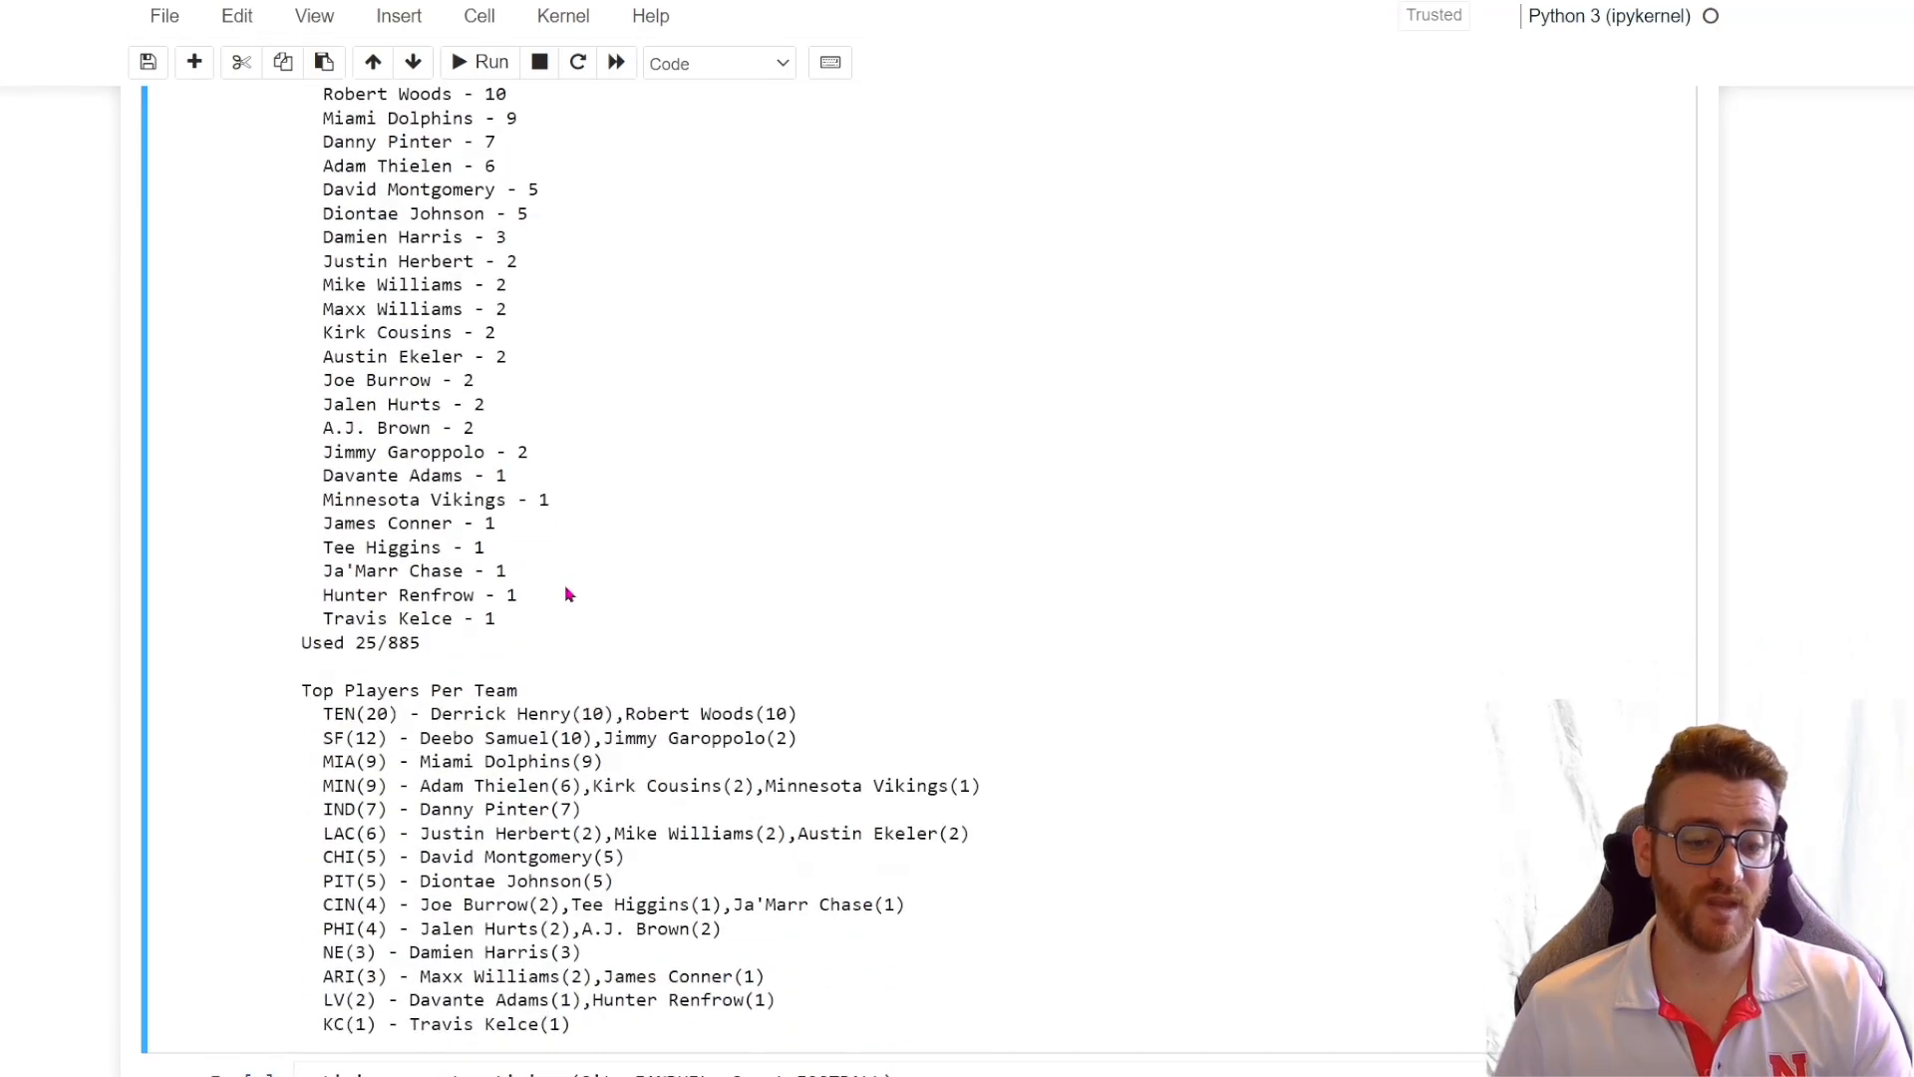
scroll(down, 3)
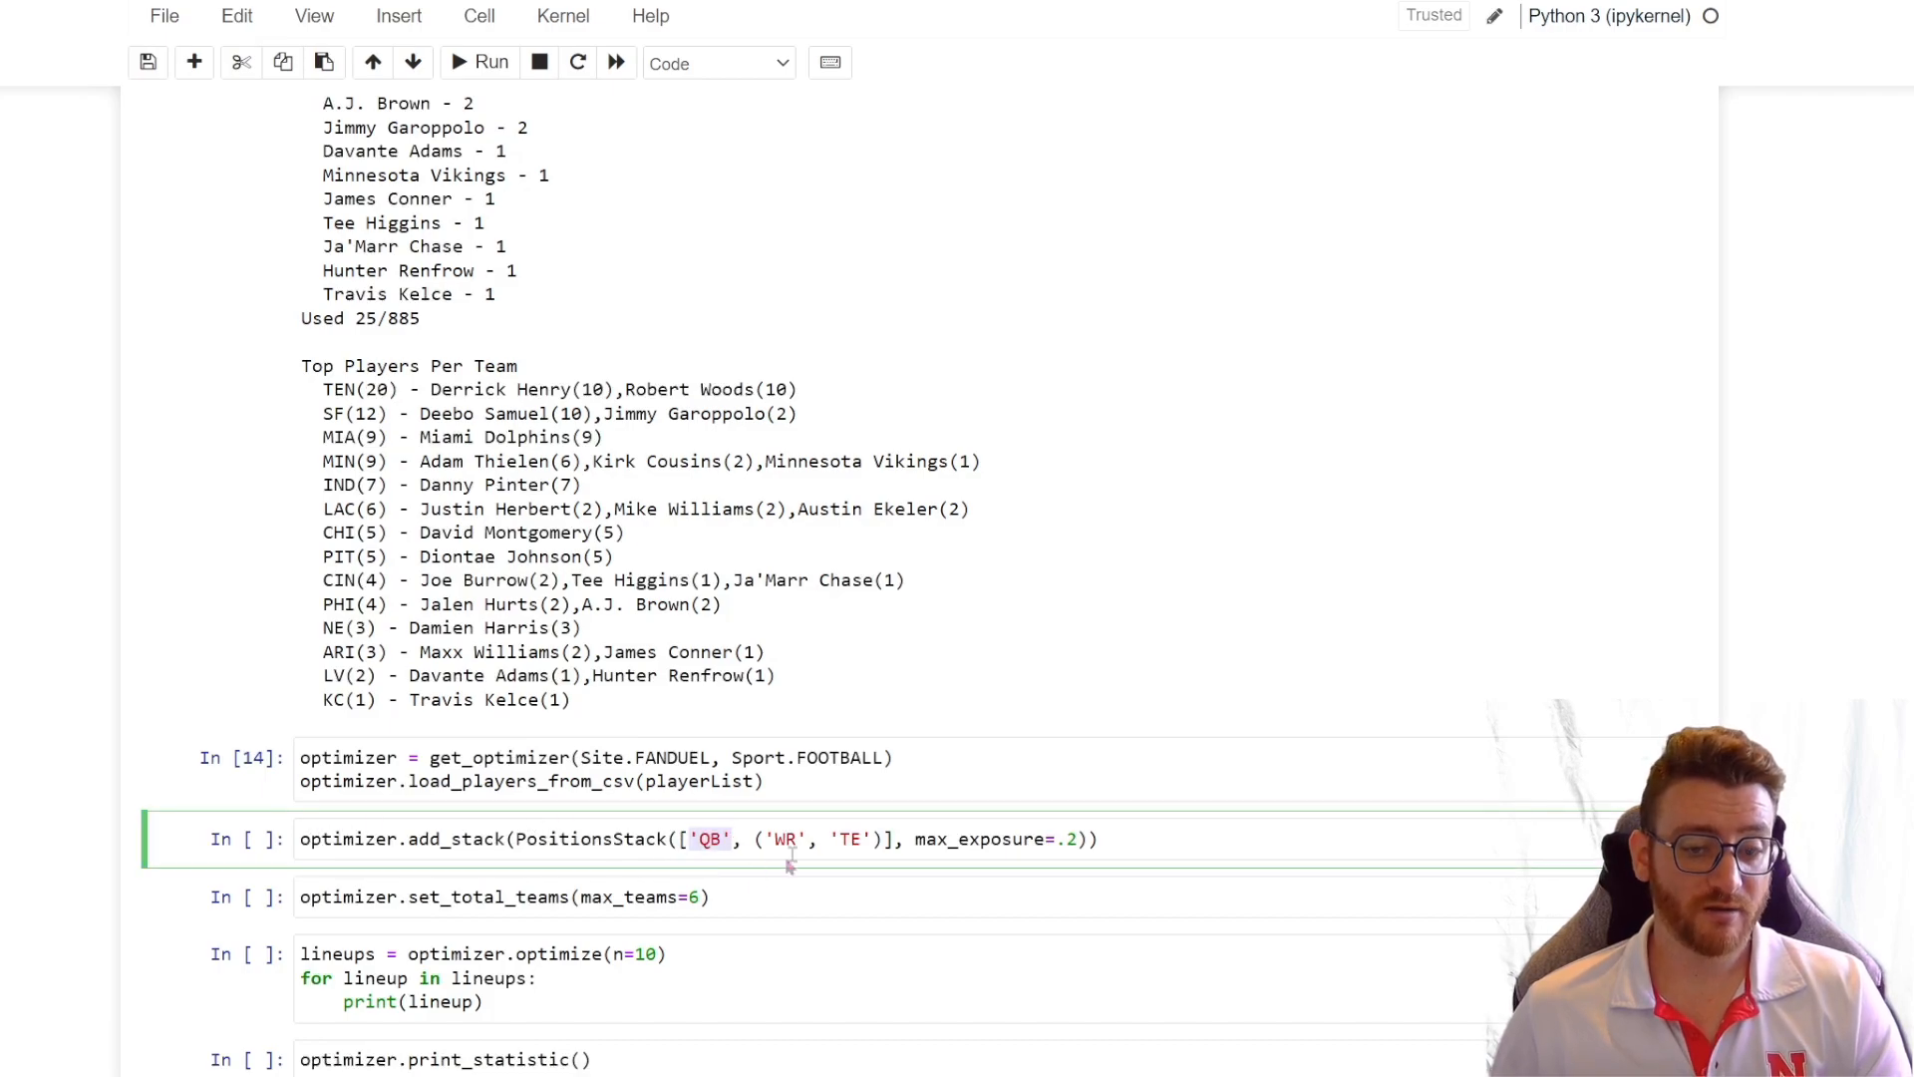
Step: Add the PositionsStack(['QB', ('WR','TE')]) rule and move to the set_total_teams line to disable it
click(861, 839)
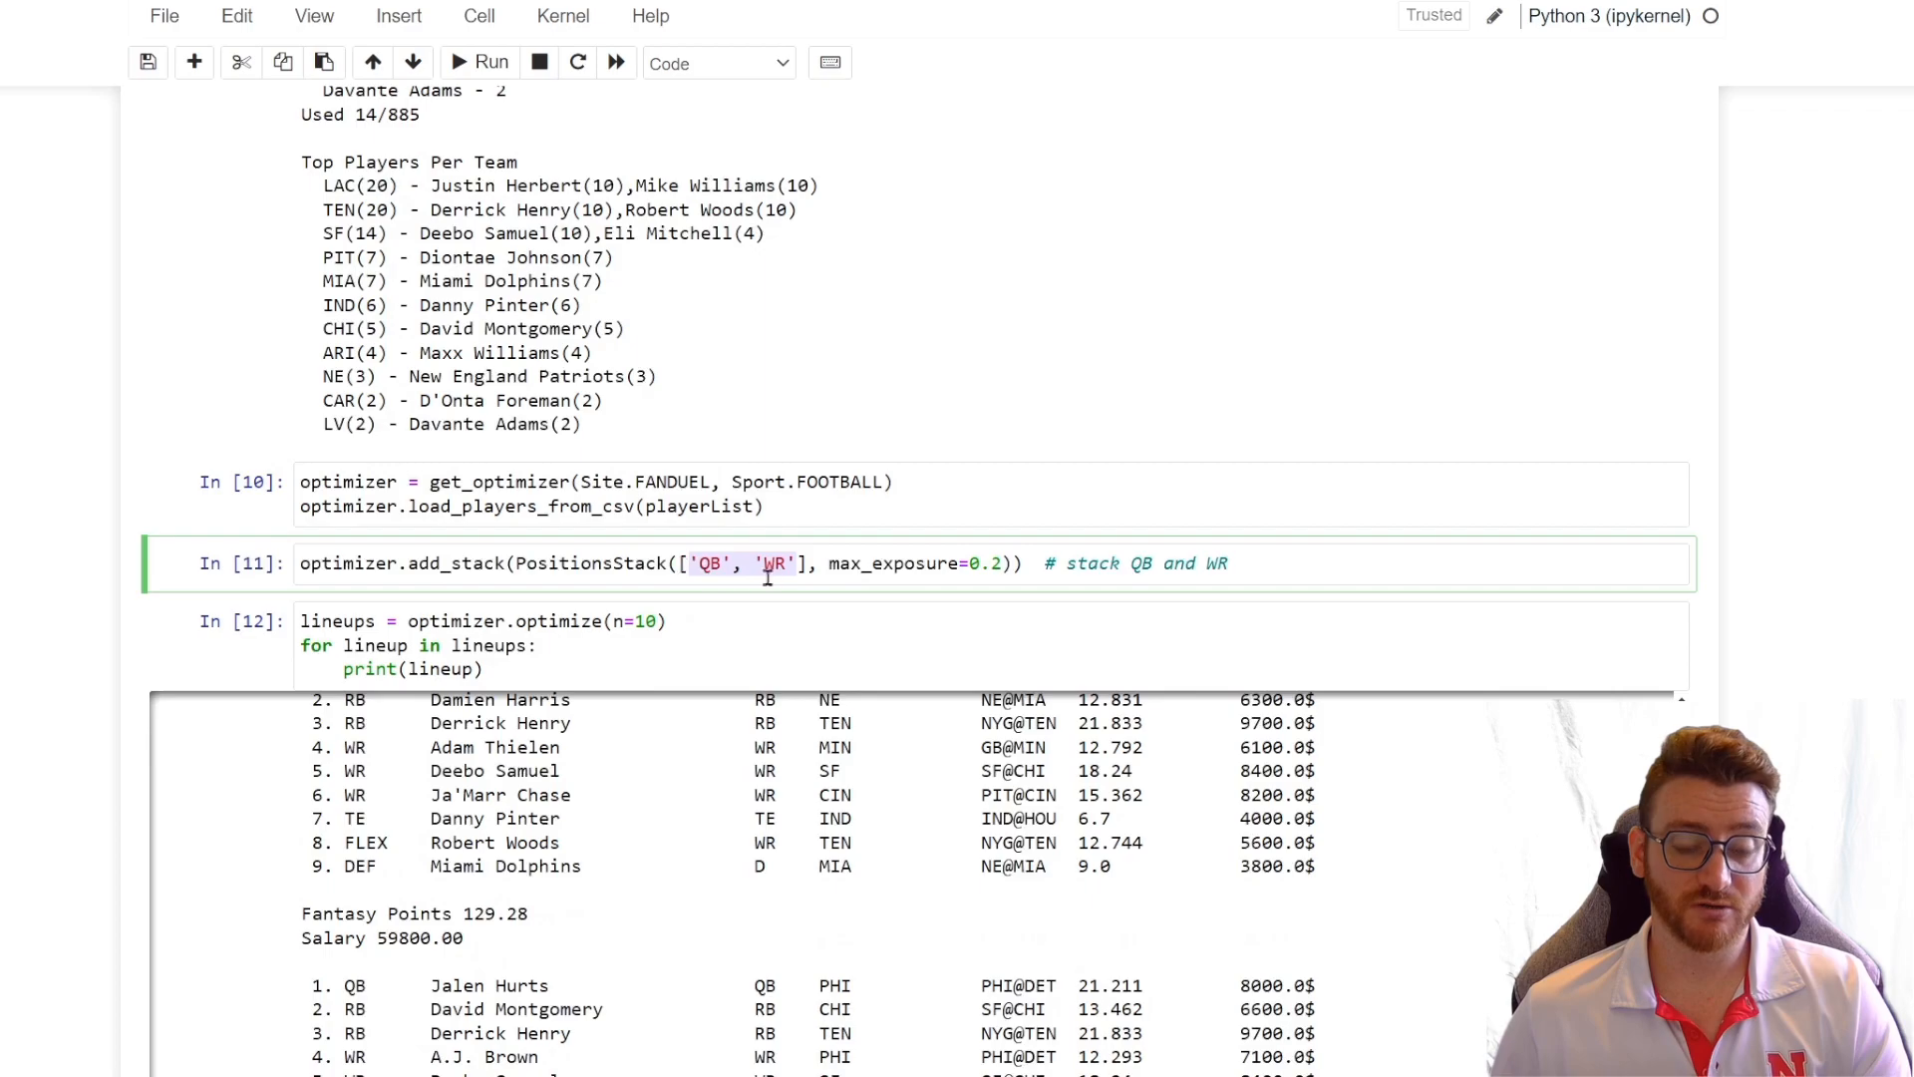
scroll(down, 3)
text(optimizer.set_total_teams(max_teams=6))
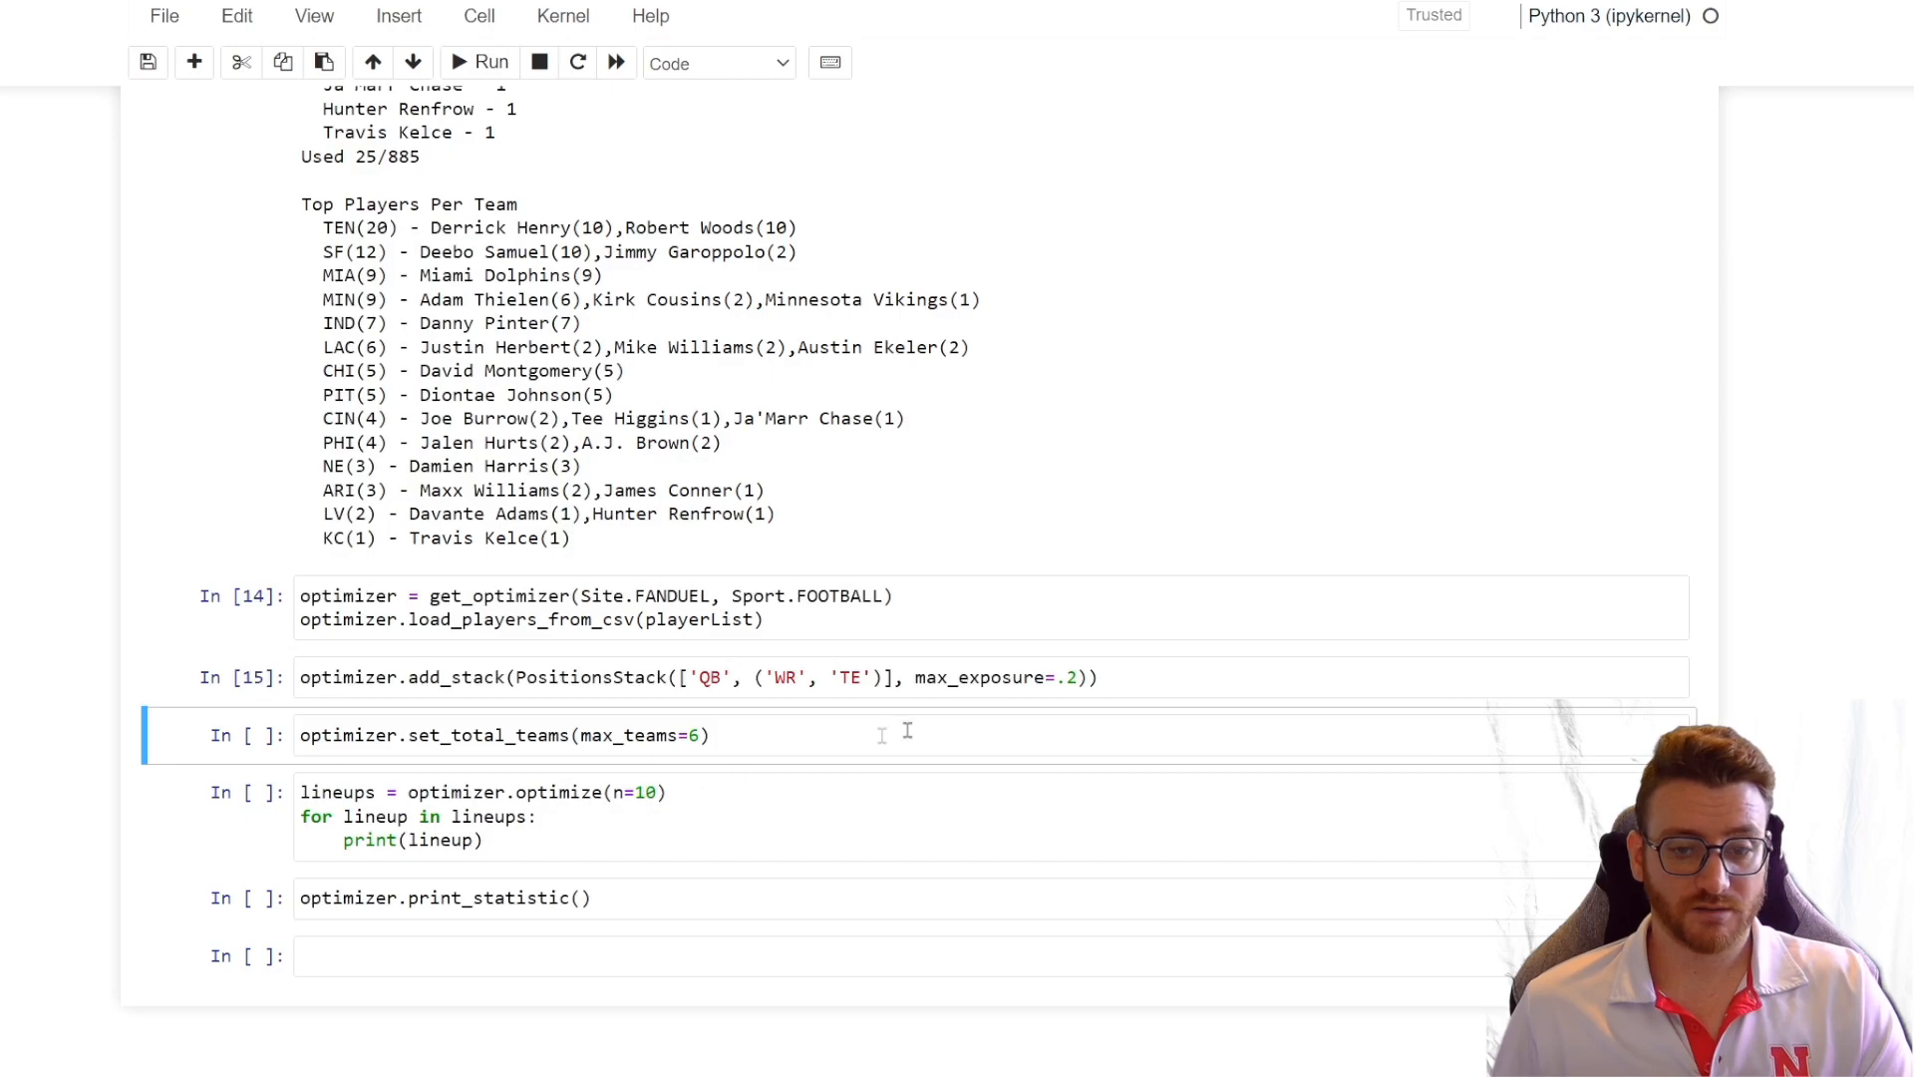
click(537, 817)
text(# )
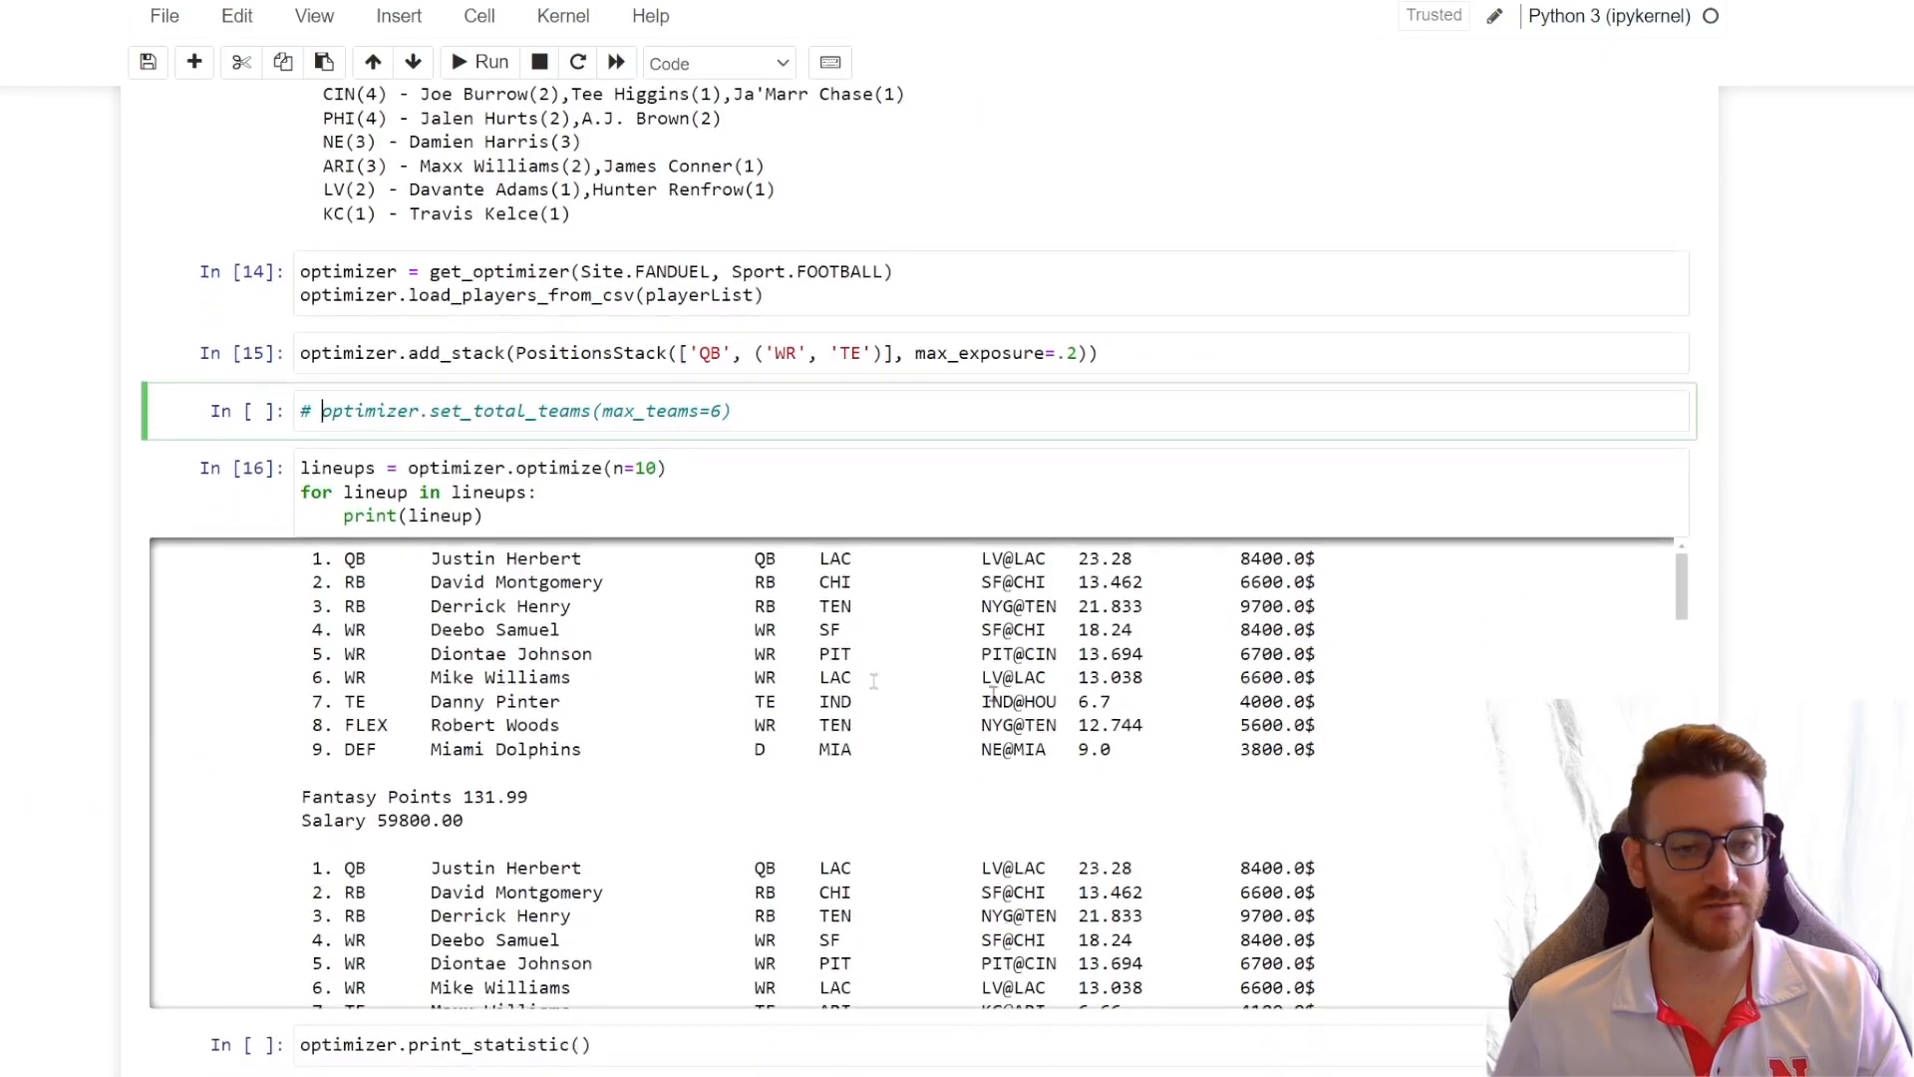
Step: Generate ten QB plus WR-or-TE lineups without the six-team limit and review pairings like Mahomes with Kelce
double_click(504, 558)
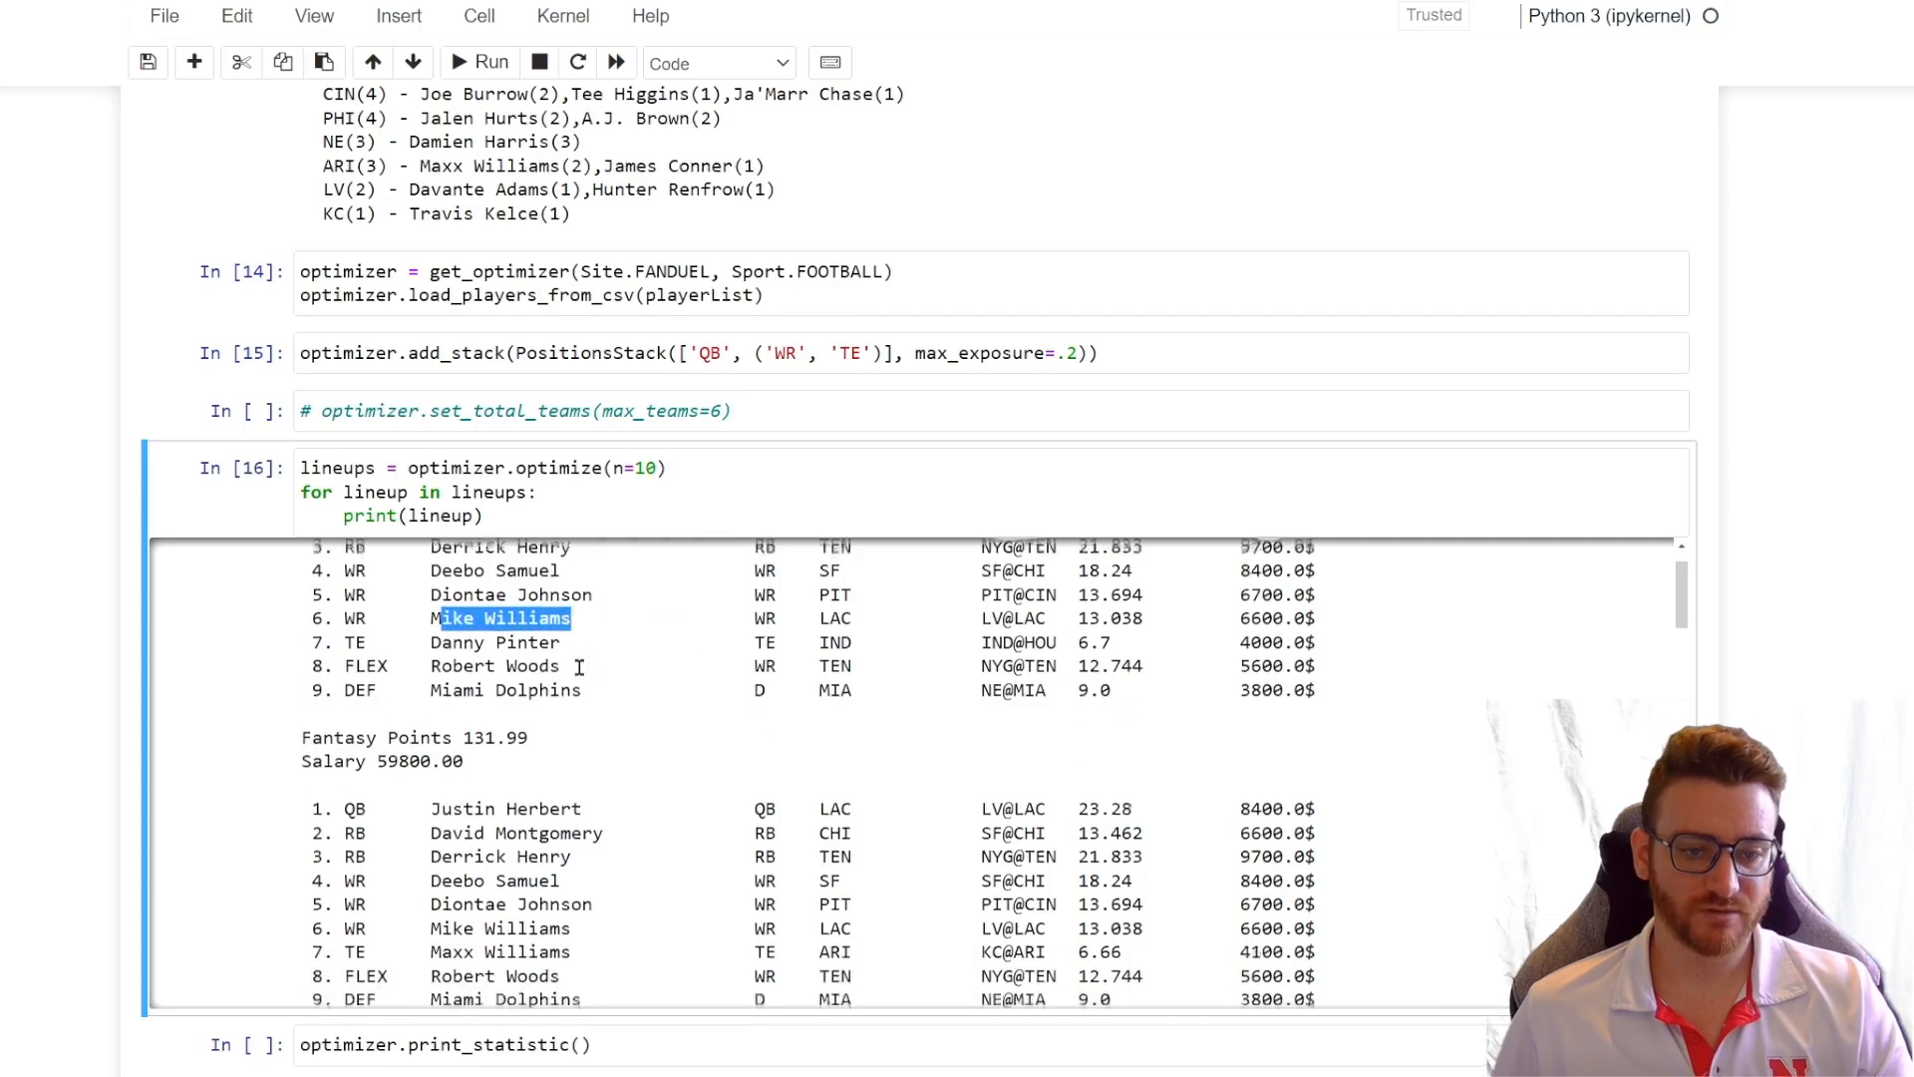
scroll(down, 3)
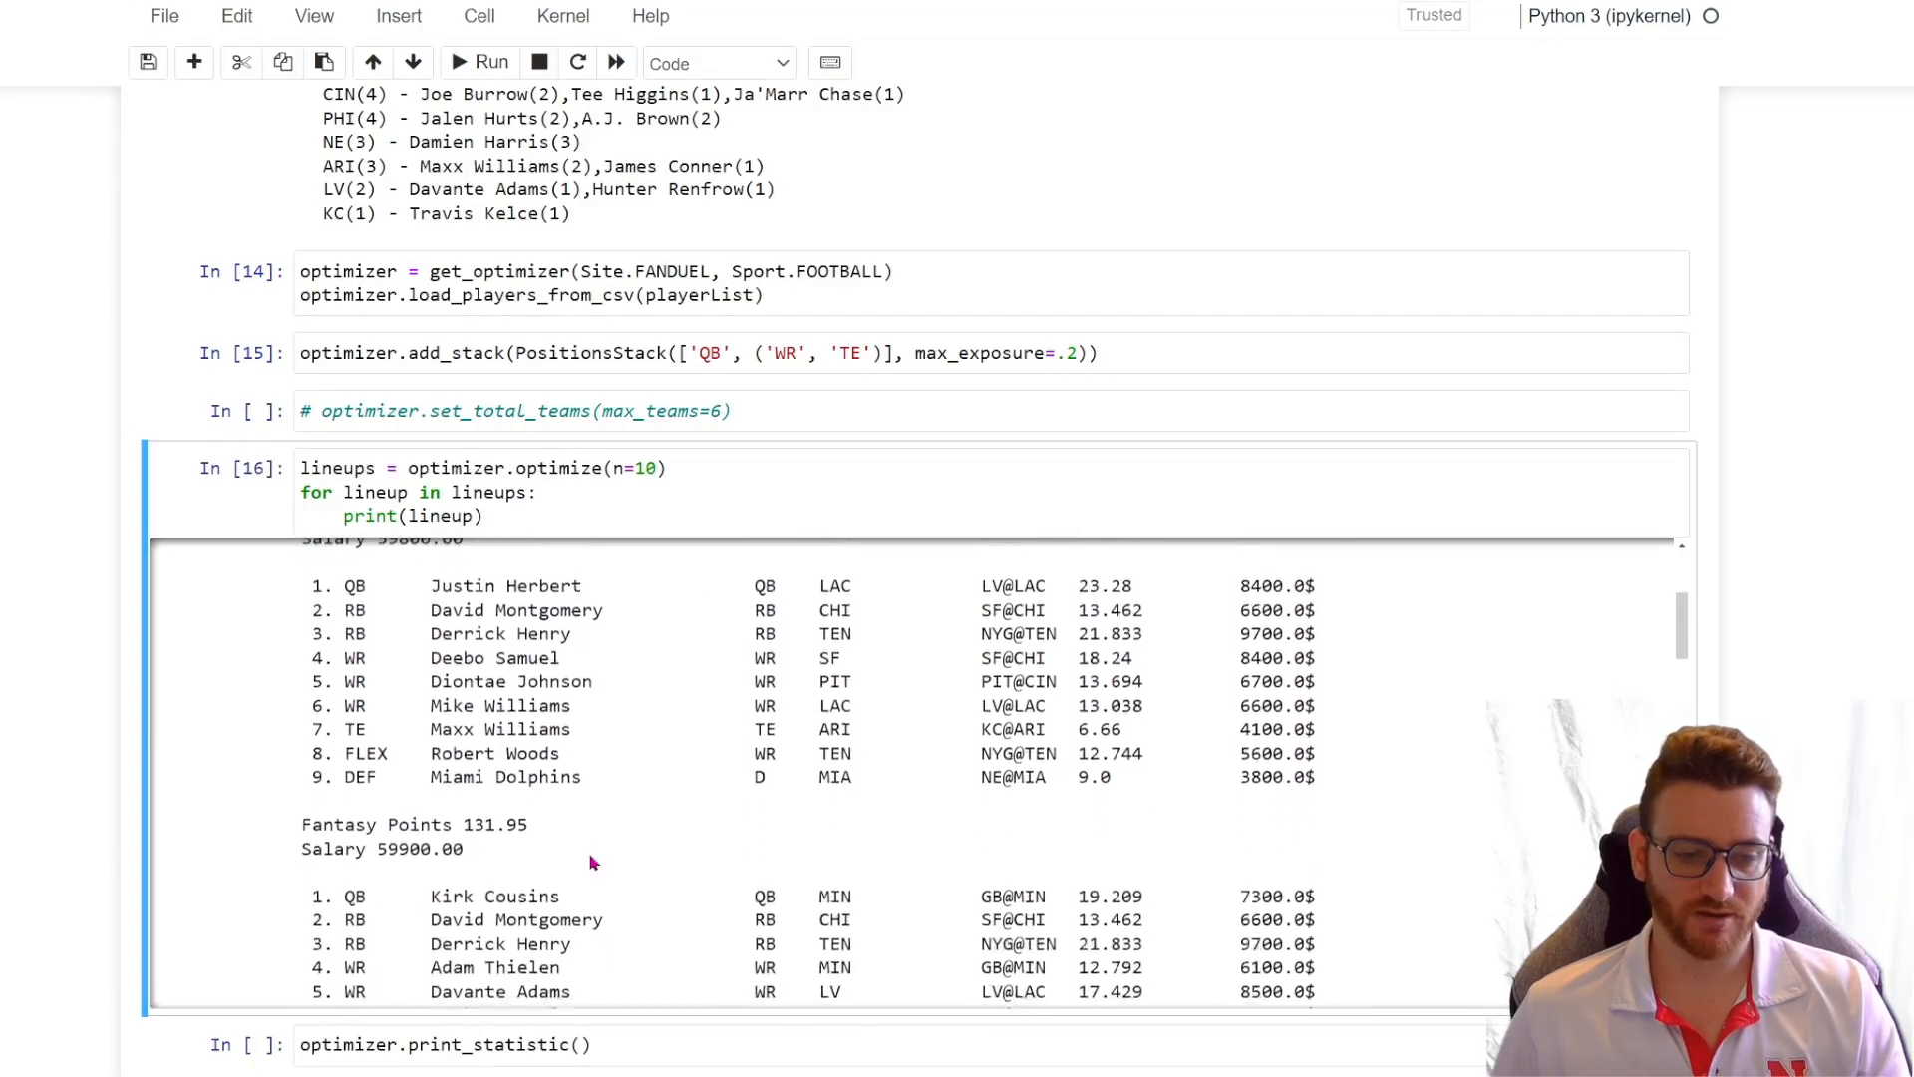
scroll(down, 3)
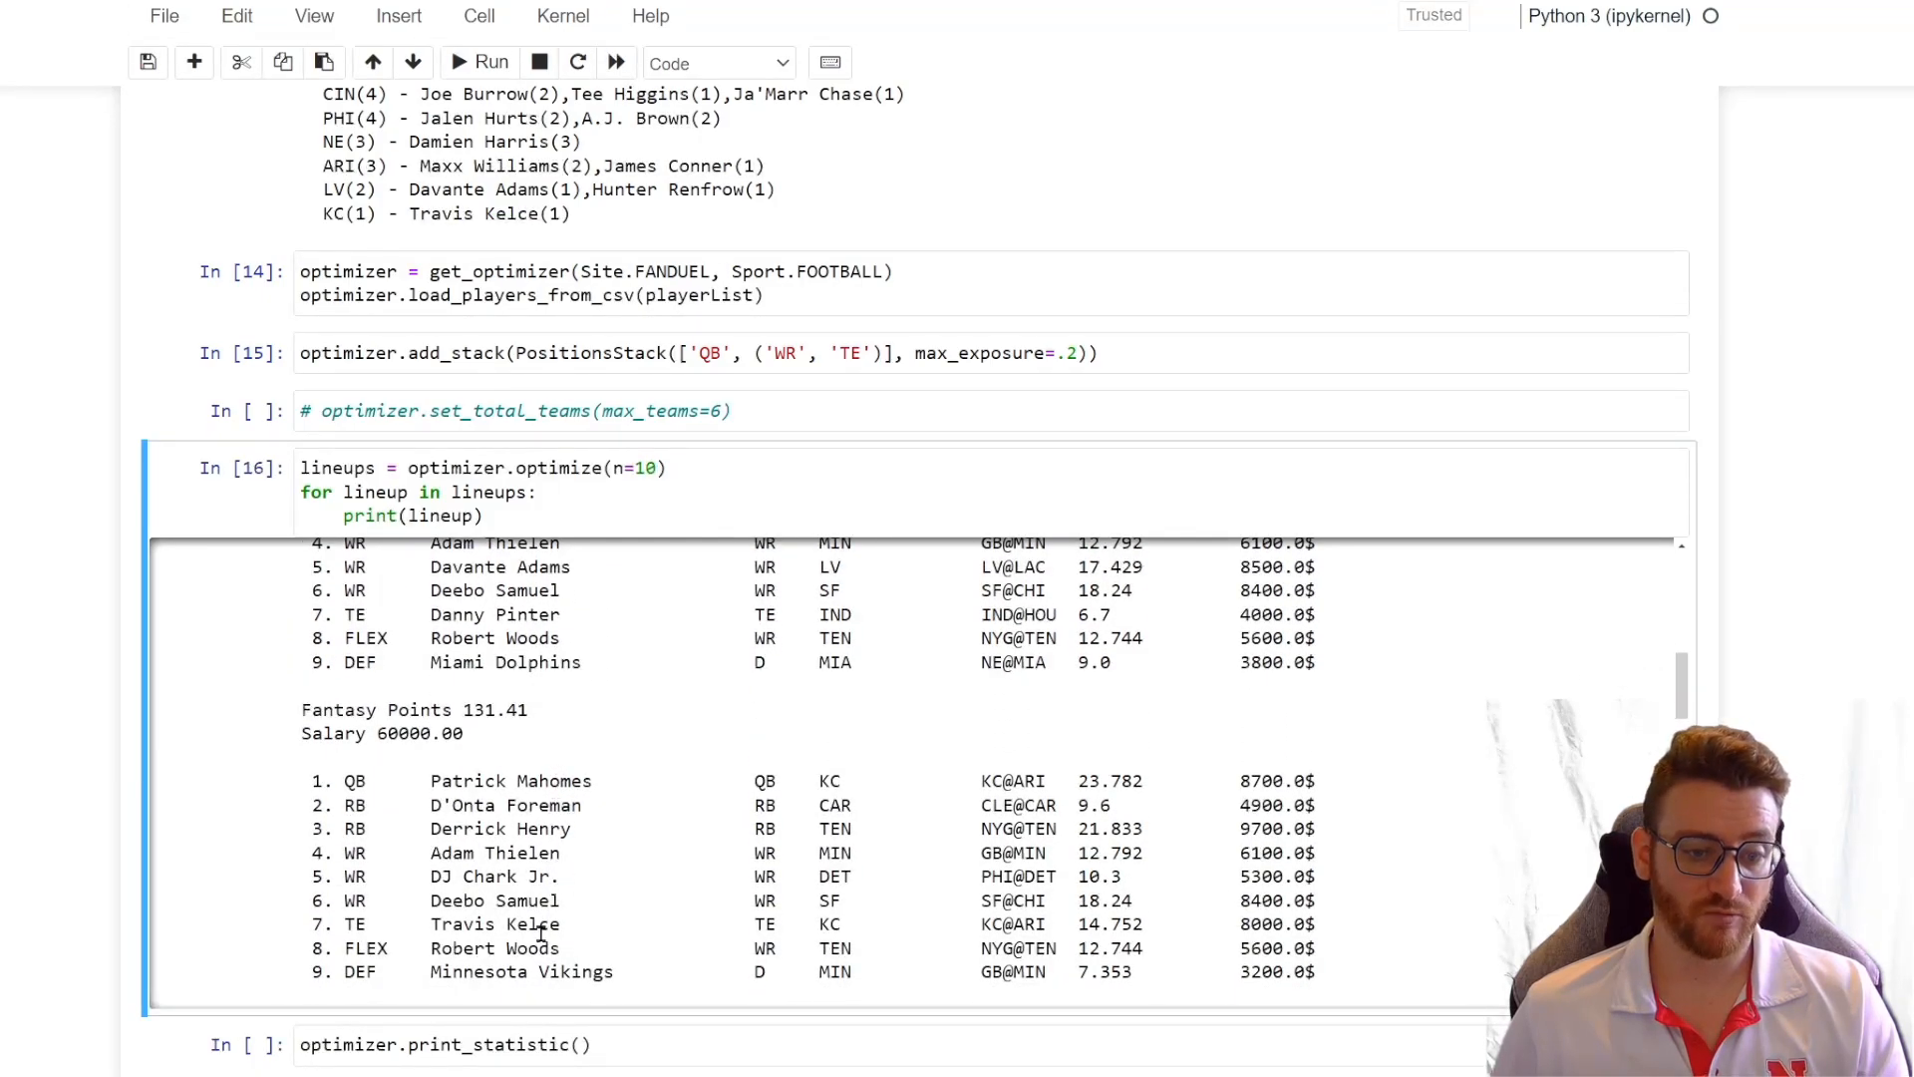
double_click(492, 924)
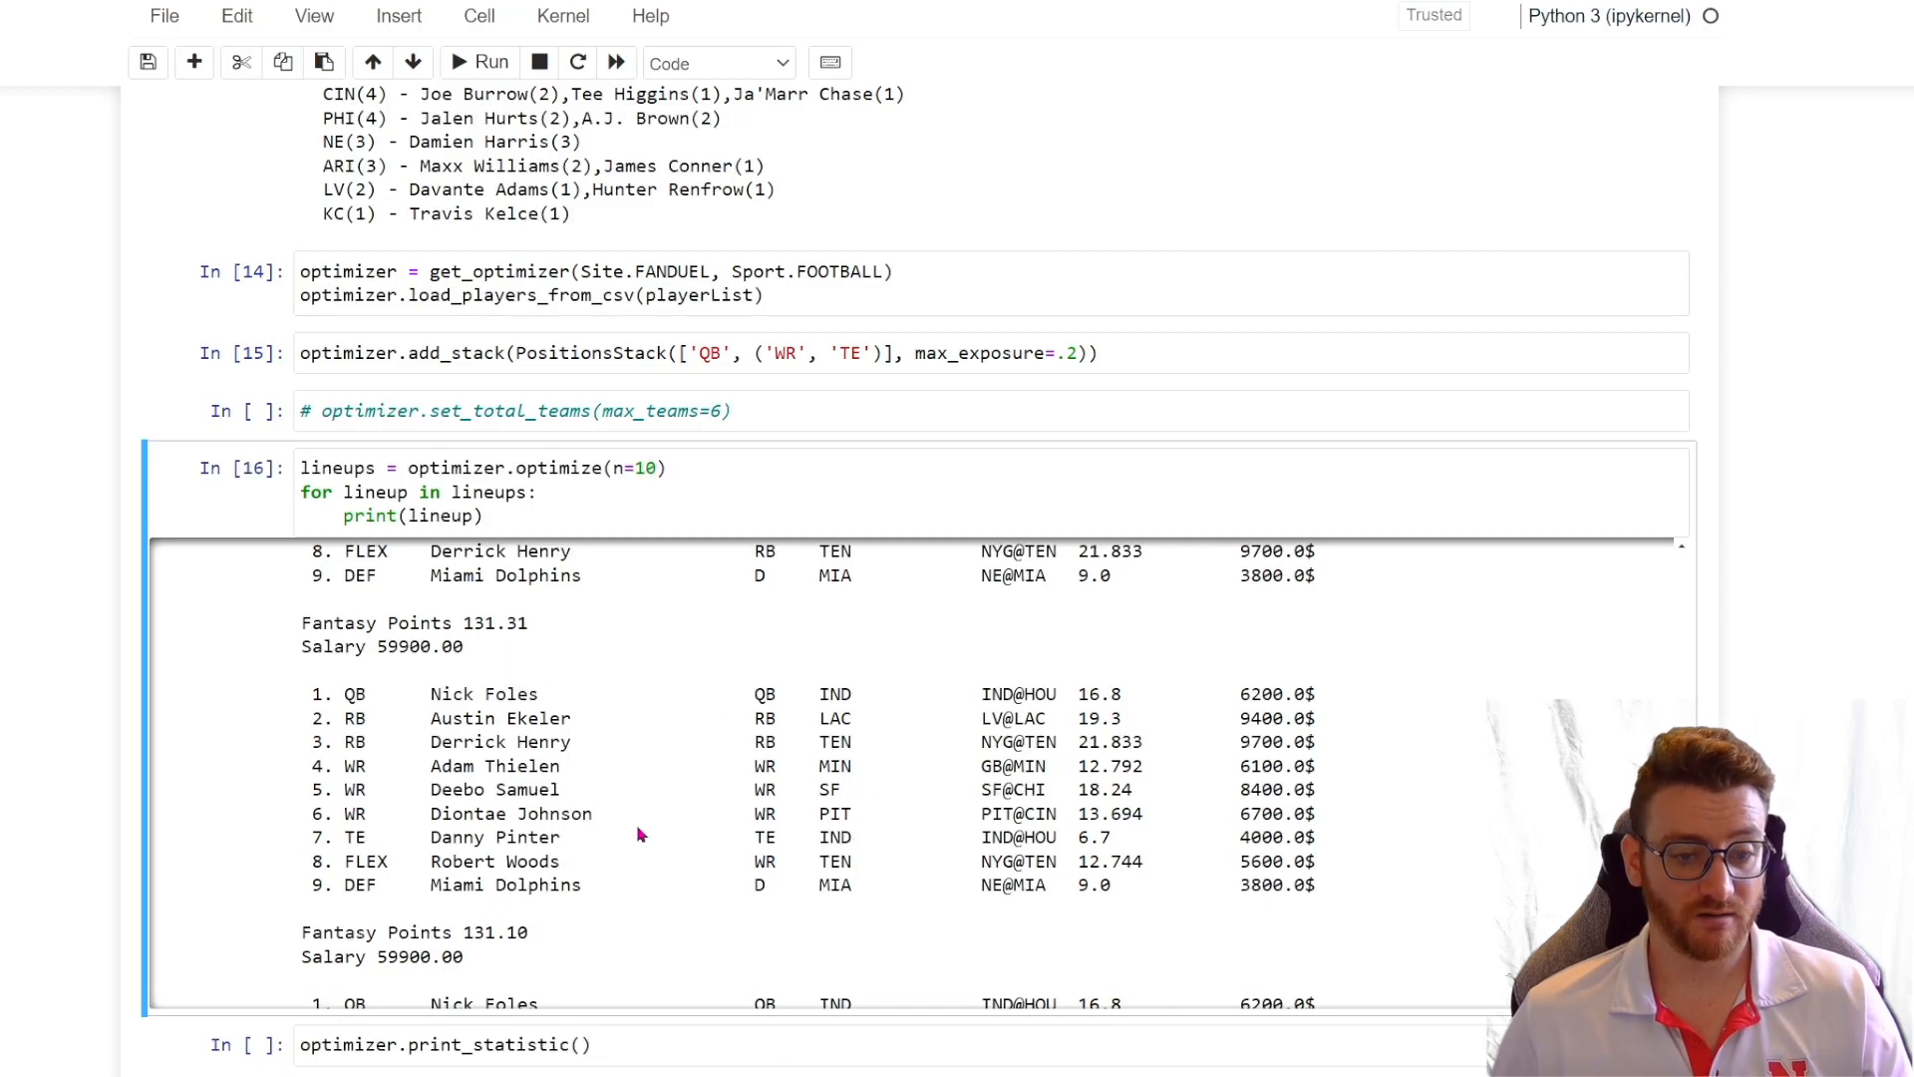
scroll(down, 3)
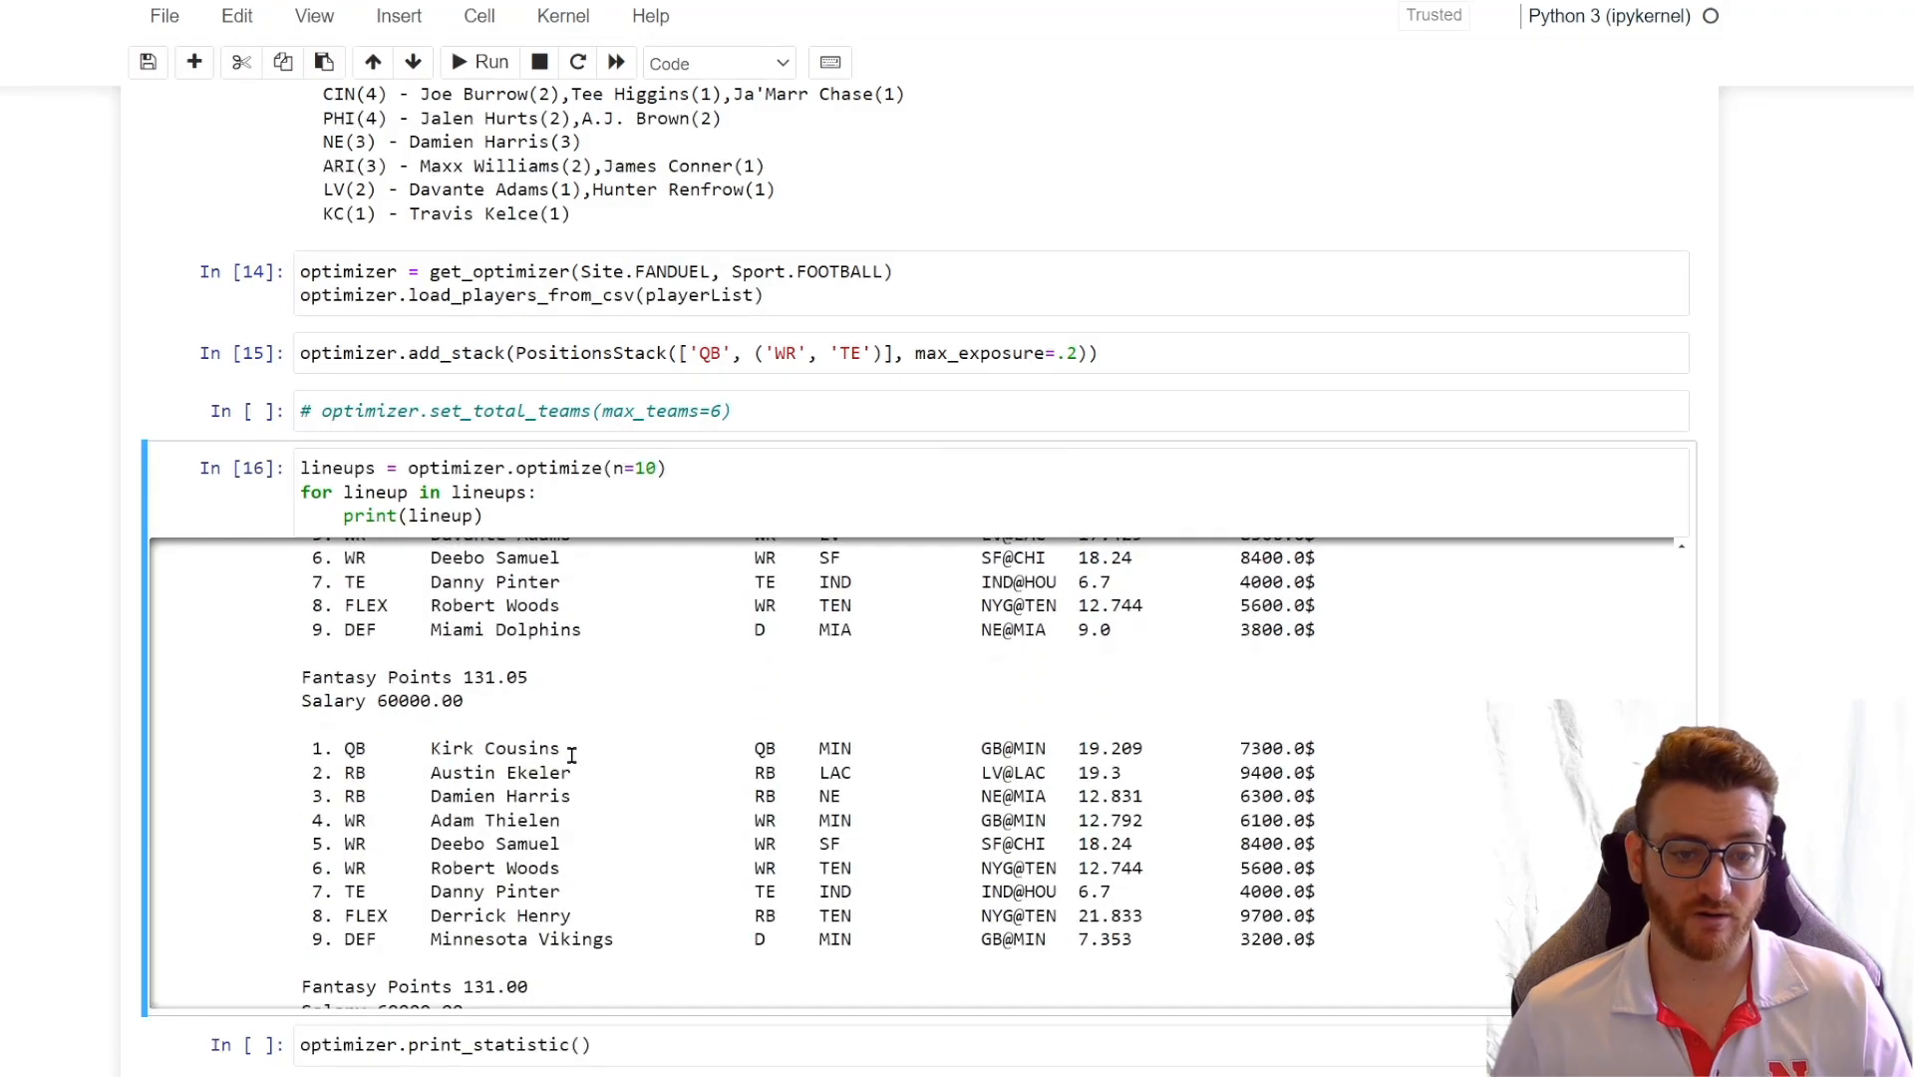
scroll(down, 3)
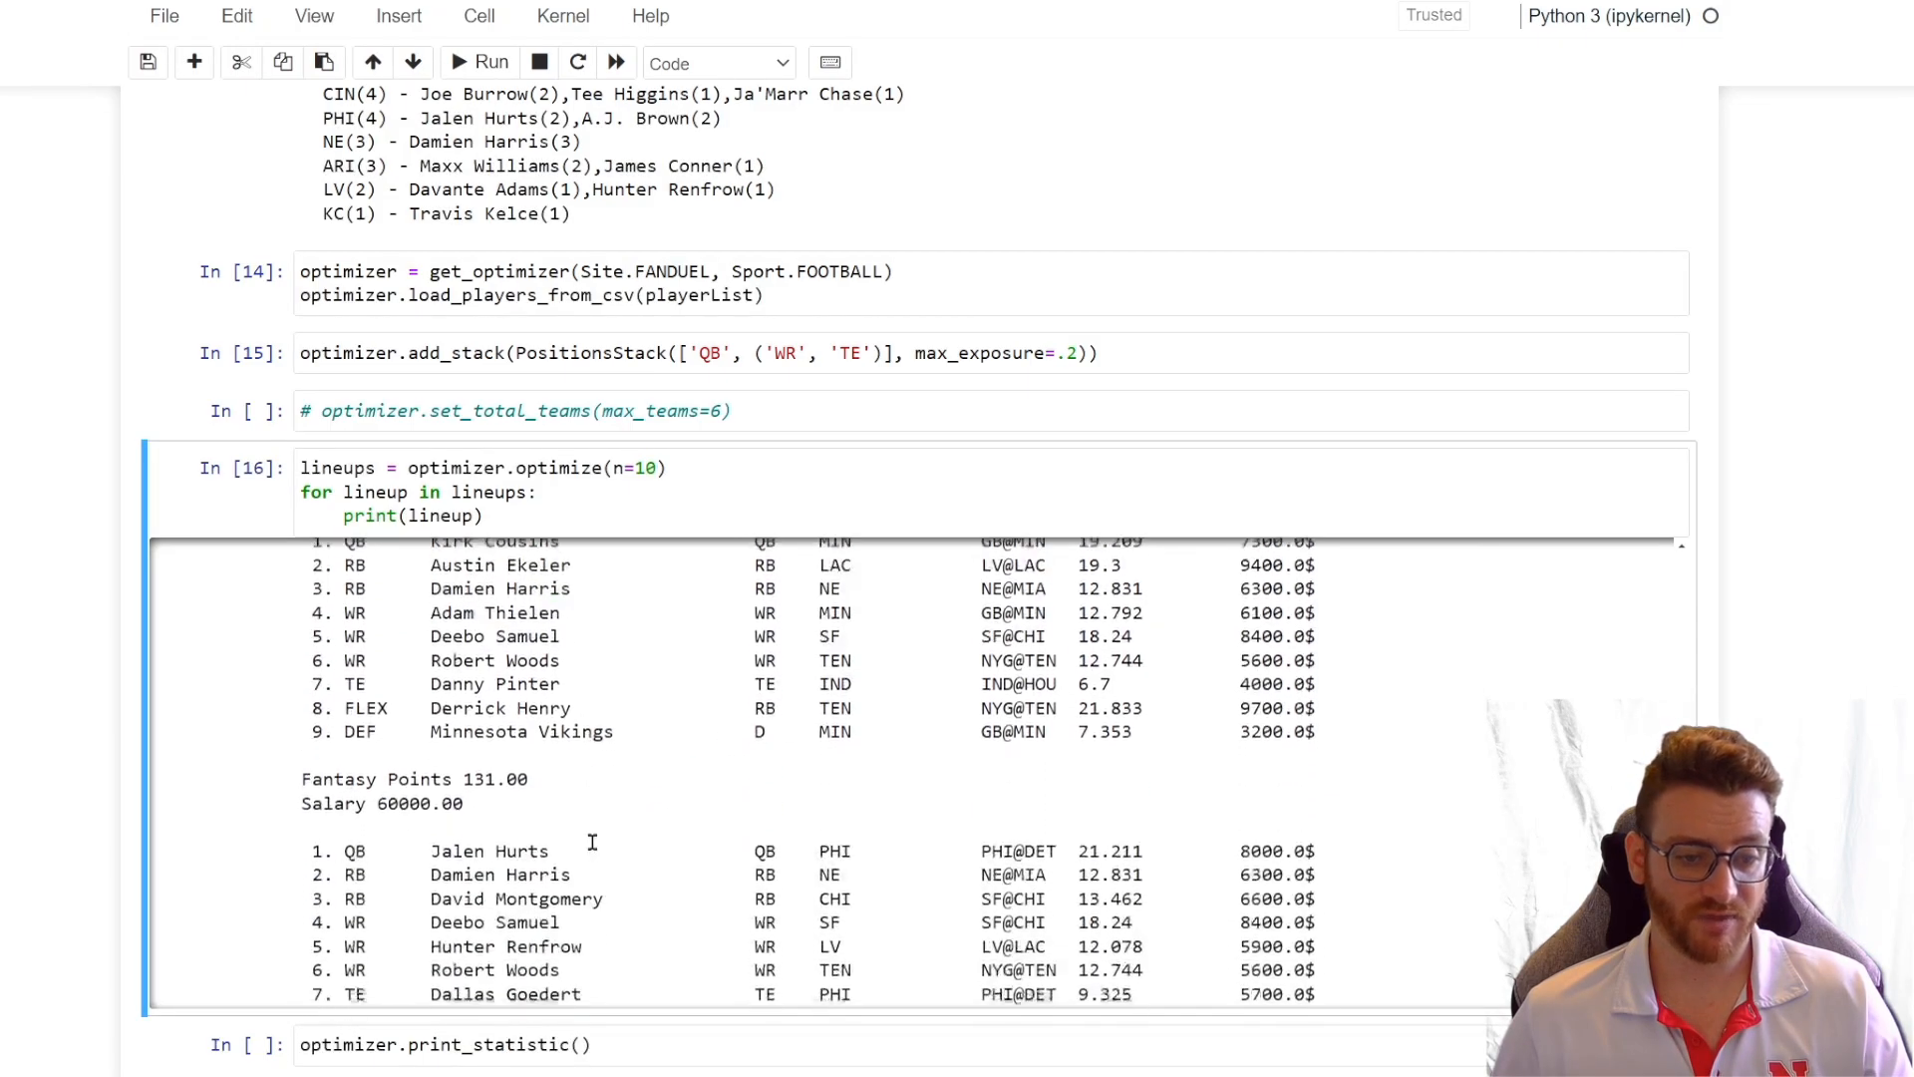
scroll(down, 3)
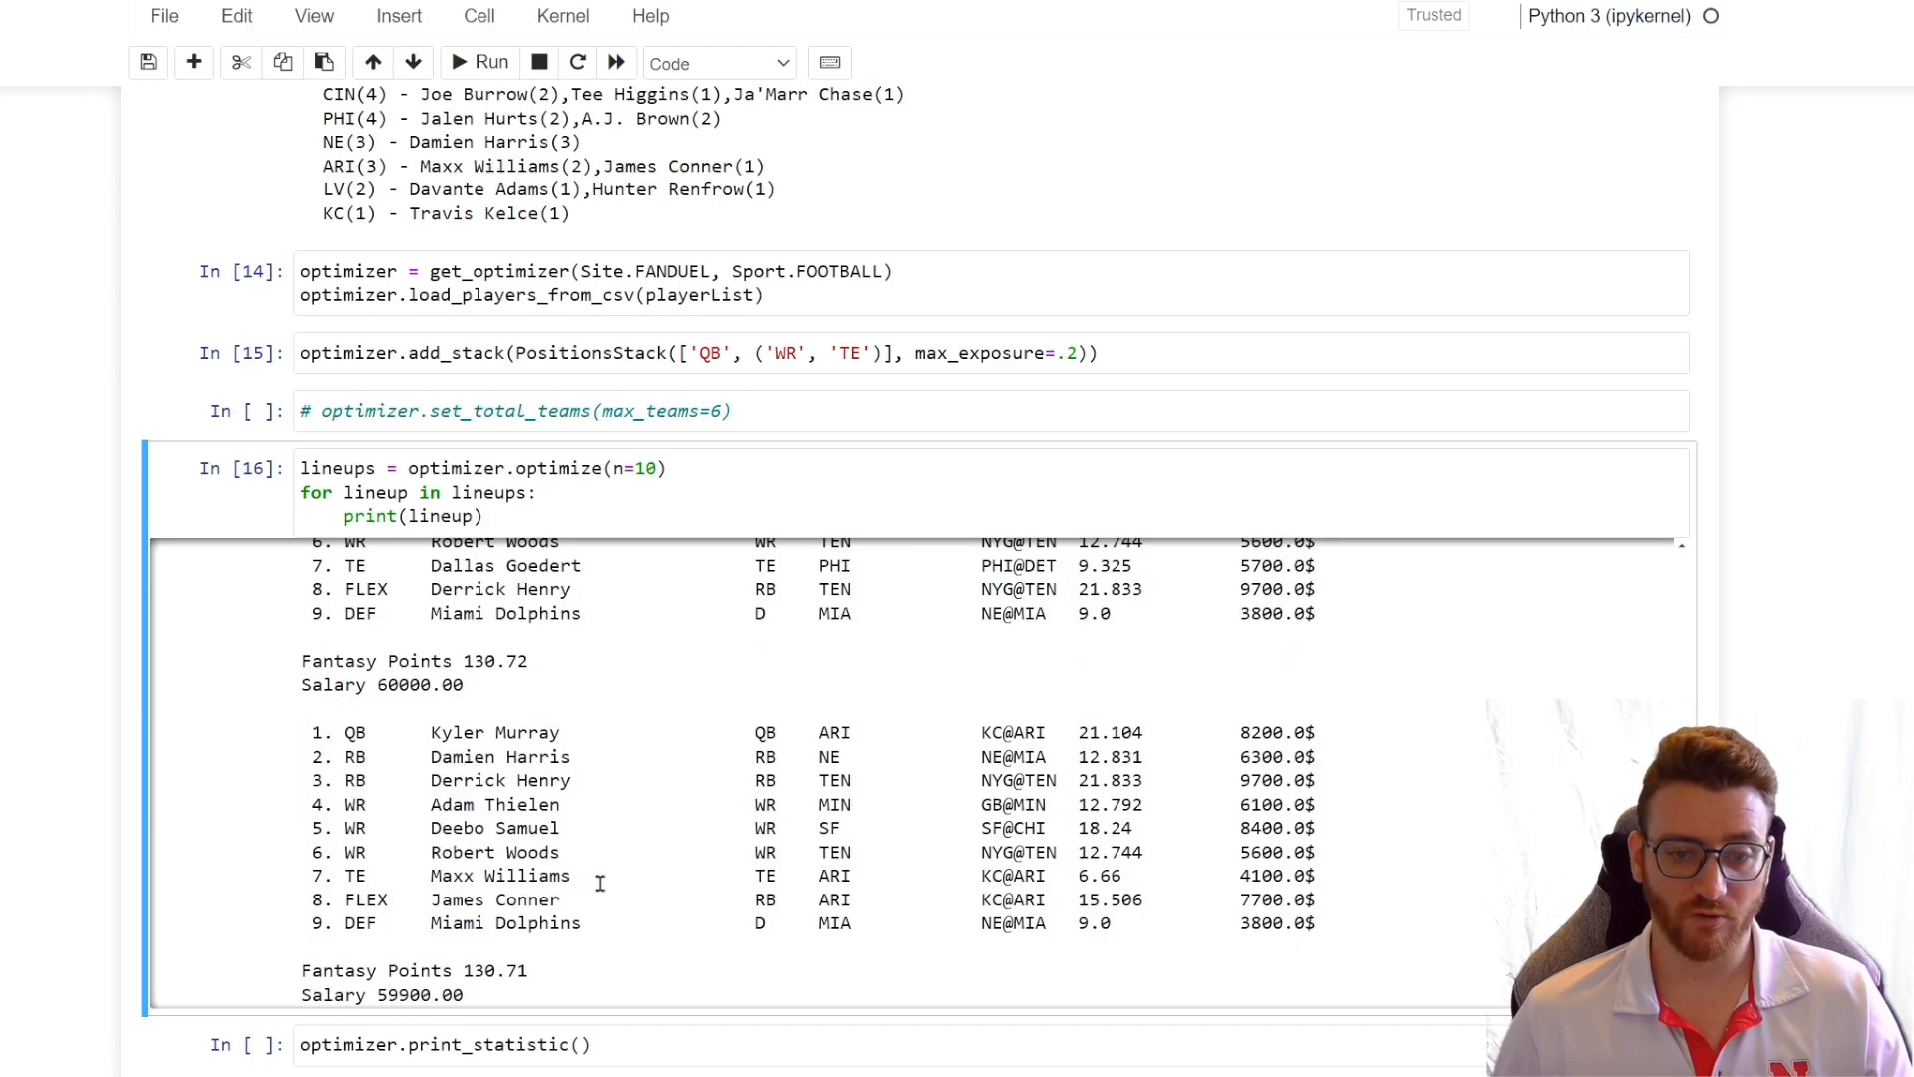
double_click(494, 900)
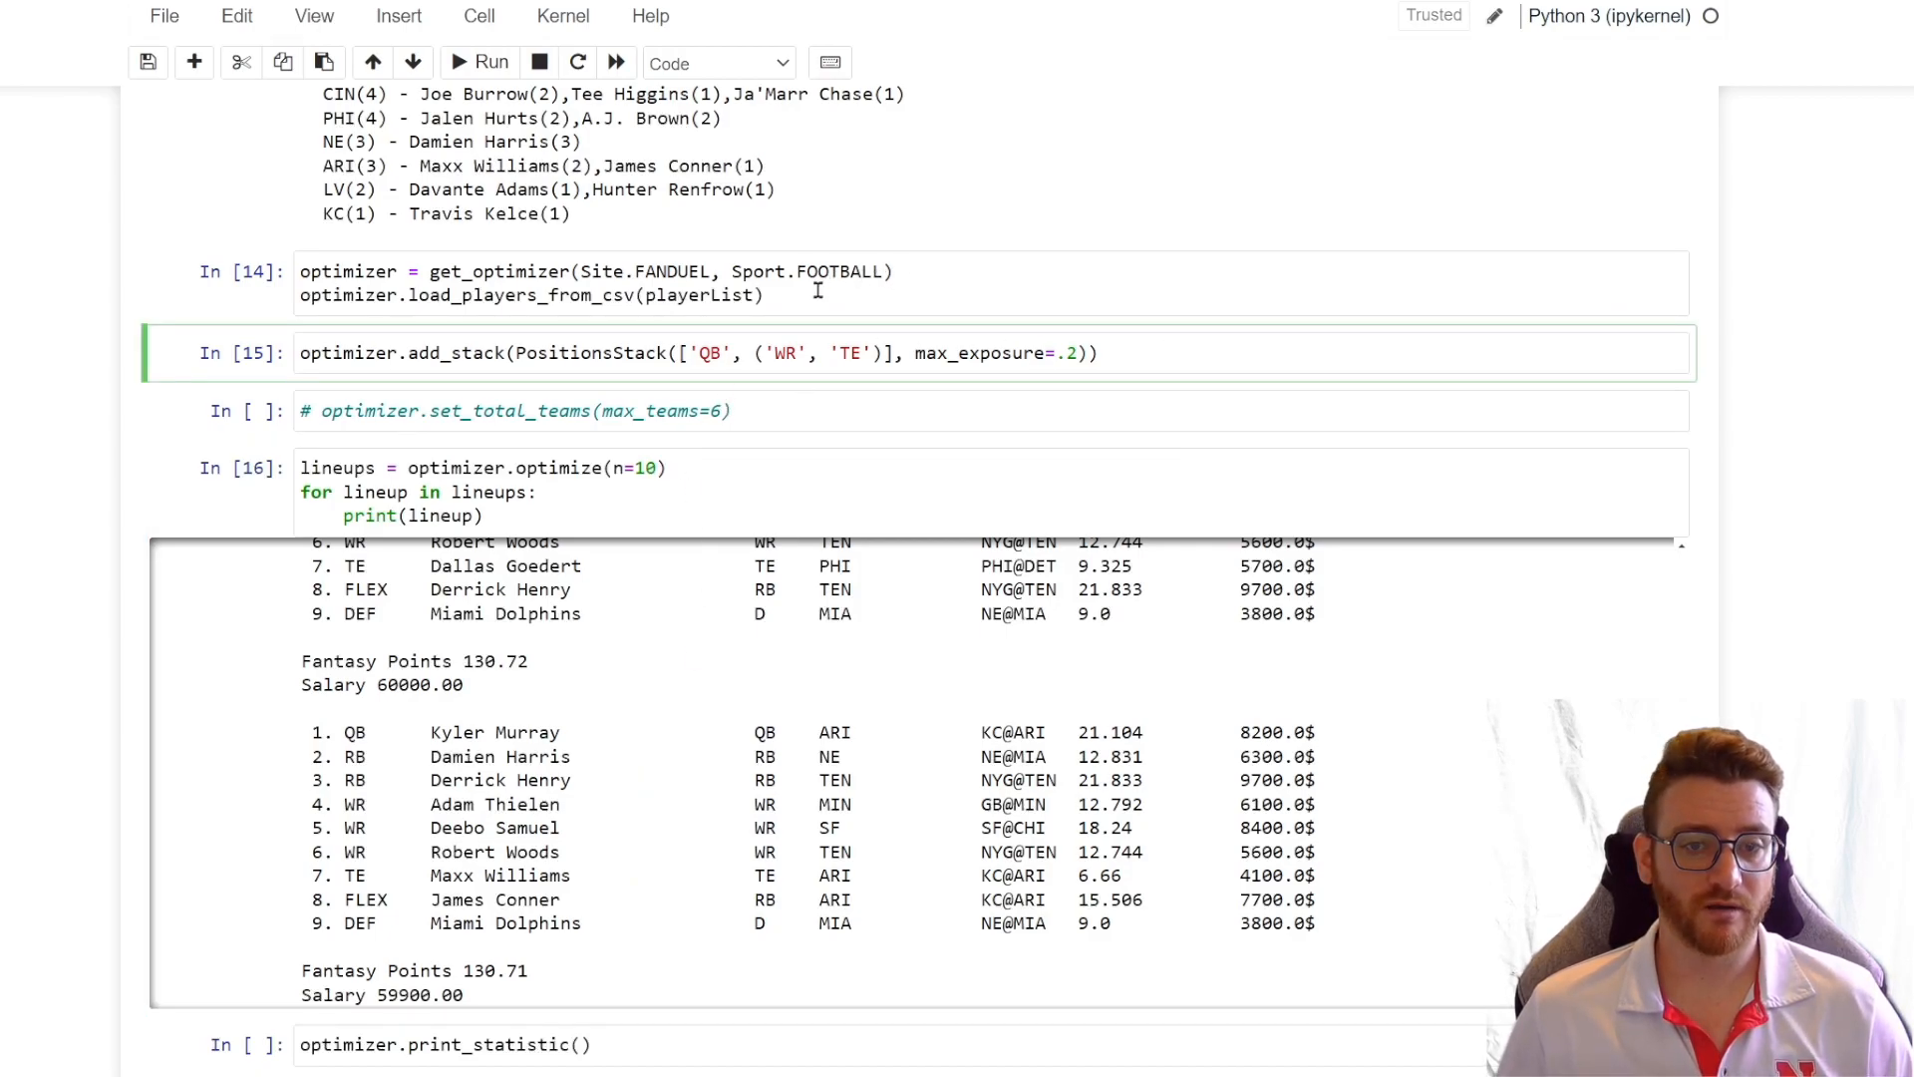
Step: Copy the player-loading cell and add a PositionsStack(['QB','WR','WR']) cell for the QB–WR–WR stack
click(598, 283)
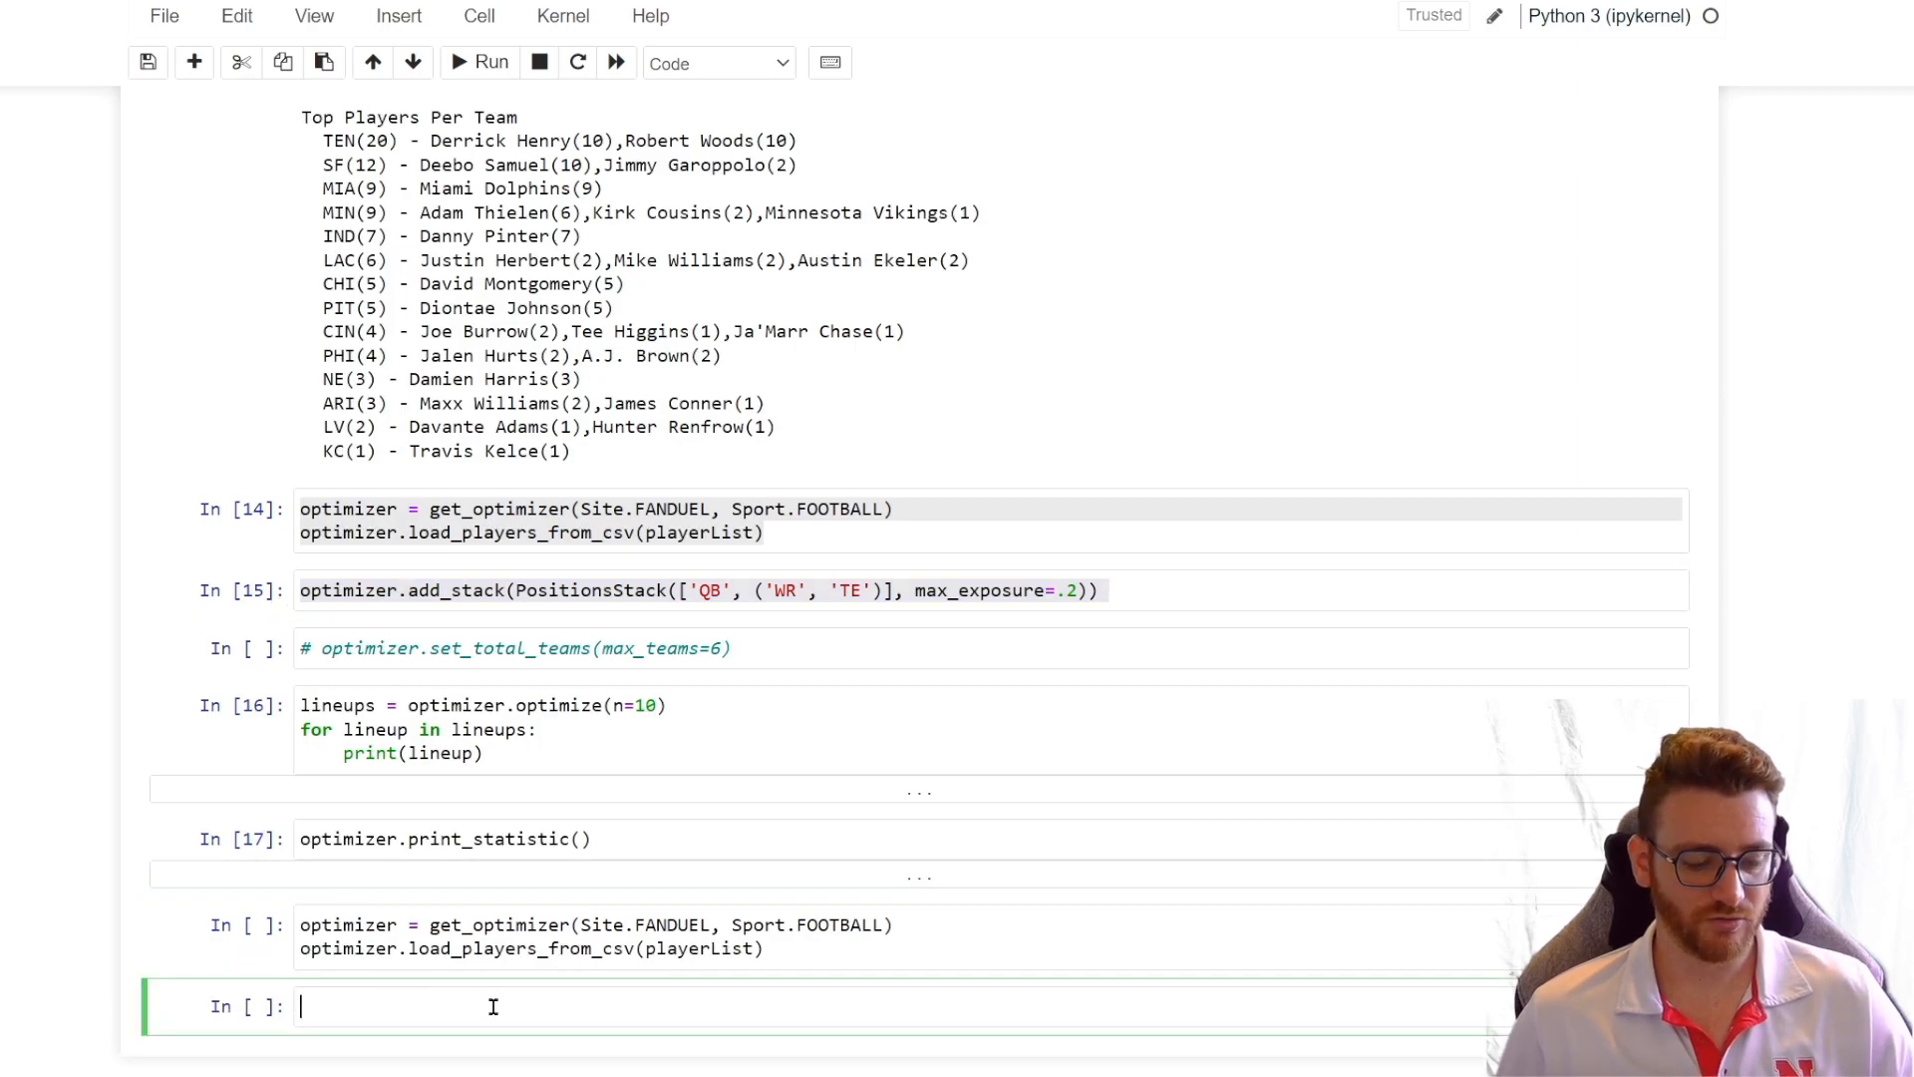
text(optimizer.add_stack(PositionsStack(['QB', ('WR', 'TE')], max_exposure=.2)))
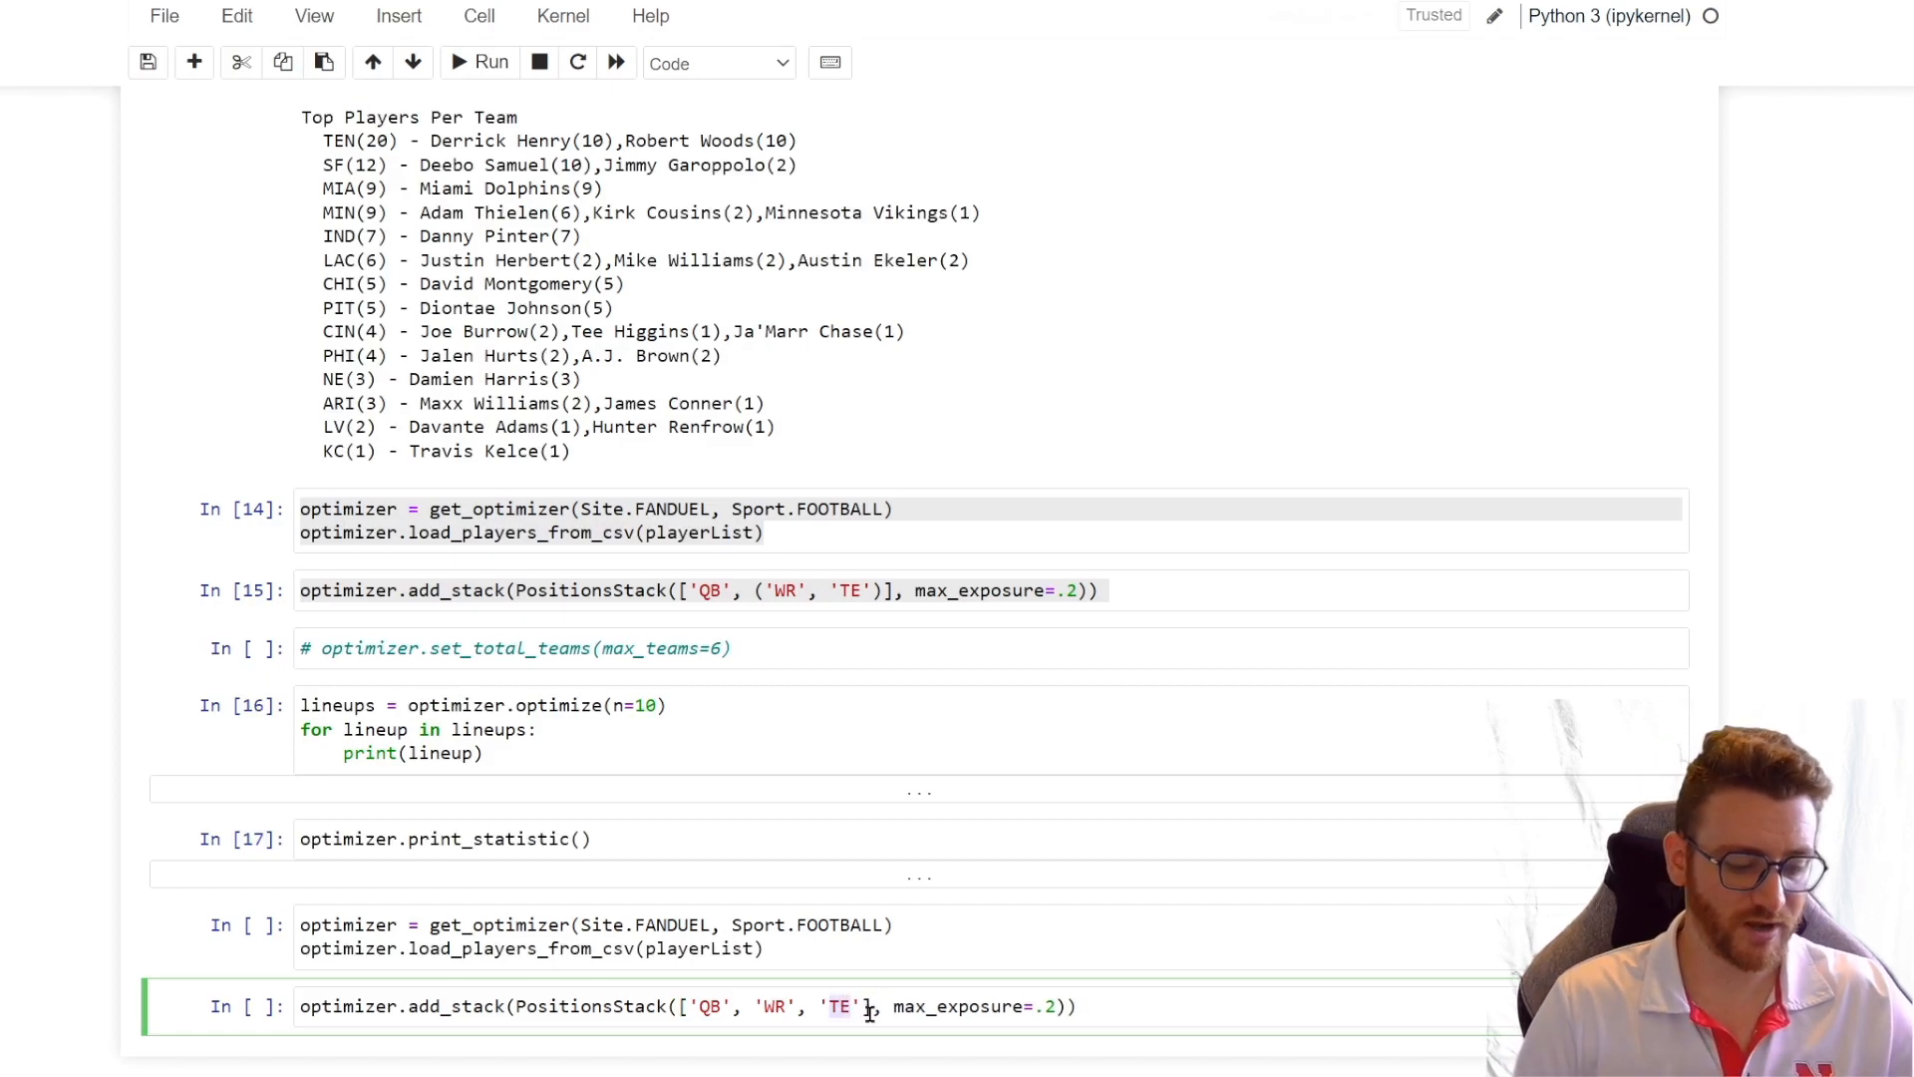
text(\W)
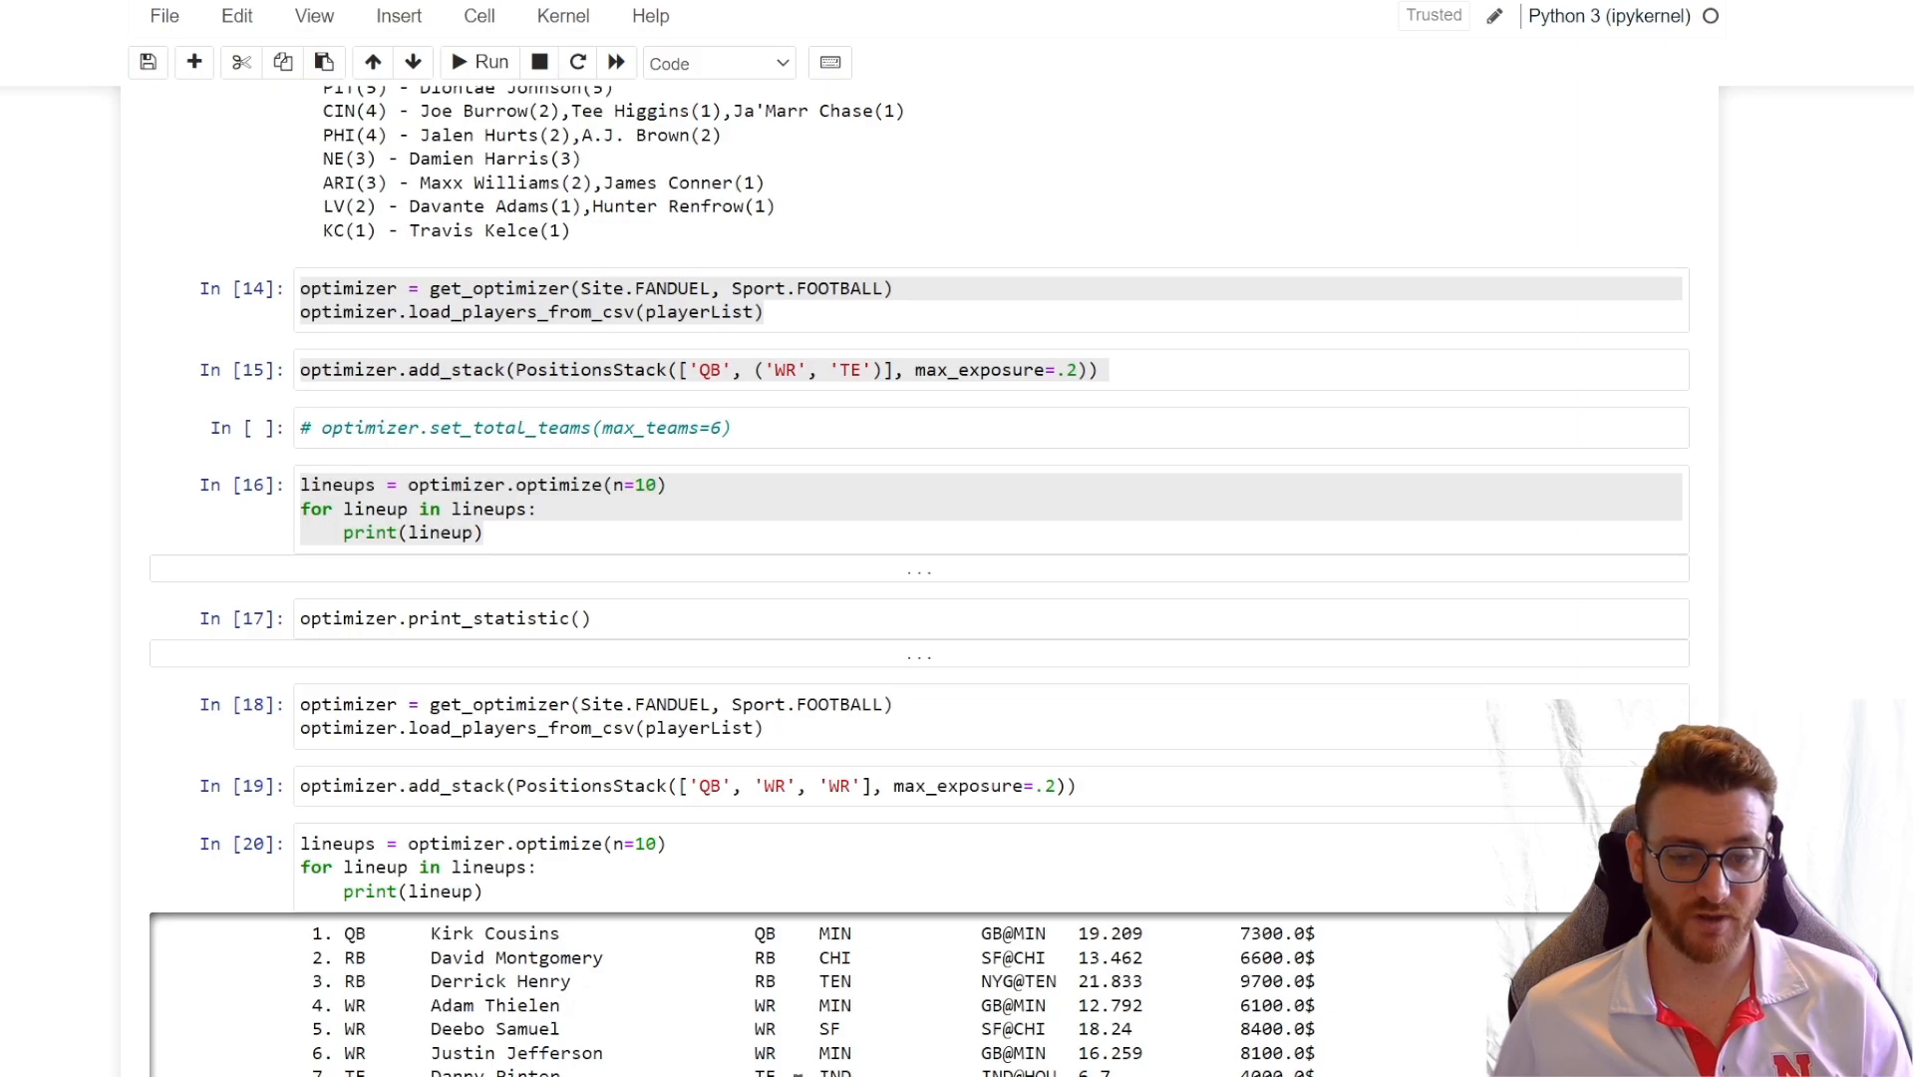
Step: Review the QB–WR–WR lineups, fix the 'WR' entry in add_stack, and add an optimizer.print_statistic cell
scroll(down, 3)
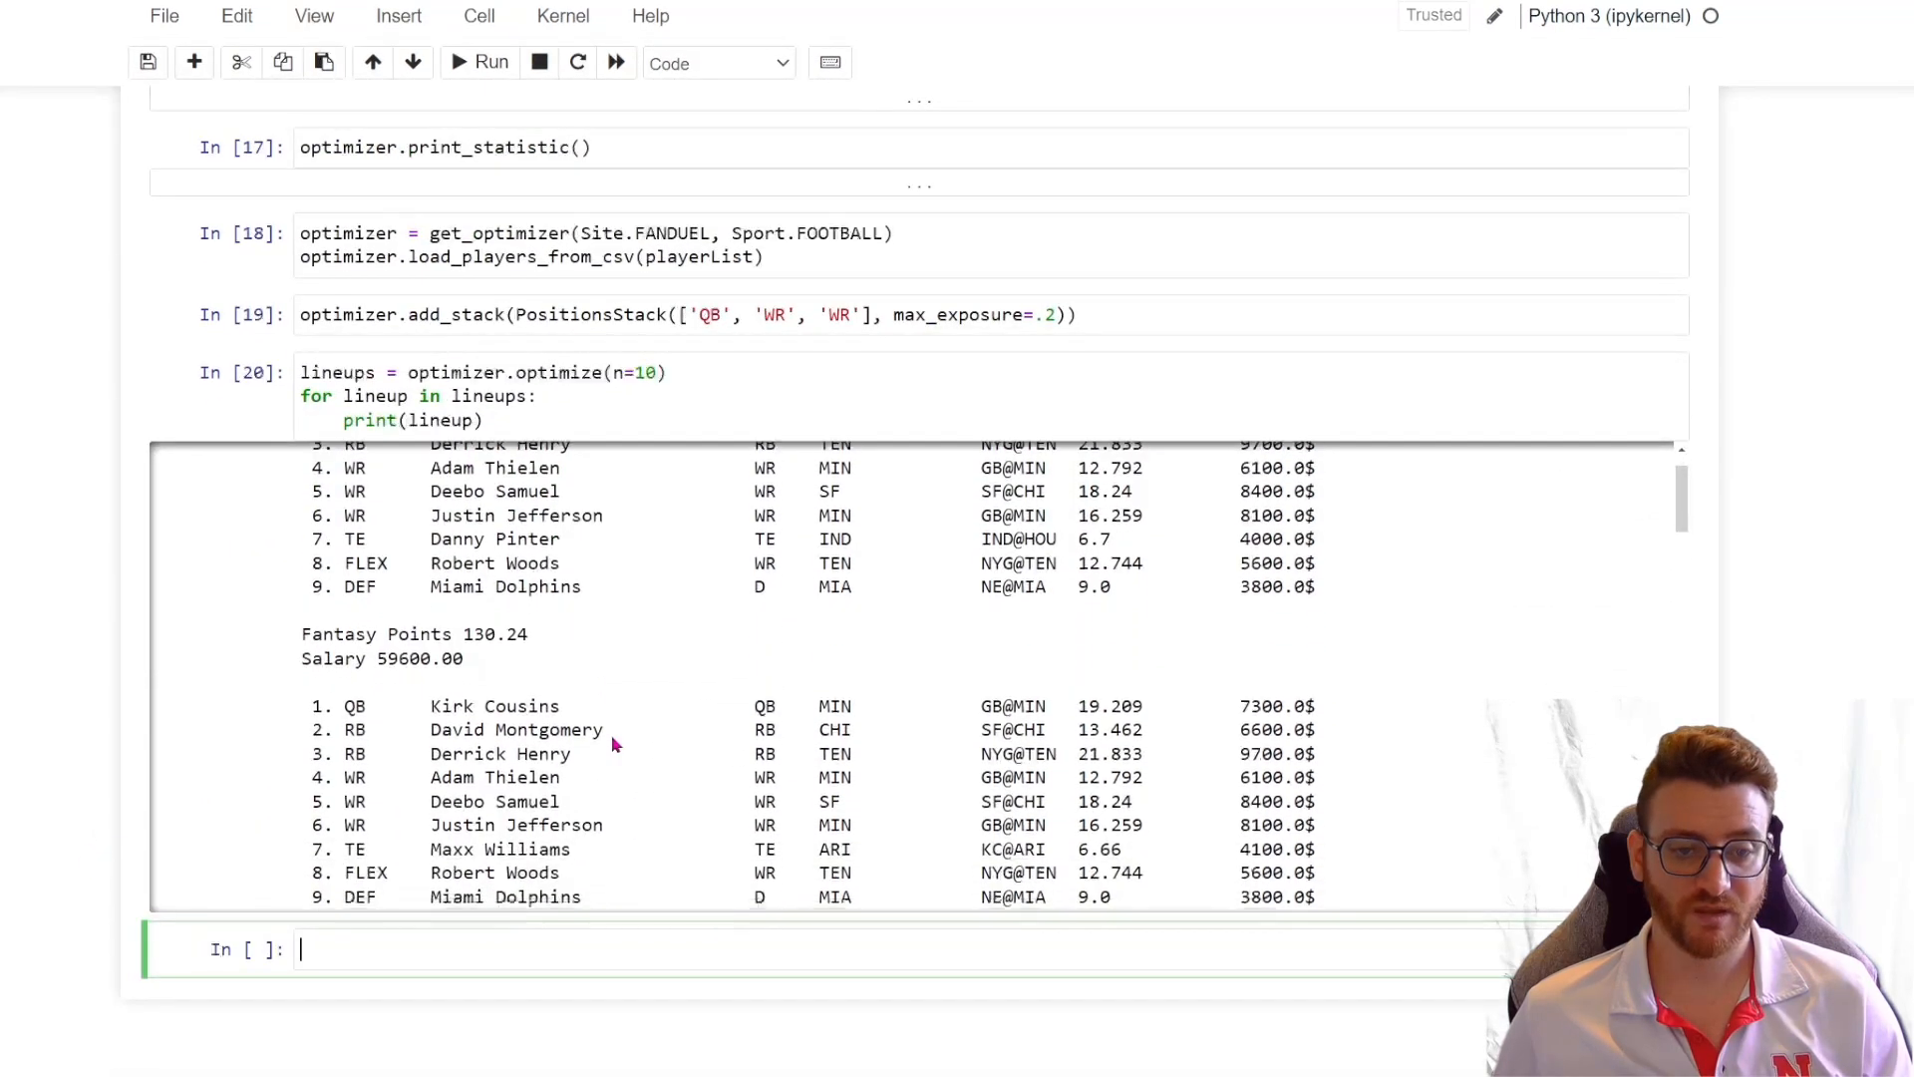
scroll(down, 3)
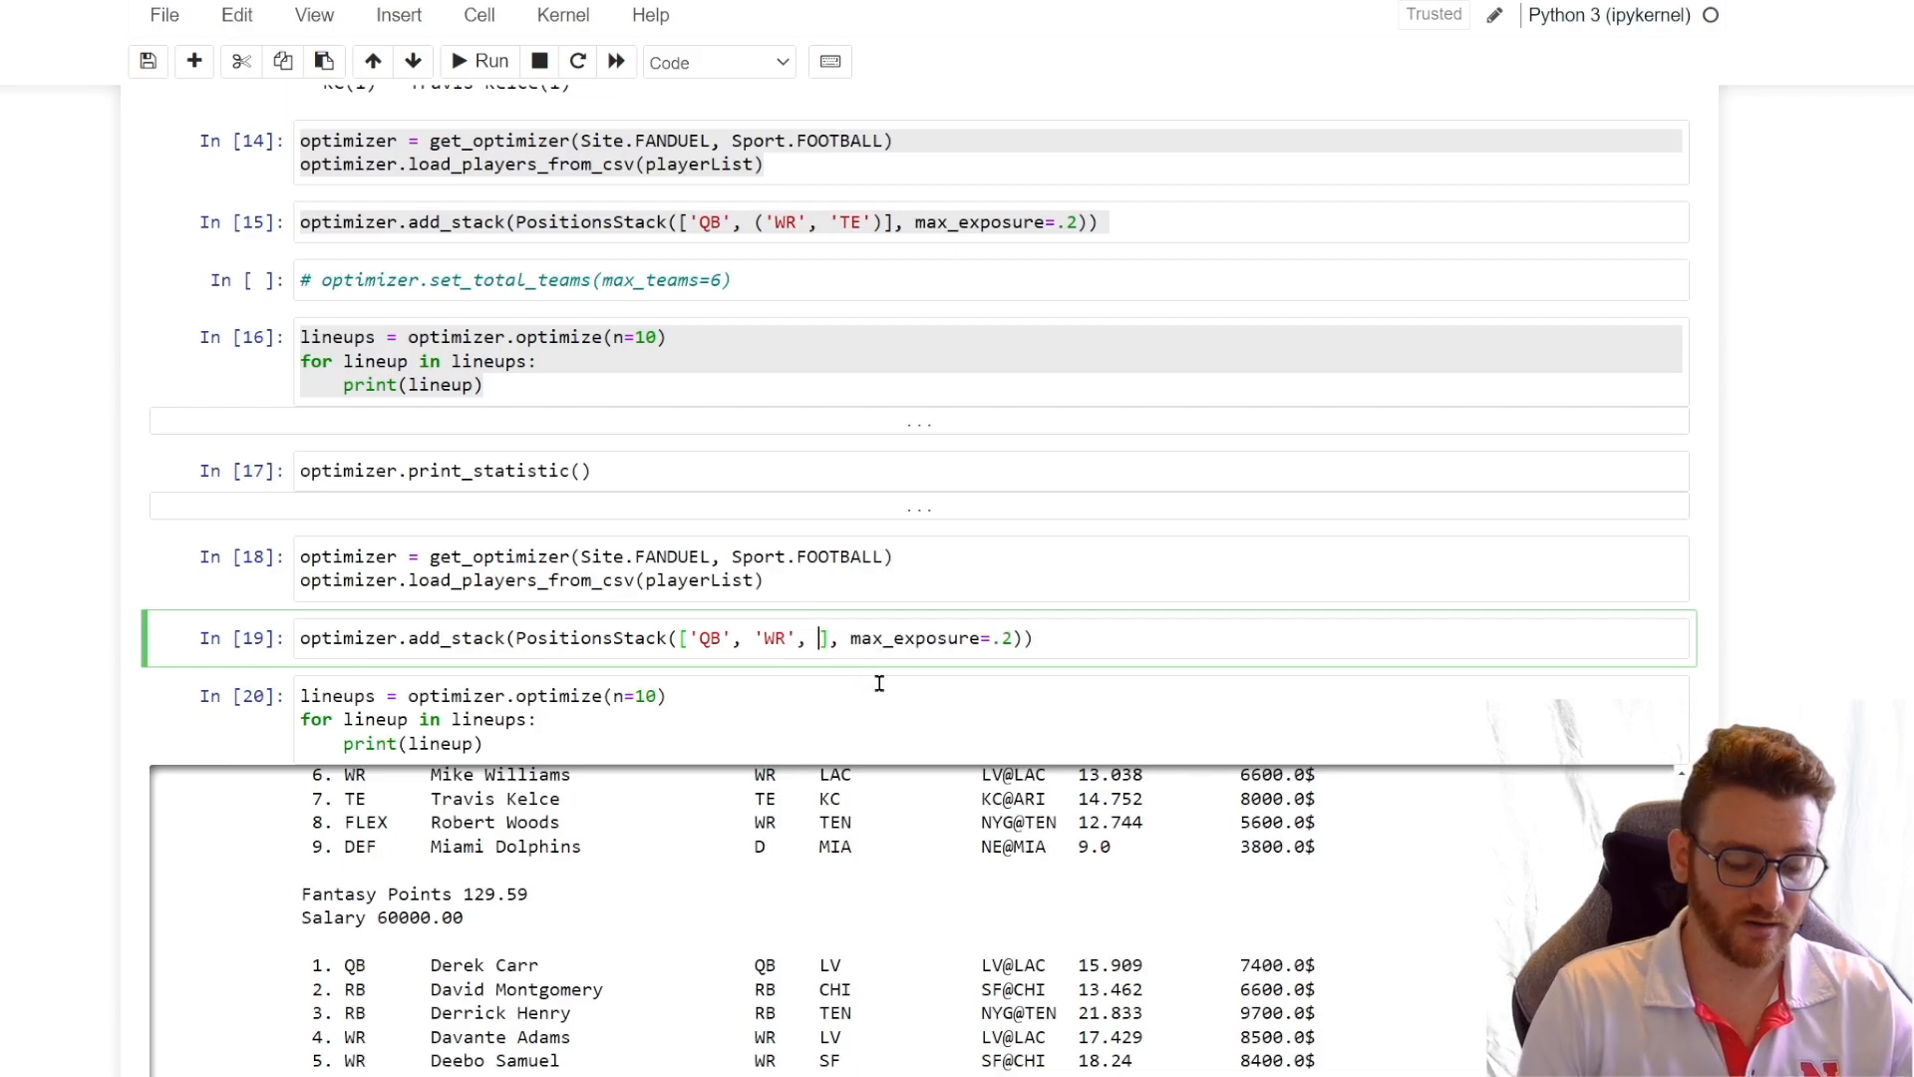
text('WR')
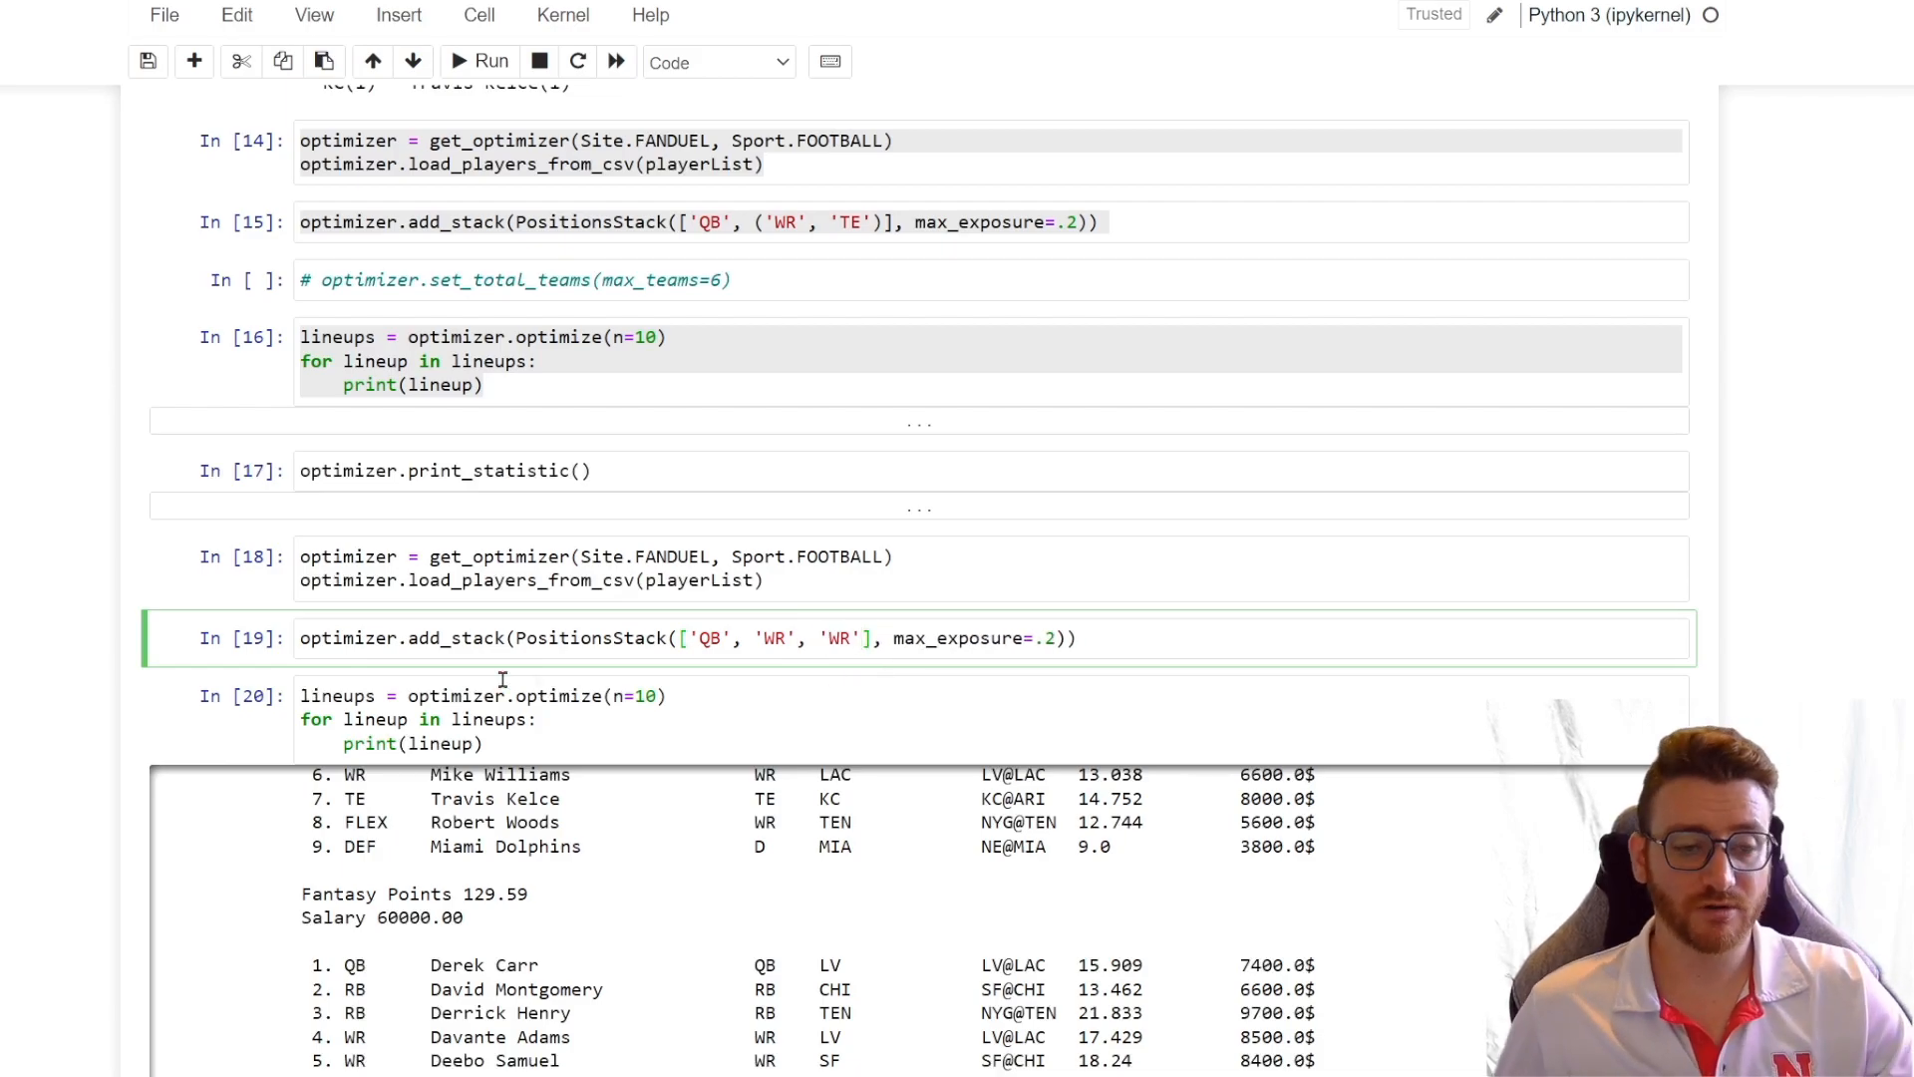
scroll(down, 3)
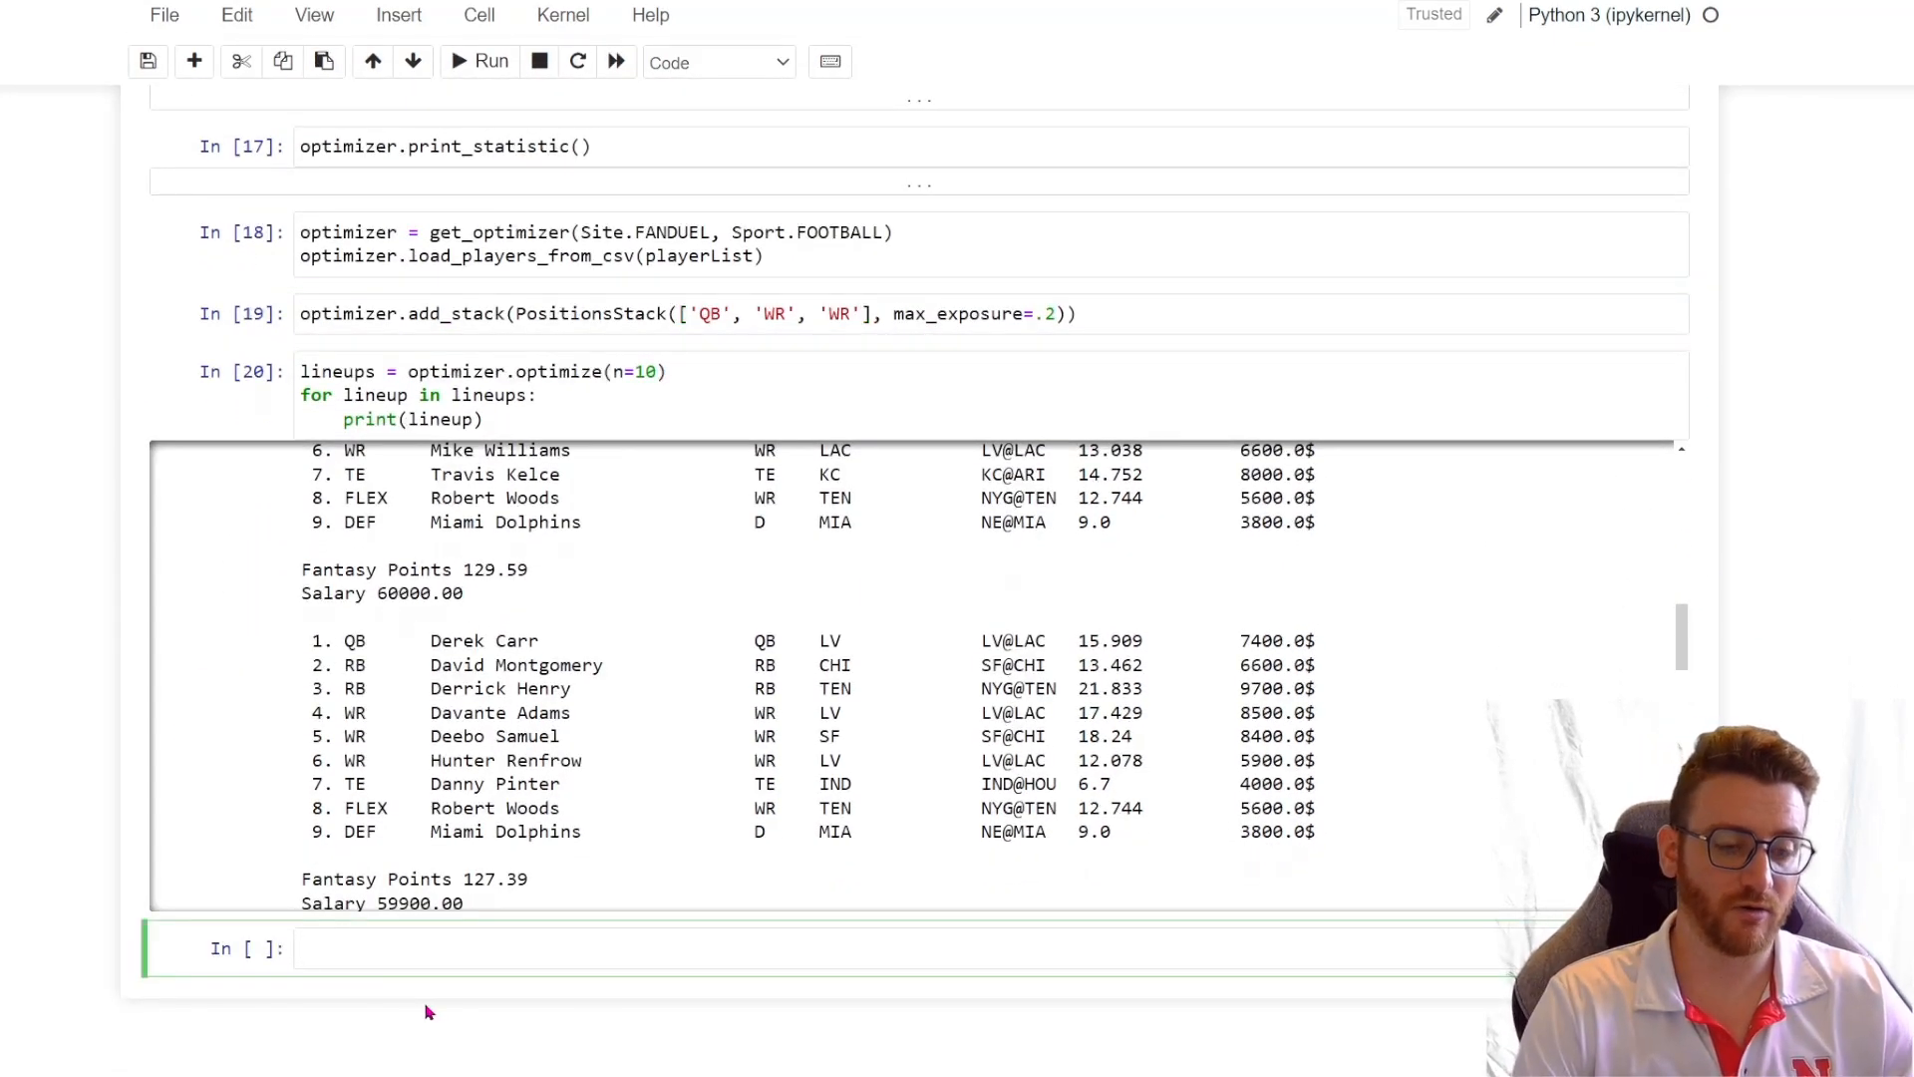
text(optimizer.s)
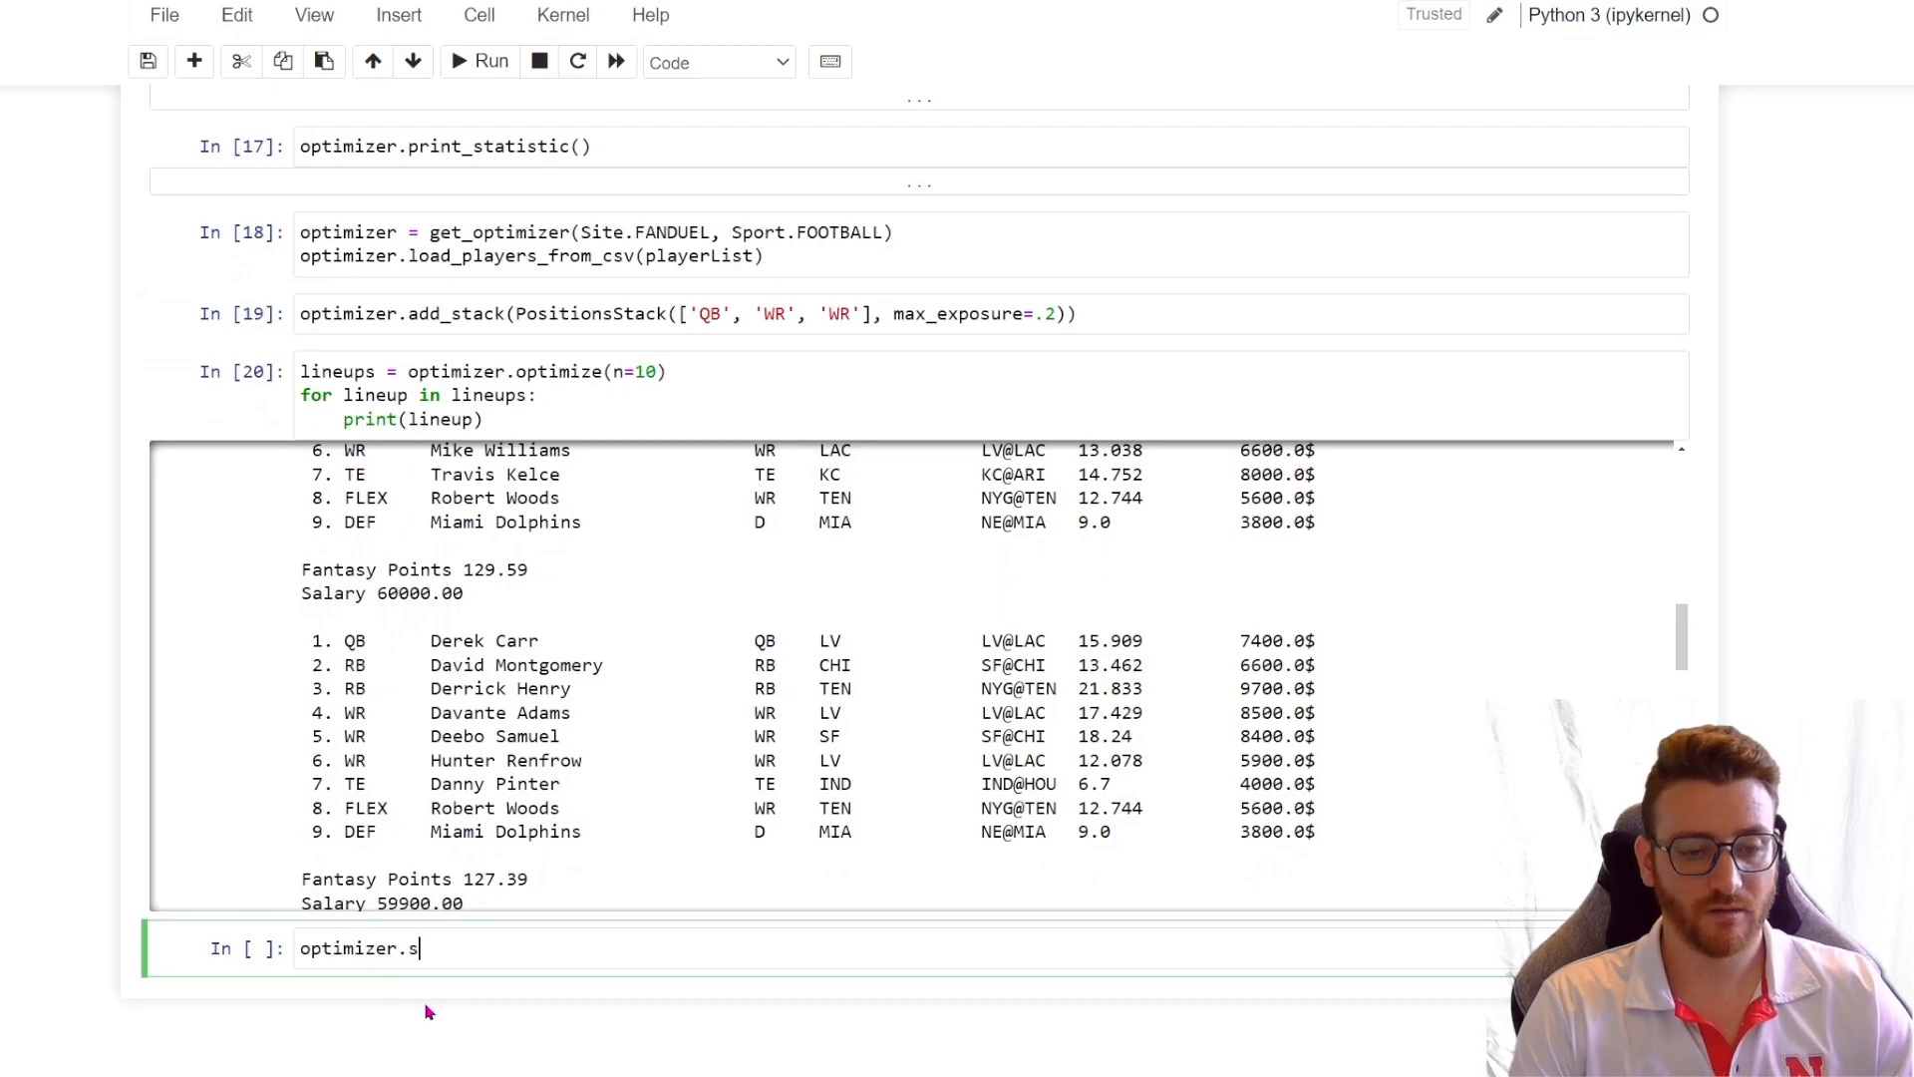
text(print_statistic)
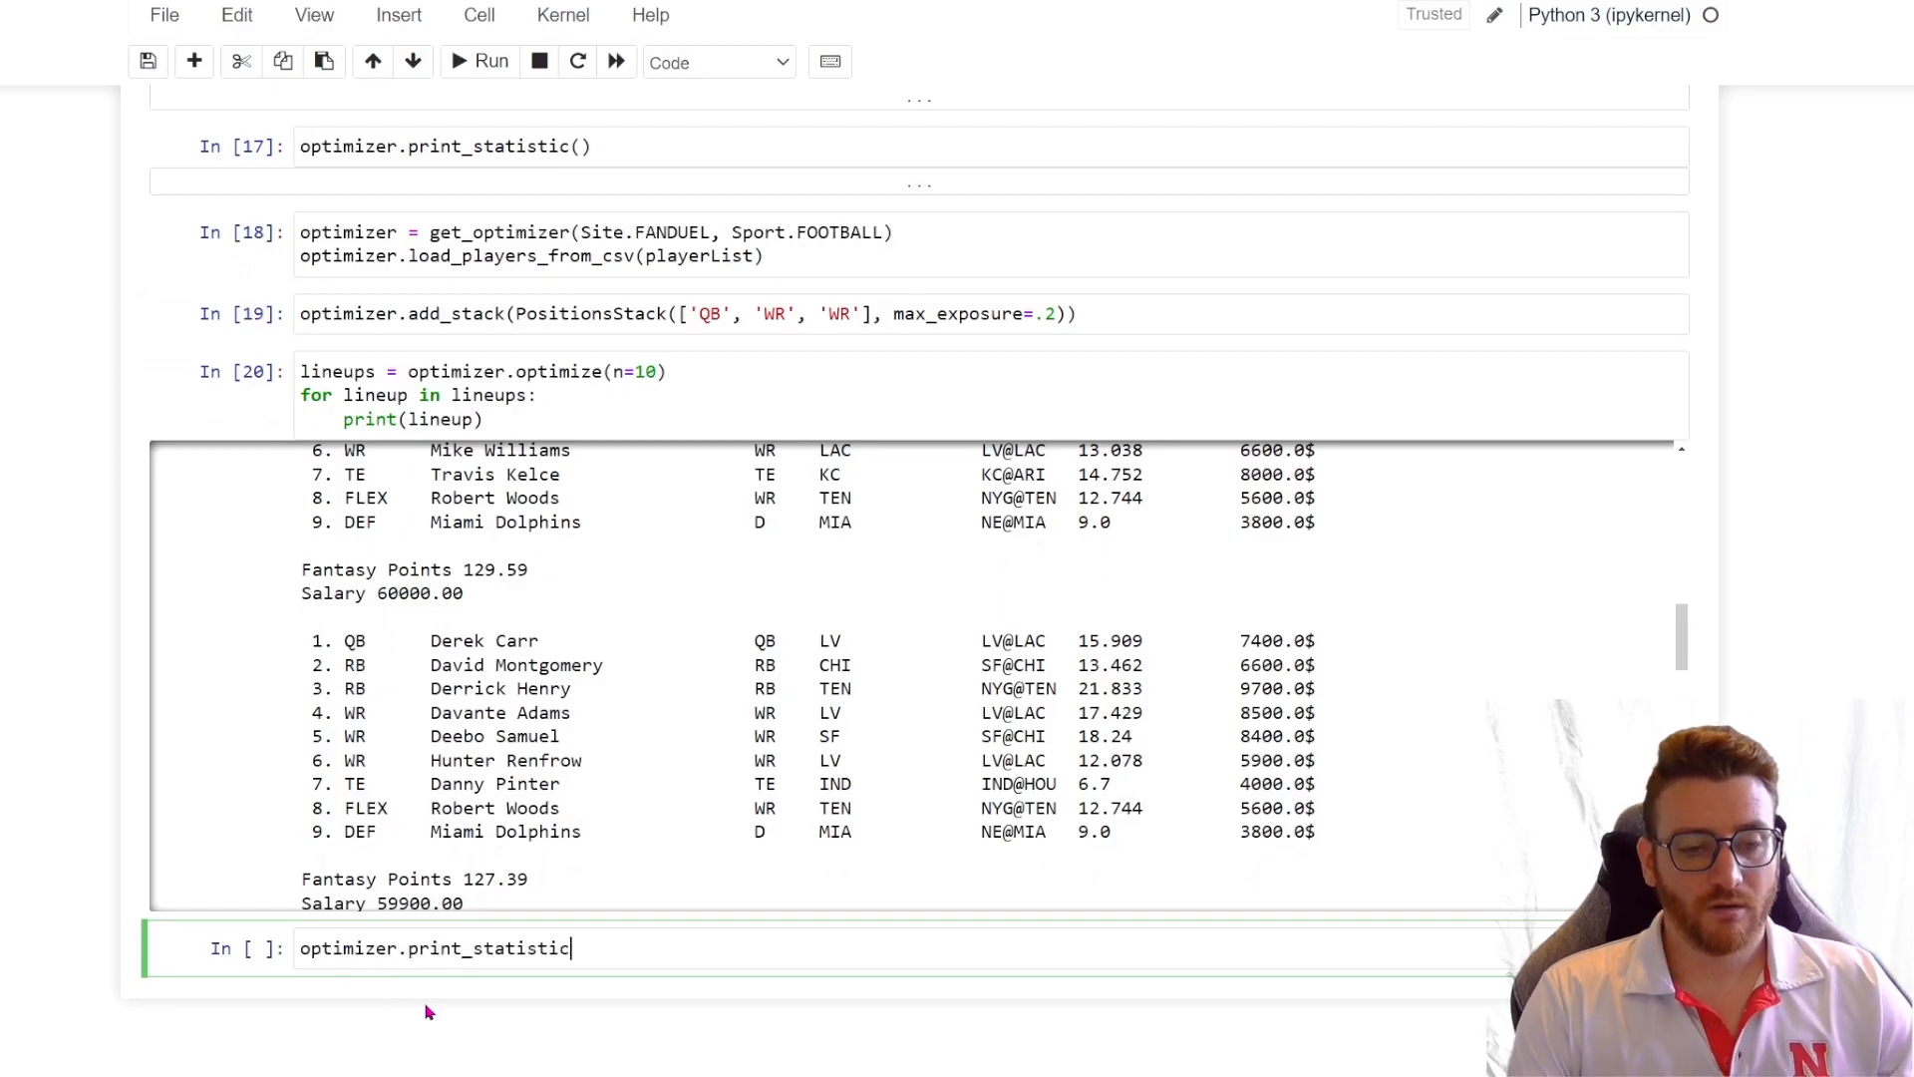